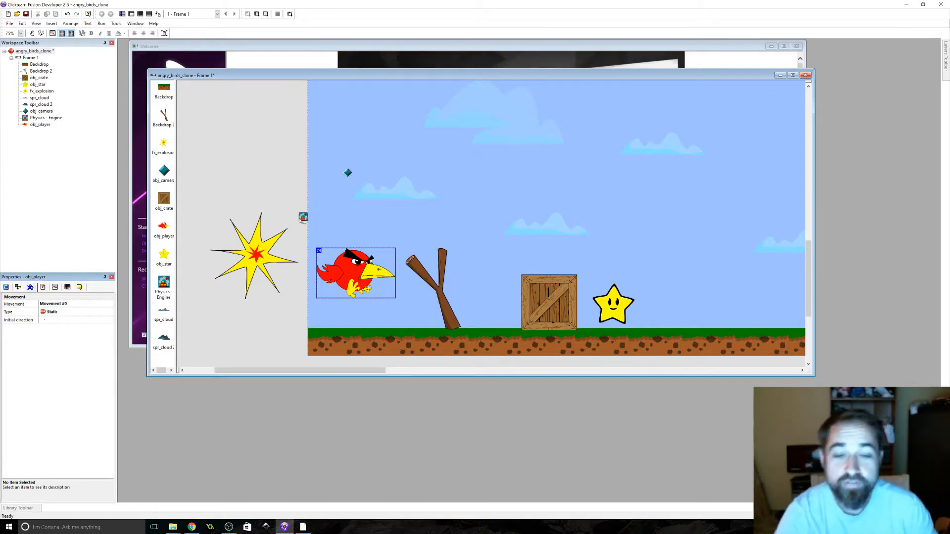
pyautogui.moveTo(290, 216)
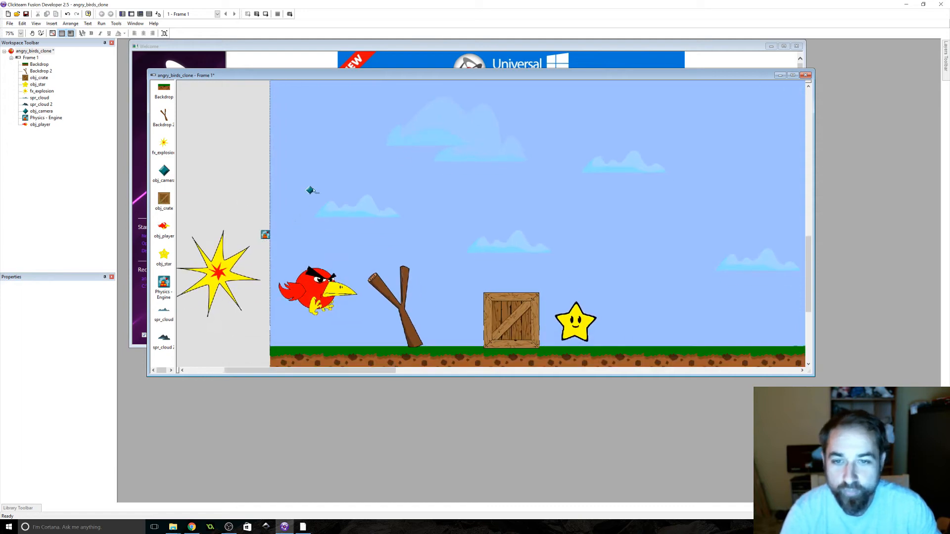
# Review the level's objects in turn: camera marker, crate, star, slingshot, explosion and red bird
pyautogui.click(310, 190)
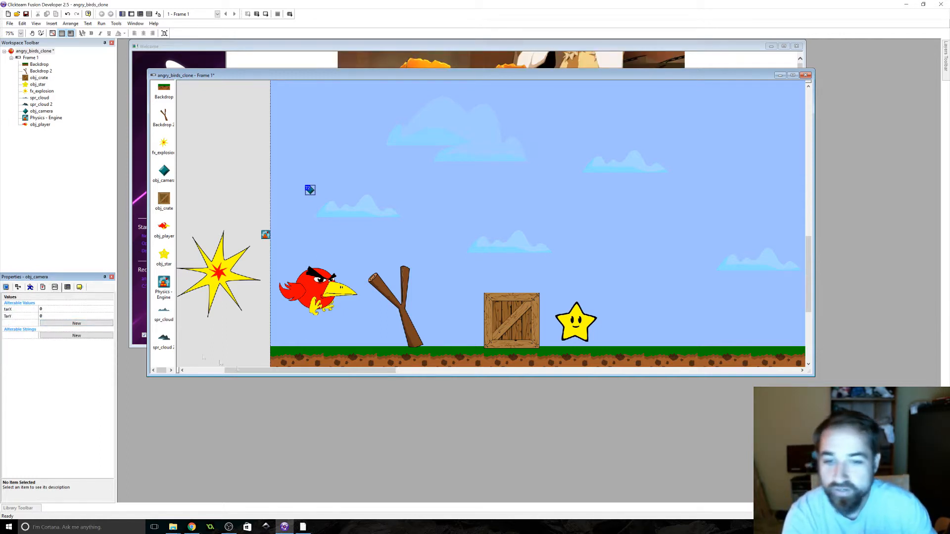
pyautogui.click(403, 350)
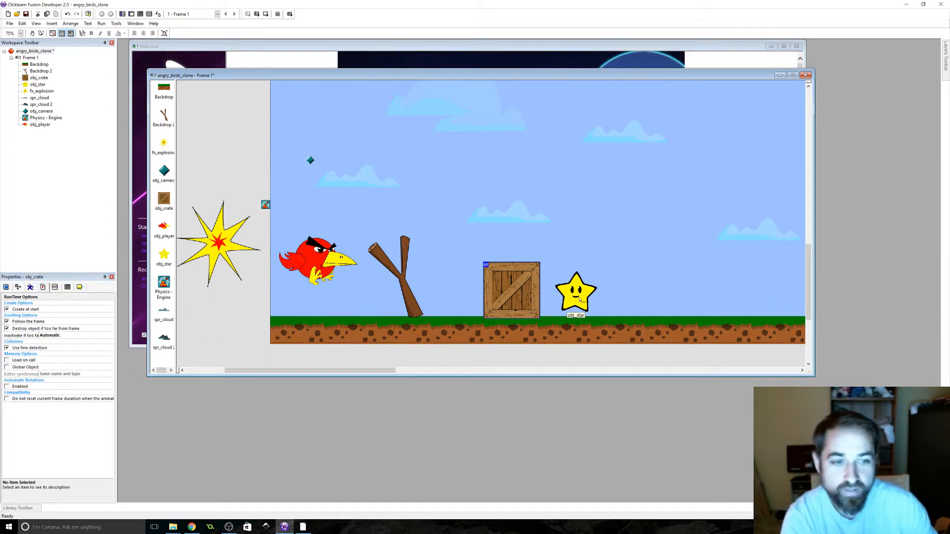
pyautogui.click(575, 291)
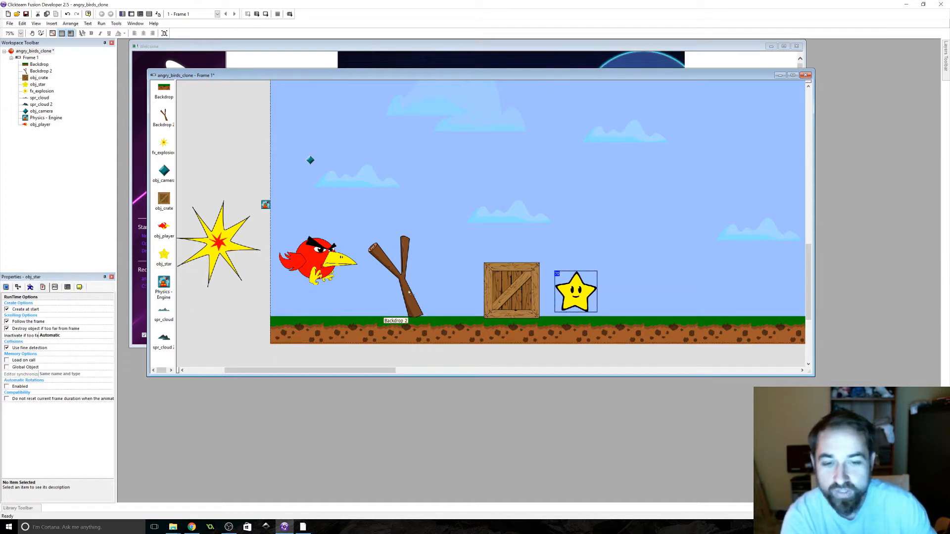
pyautogui.click(394, 272)
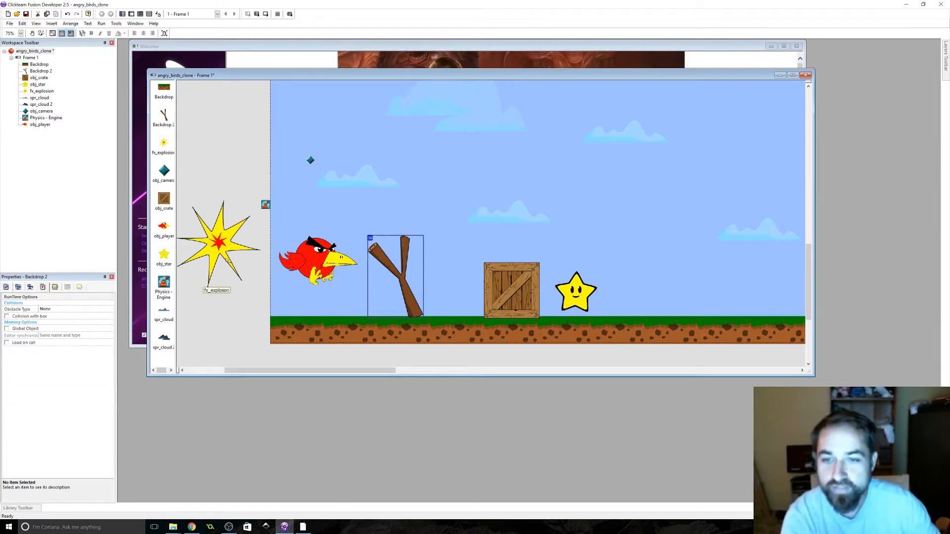
pyautogui.click(218, 243)
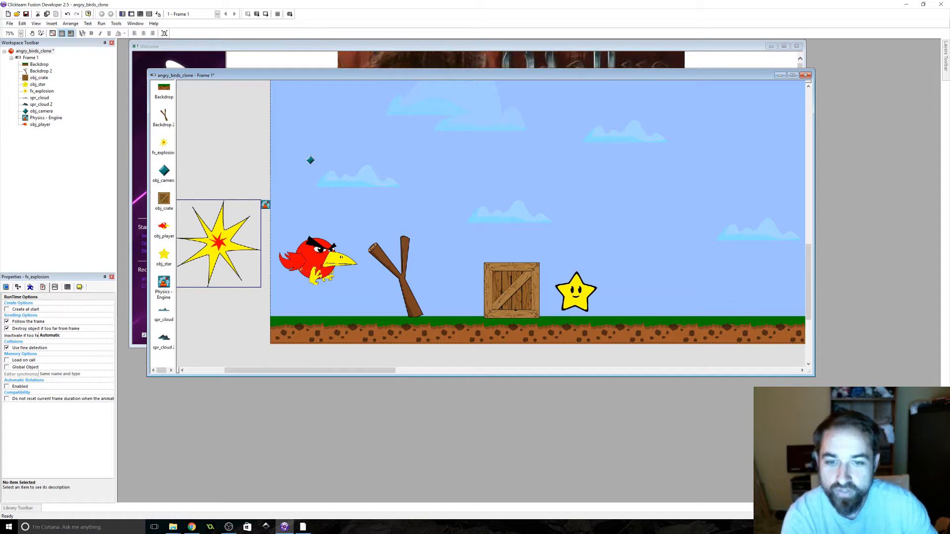
pyautogui.click(315, 261)
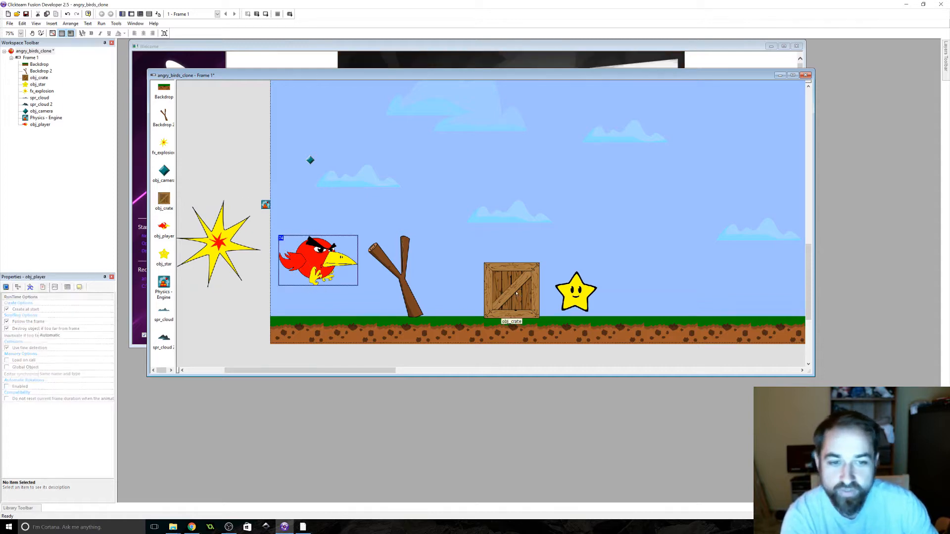
pyautogui.click(510, 291)
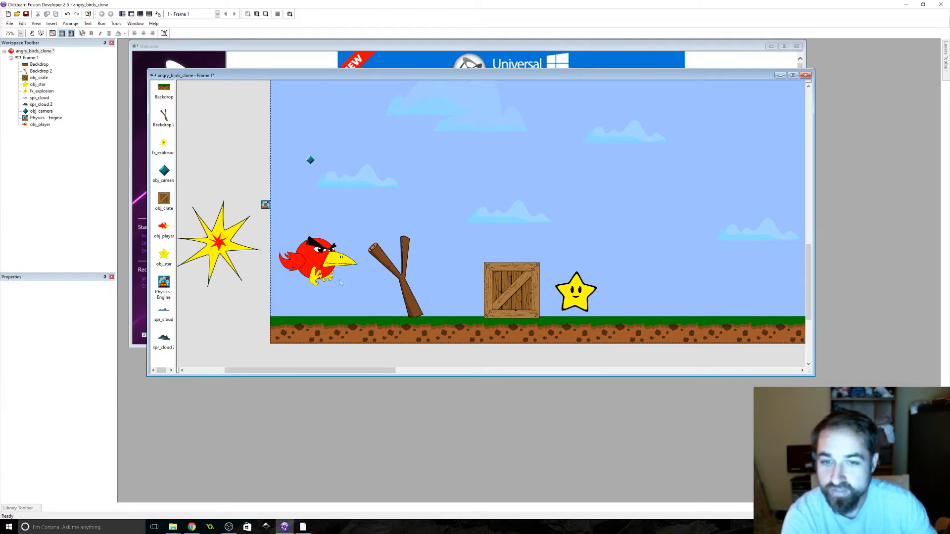
# Give the red bird Physics - Static movement and adjust its hot spot in the image editor
pyautogui.click(318, 261)
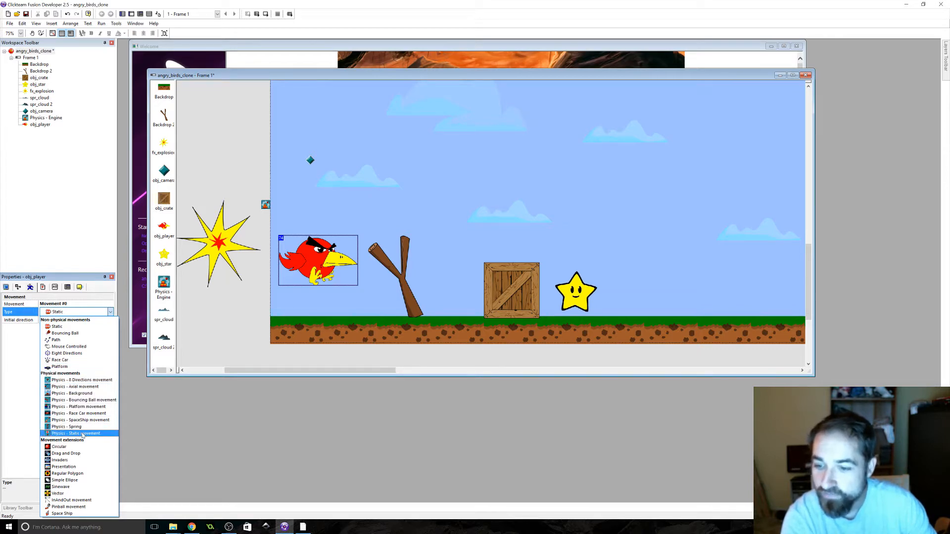
pyautogui.click(75, 433)
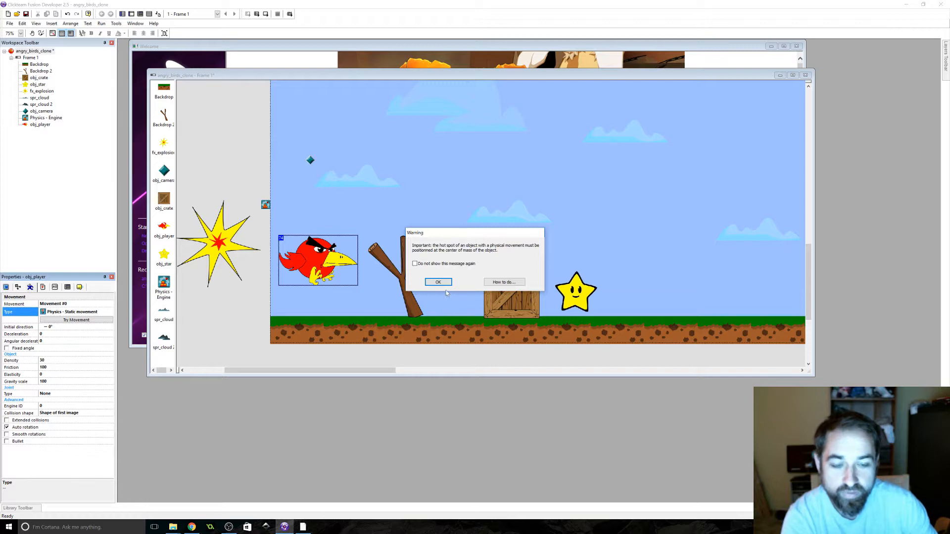
pyautogui.click(437, 282)
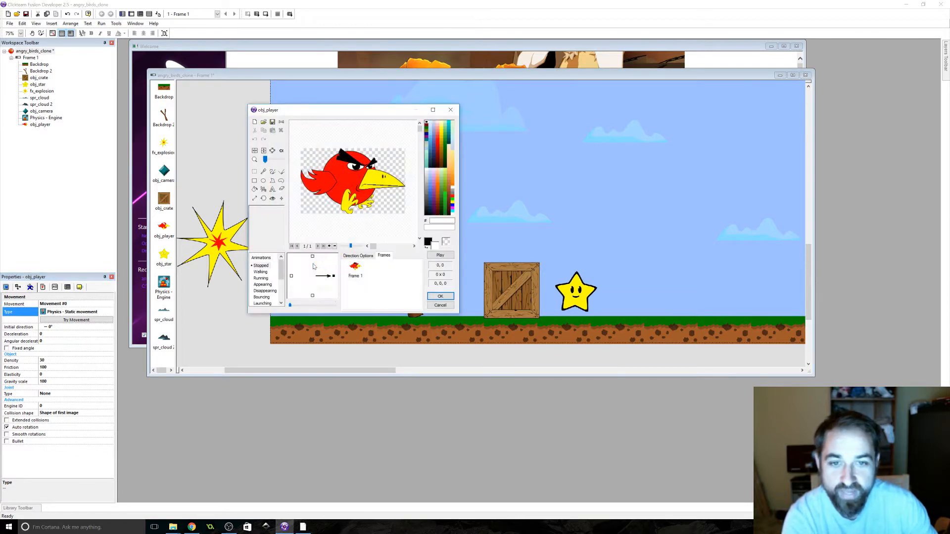
pyautogui.click(273, 199)
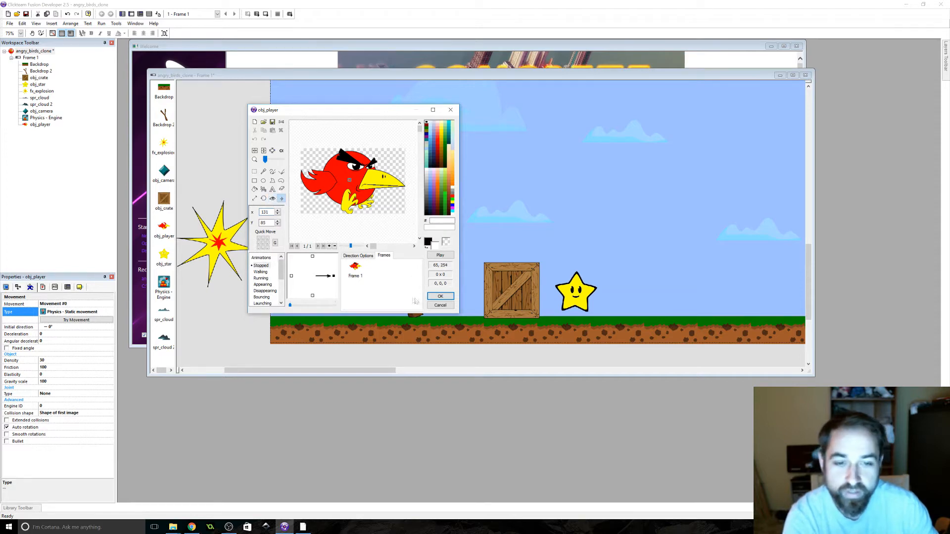
pyautogui.click(440, 297)
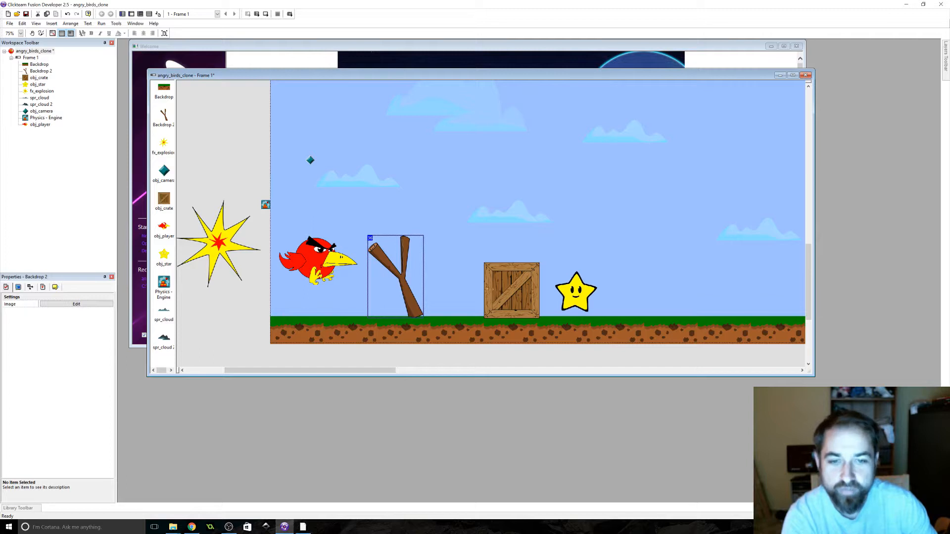
# Give the wooden crate and the star Physics - Static movement as well
pyautogui.click(510, 291)
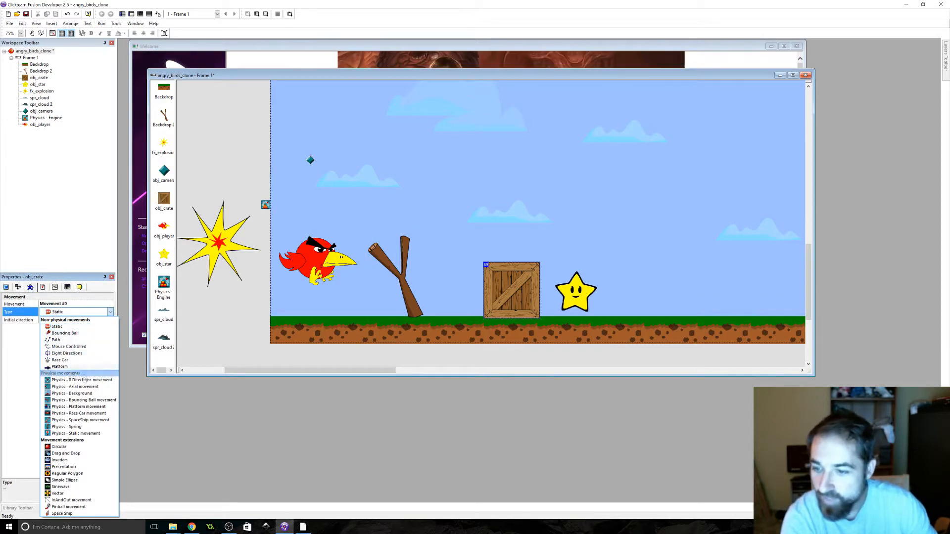
pyautogui.click(75, 434)
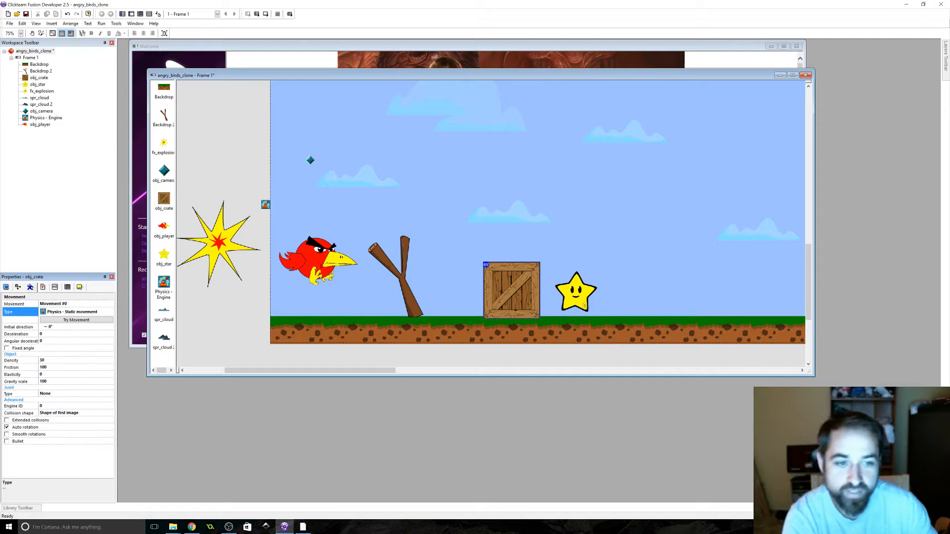
pyautogui.click(108, 311)
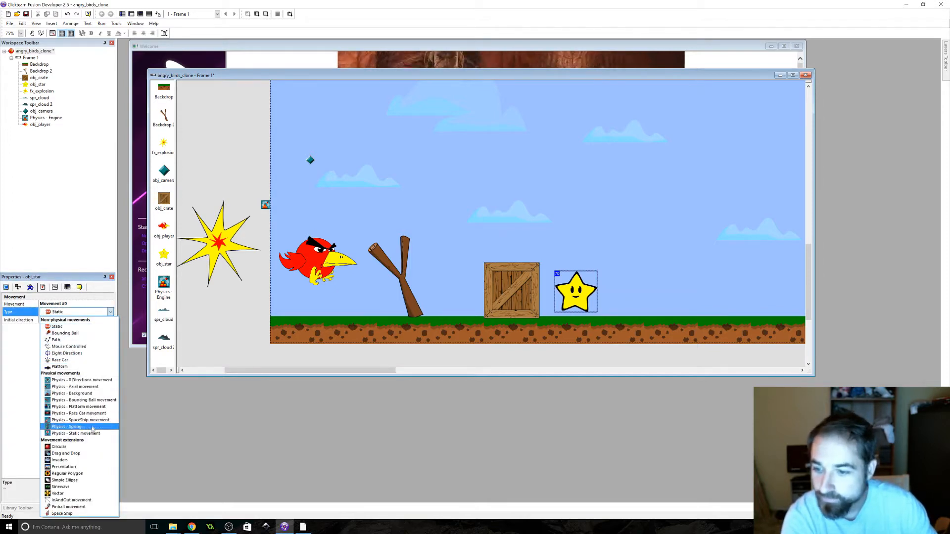
pyautogui.click(76, 434)
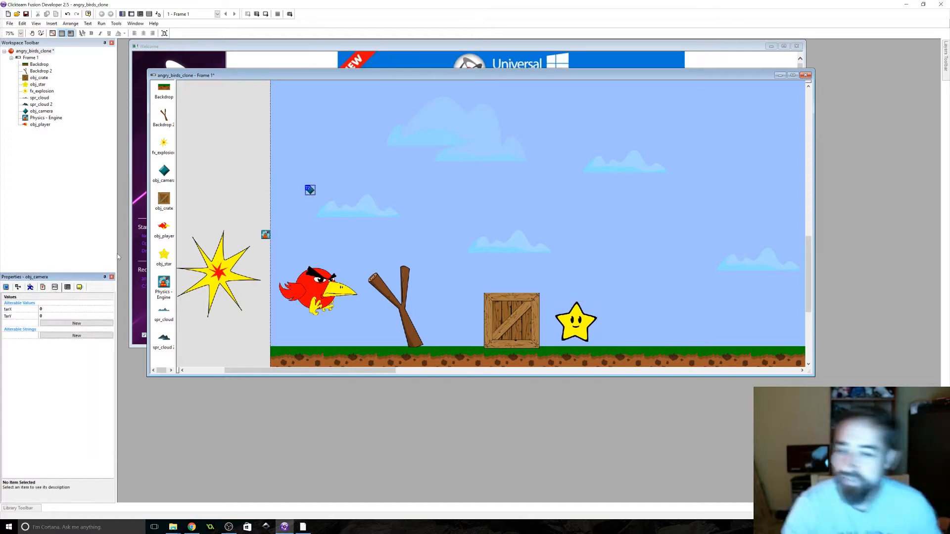
pyautogui.moveTo(156, 13)
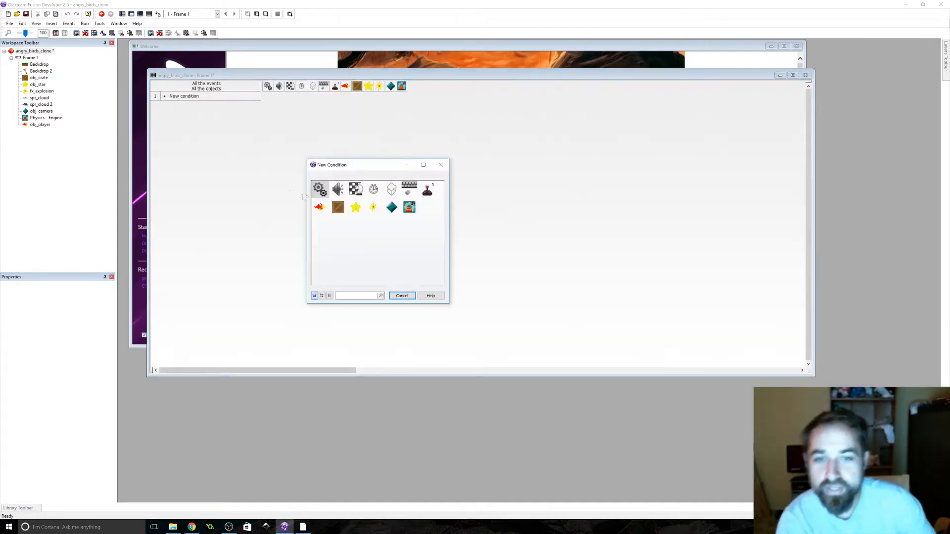
# Insert a comment line reading 'Camera stuffs' above the first event
pyautogui.rightClick(183, 95)
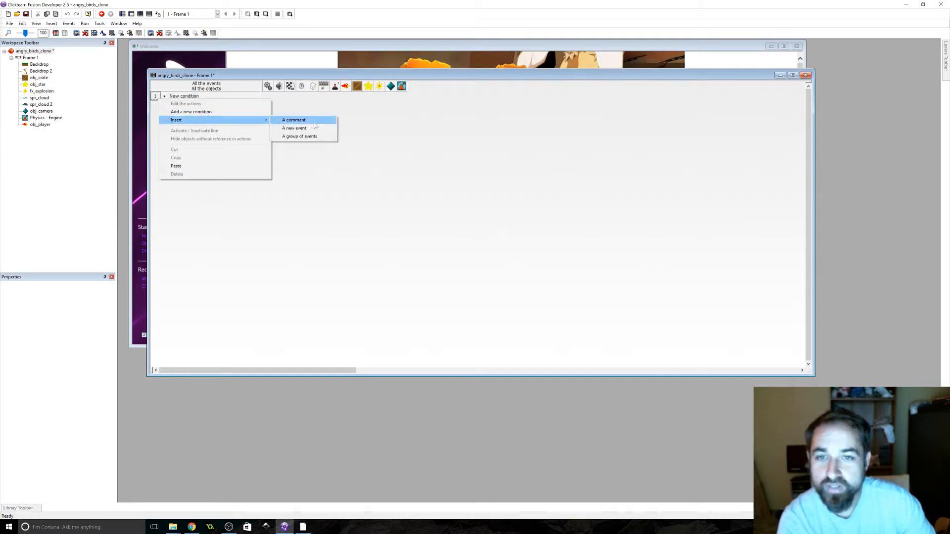
pyautogui.click(294, 120)
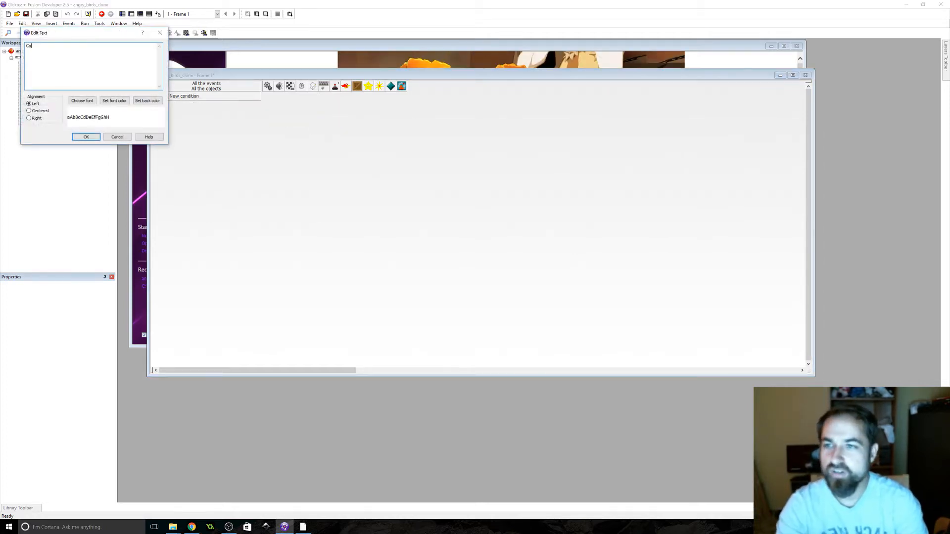
pyautogui.write('Camera')
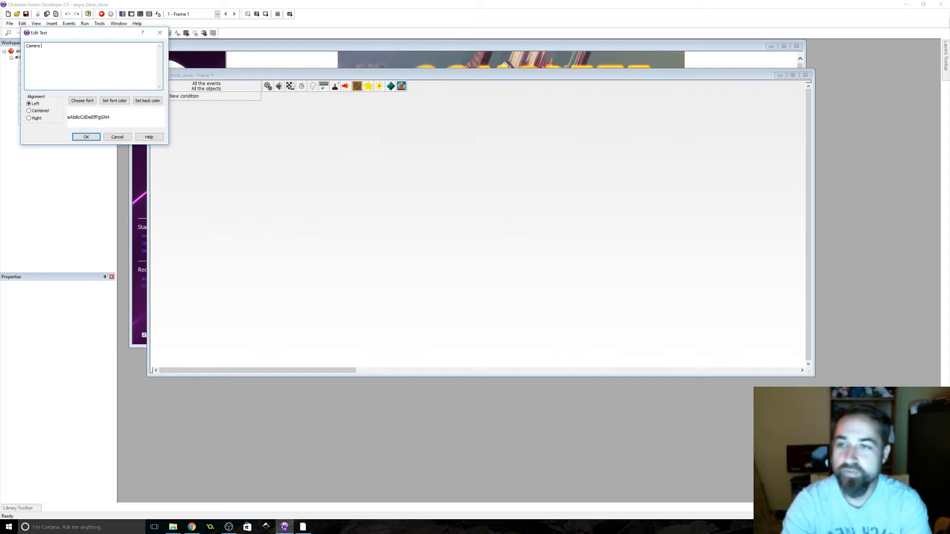
pyautogui.write('stuffs')
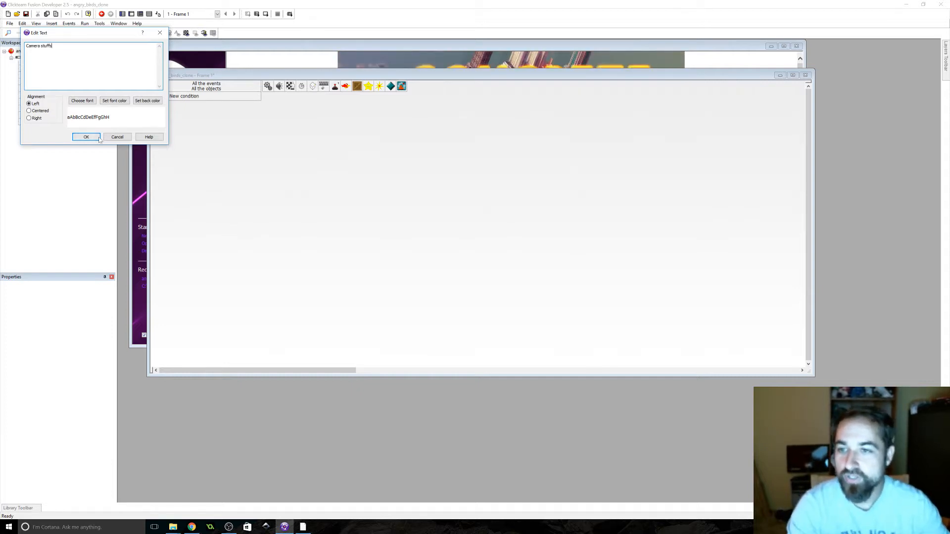
pyautogui.click(85, 137)
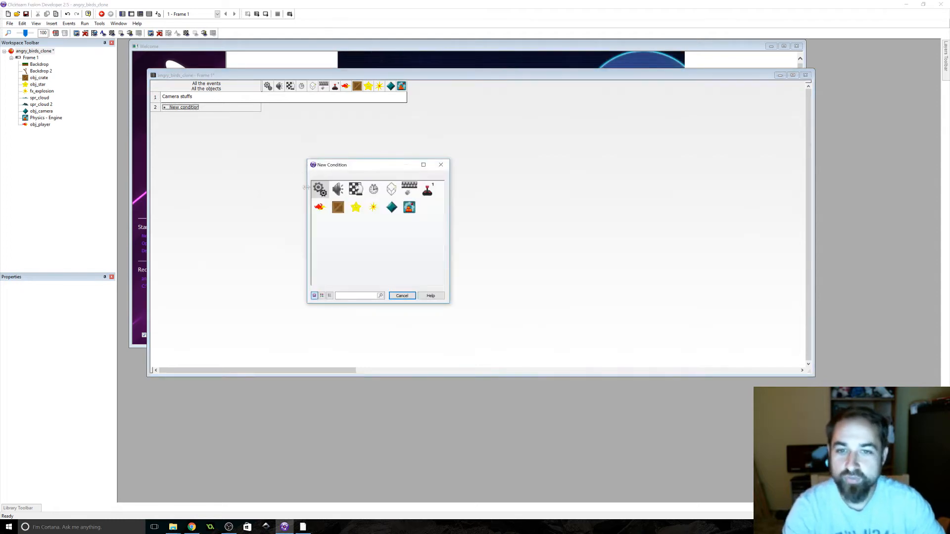
# Create an Always event that centres the window position in frame relative to obj_camera
pyautogui.click(320, 189)
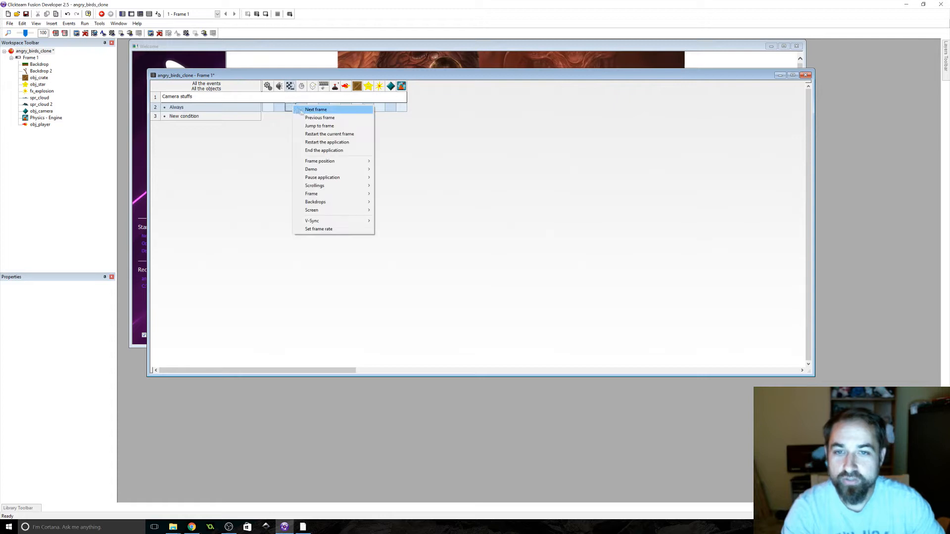
pyautogui.moveTo(314, 186)
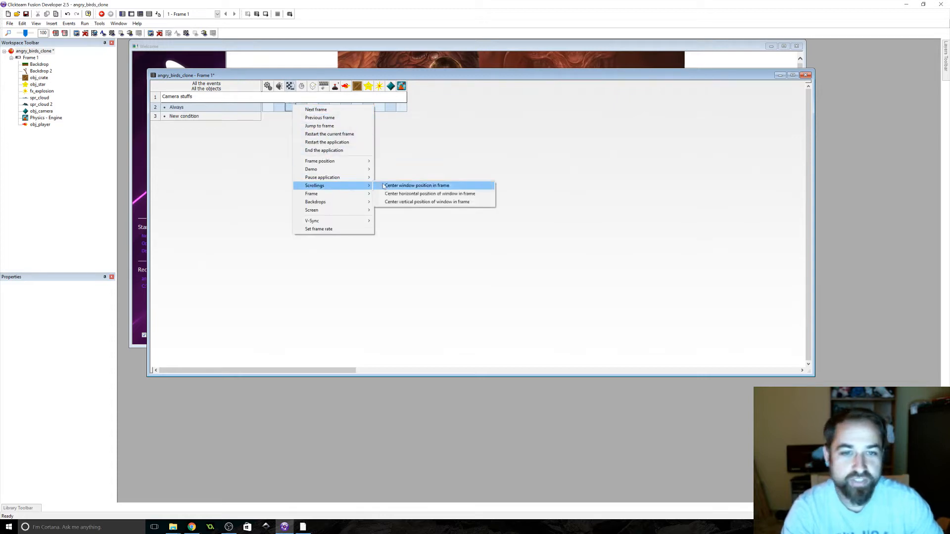
pyautogui.click(415, 185)
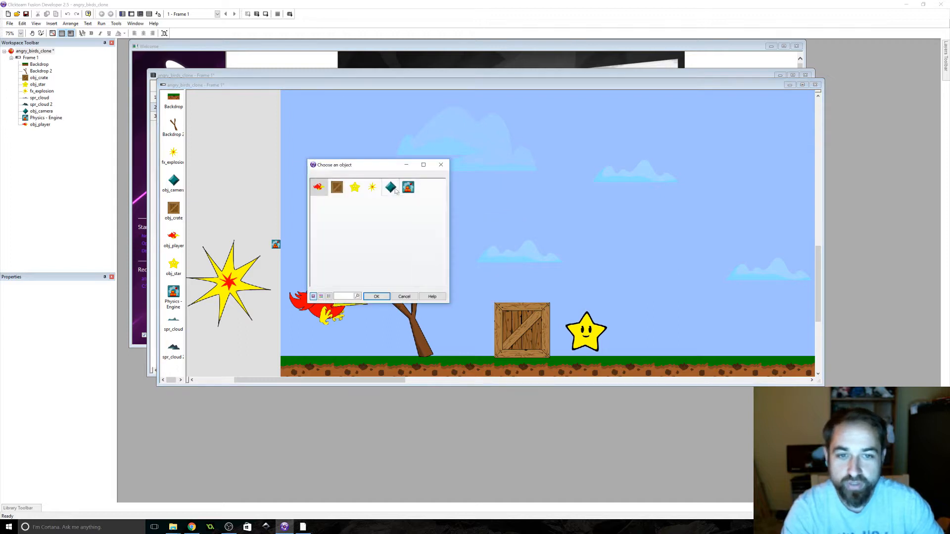
pyautogui.click(376, 296)
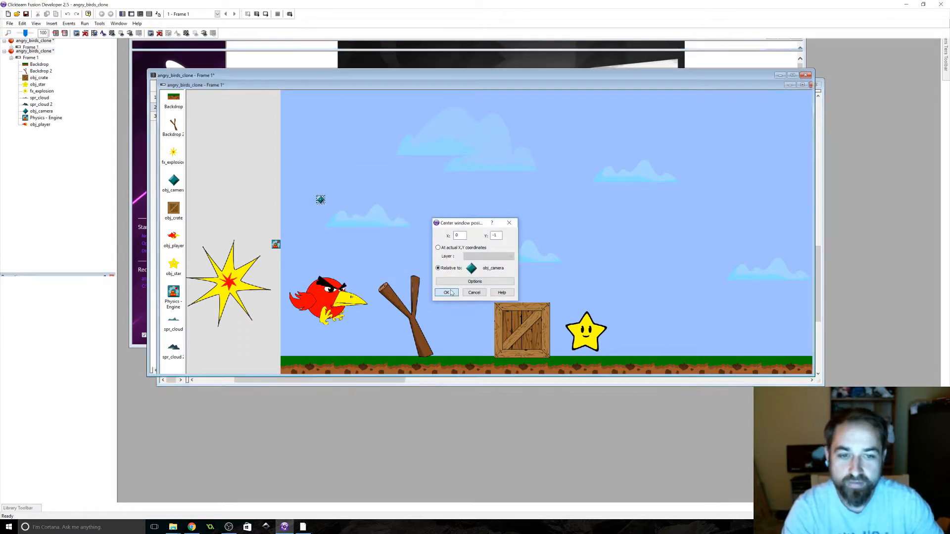
pyautogui.click(445, 293)
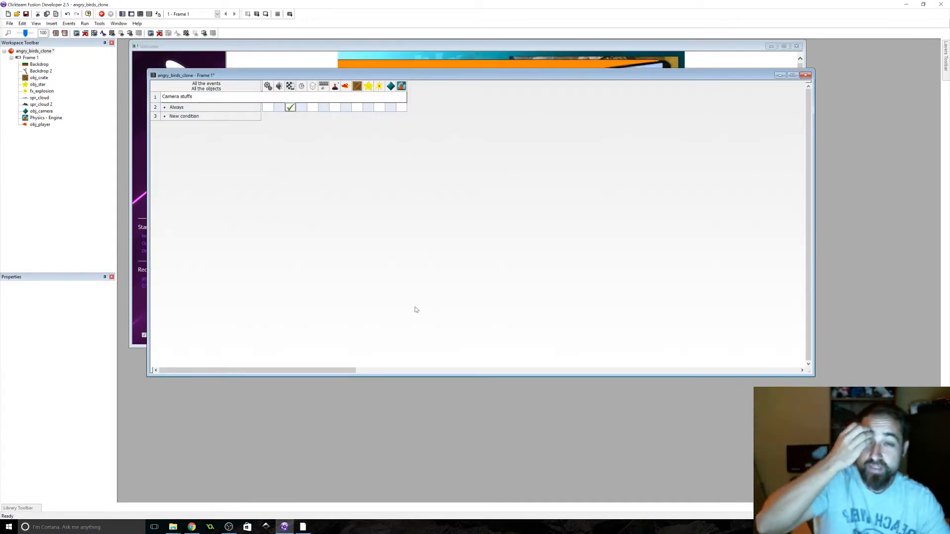
pyautogui.moveTo(413, 313)
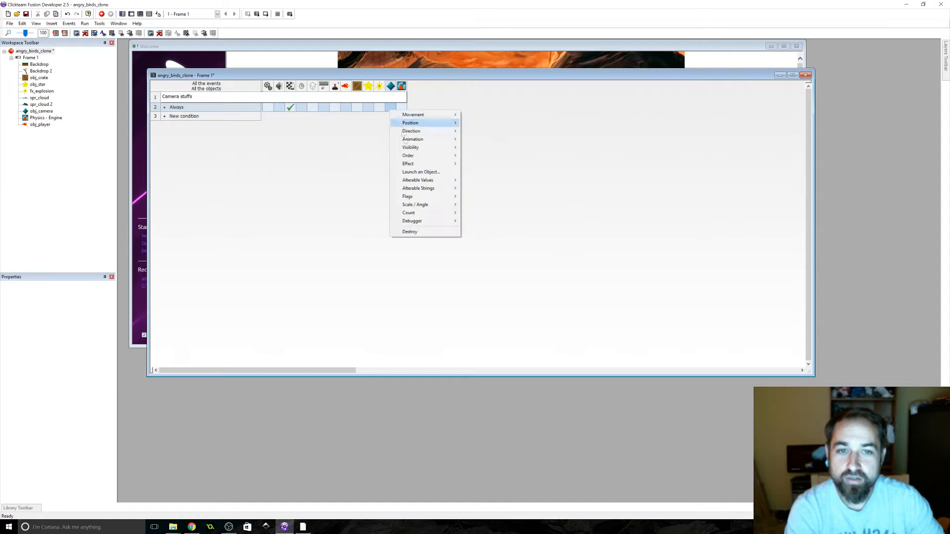
# Set the camera's tarX to X("obj_player") and TarY to Y("obj_player") on the Always event
pyautogui.click(410, 123)
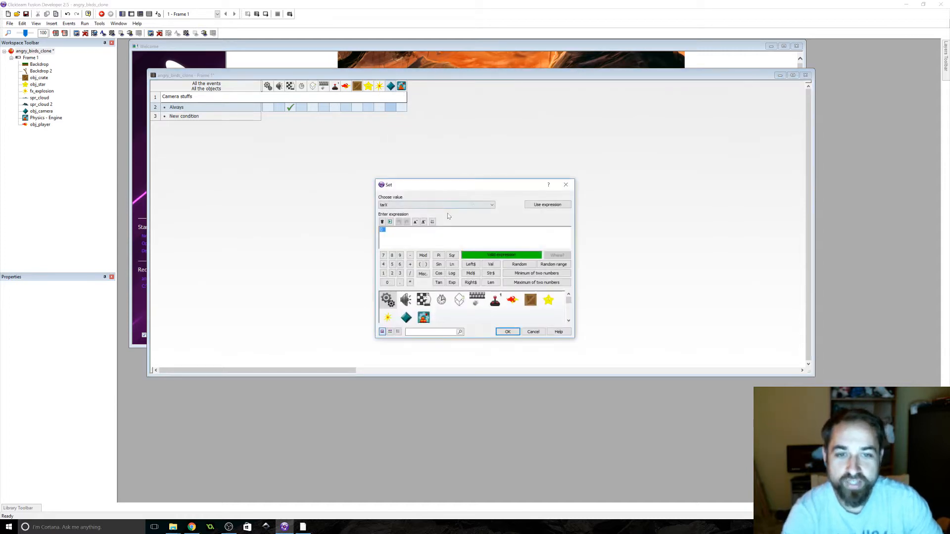
pyautogui.moveTo(512, 300)
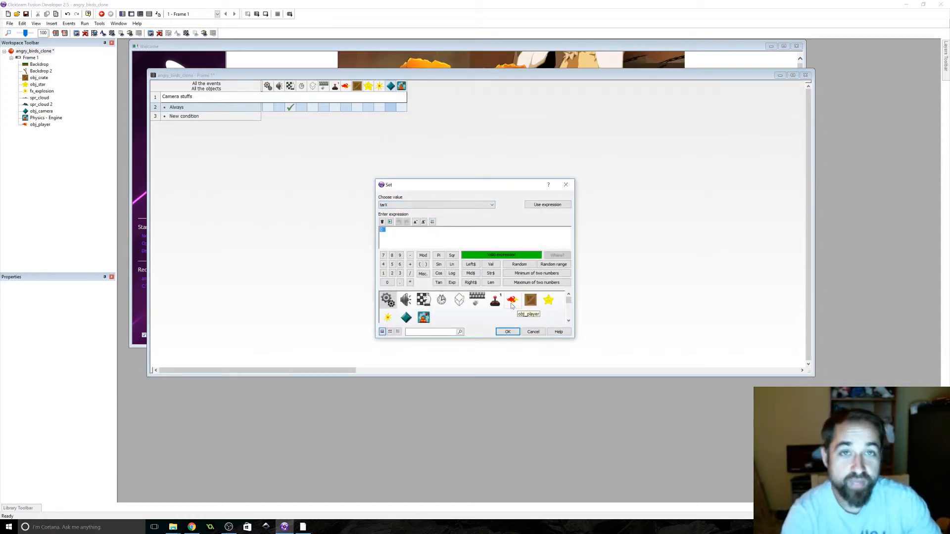
pyautogui.click(511, 301)
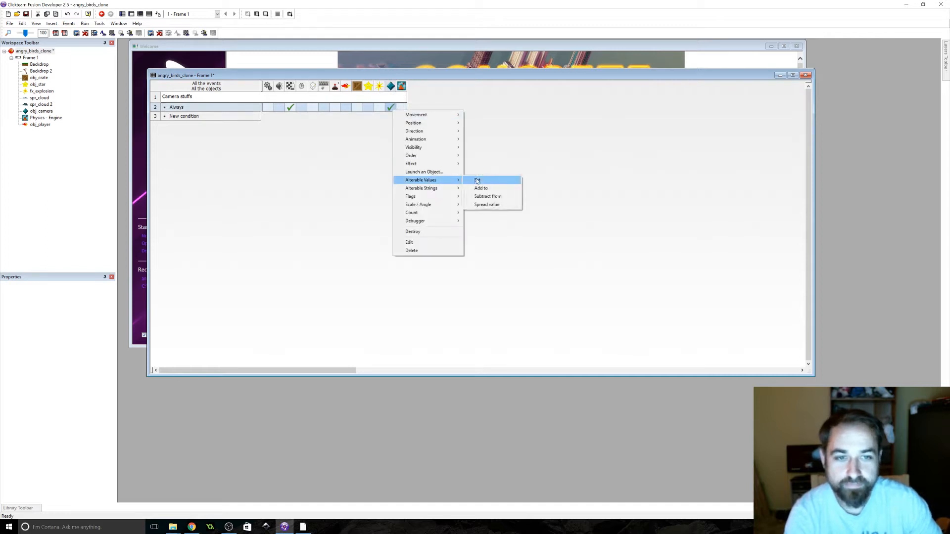
pyautogui.click(477, 180)
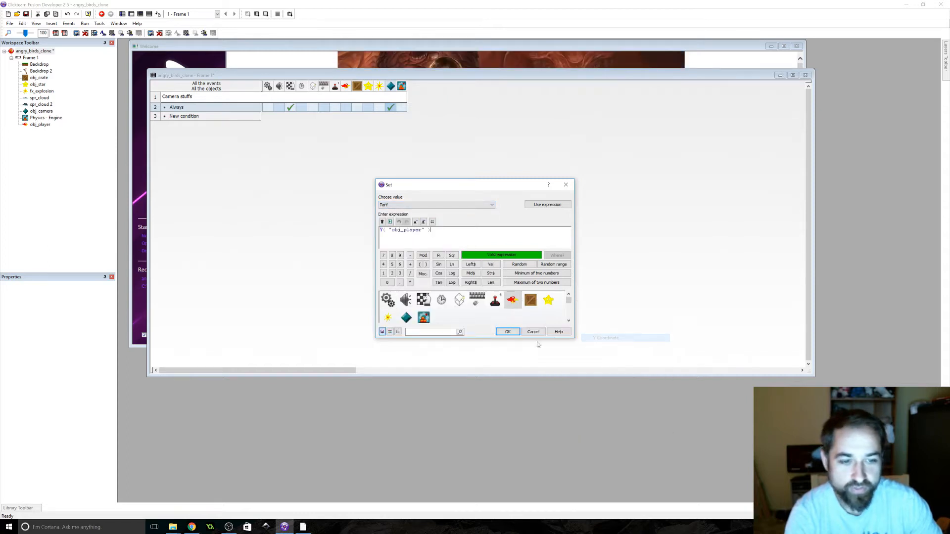
pyautogui.click(507, 331)
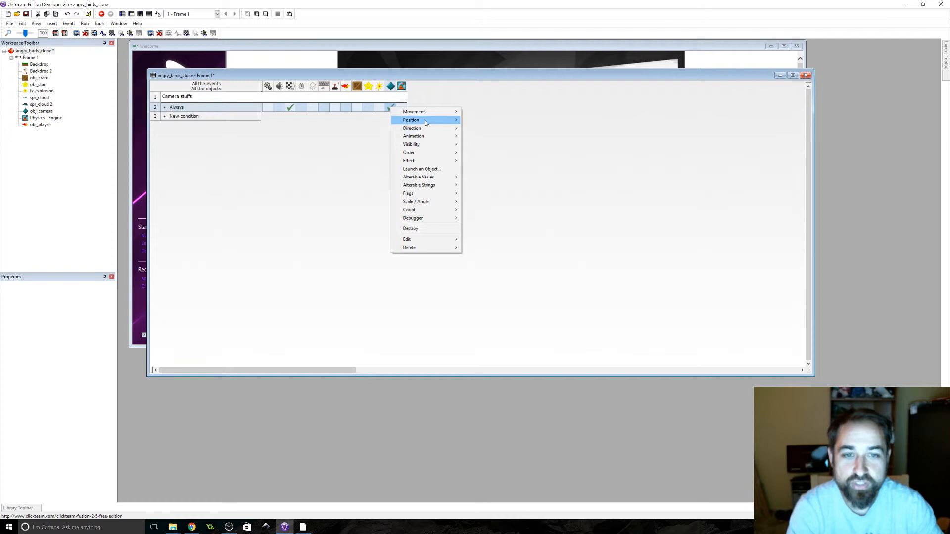
# Set camera X to X("obj_camera") + (tarX("obj_camera") - X("obj_camera")) * 0.1
pyautogui.click(411, 119)
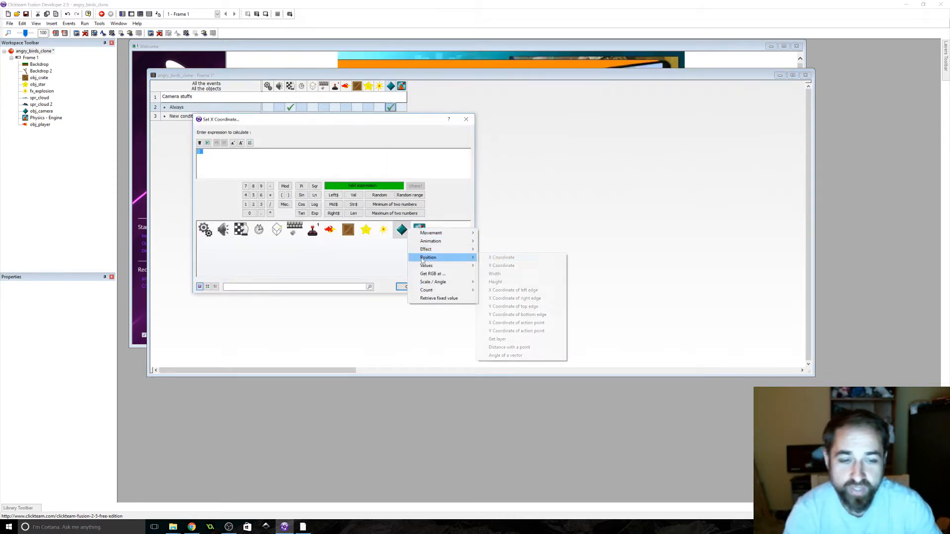
pyautogui.click(501, 257)
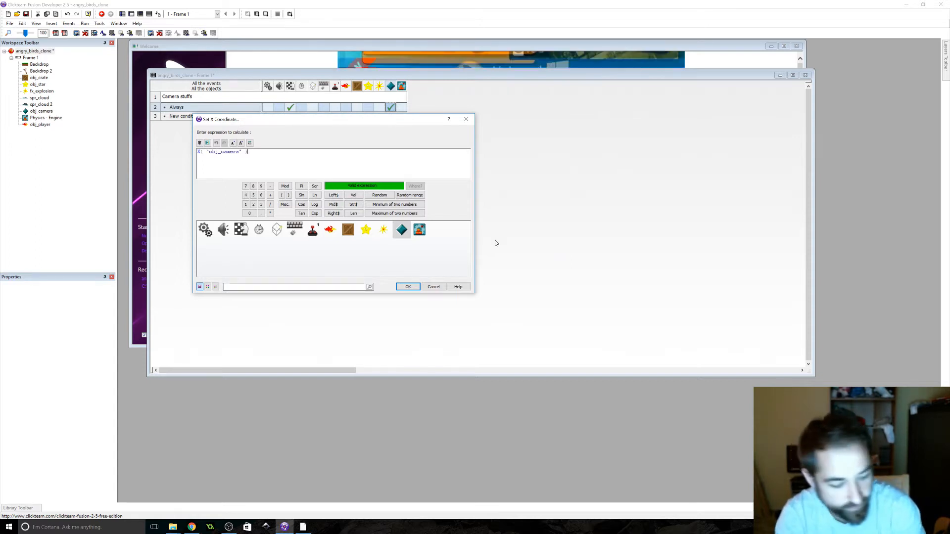
pyautogui.write('+(')
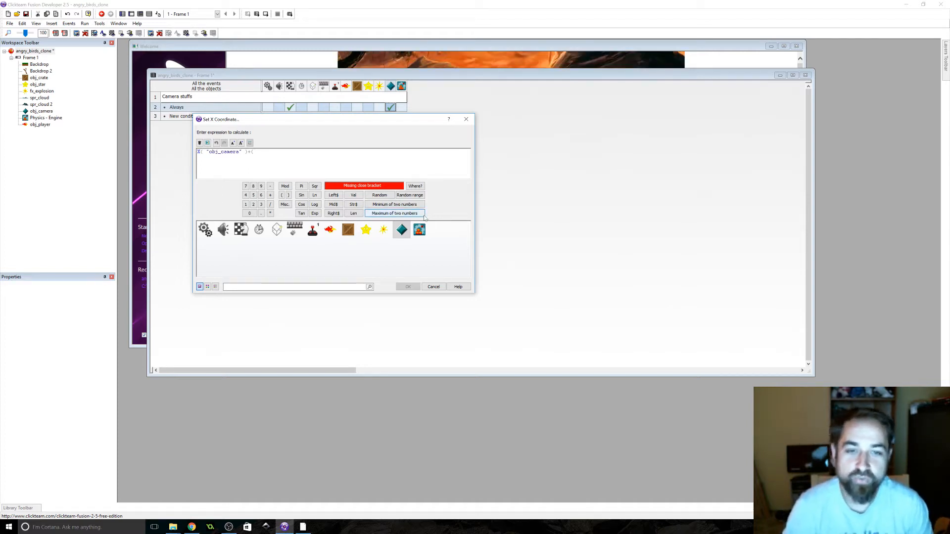
pyautogui.click(418, 229)
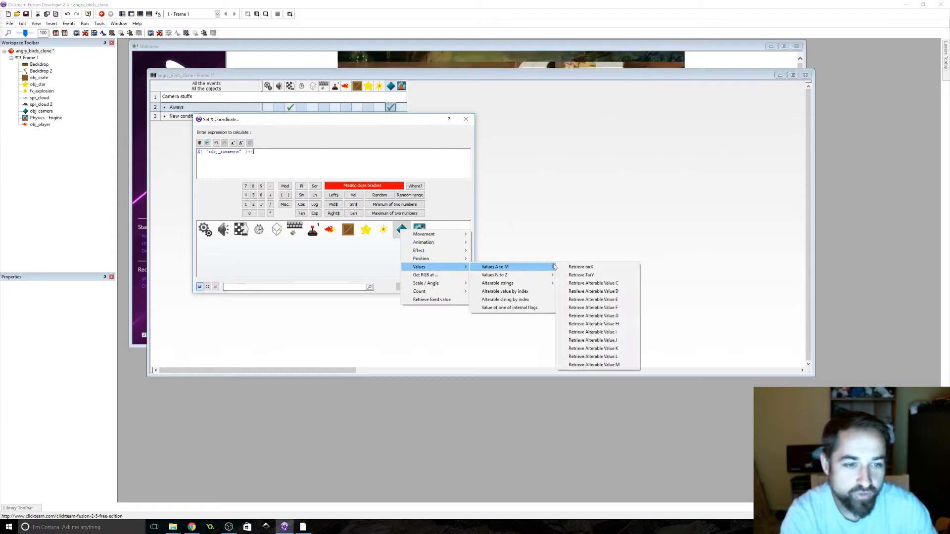
pyautogui.click(580, 266)
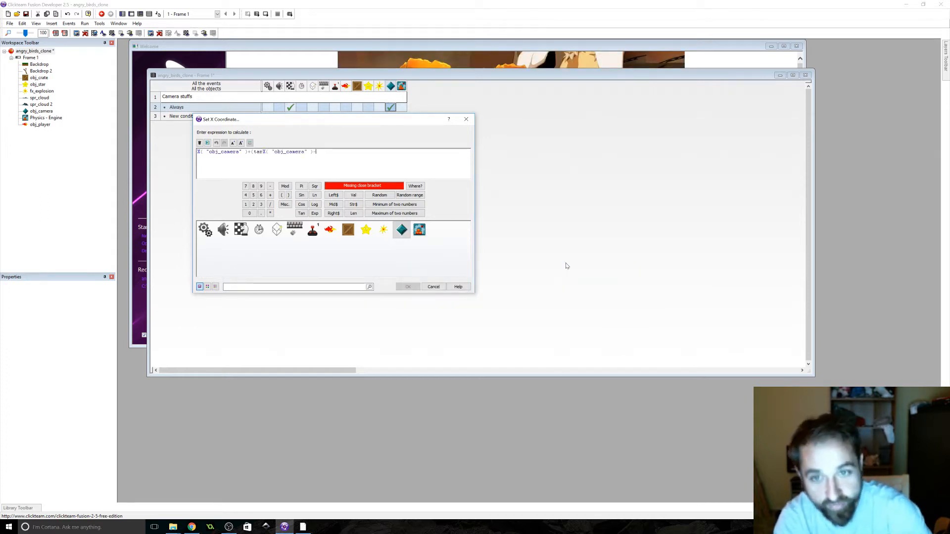
pyautogui.click(401, 229)
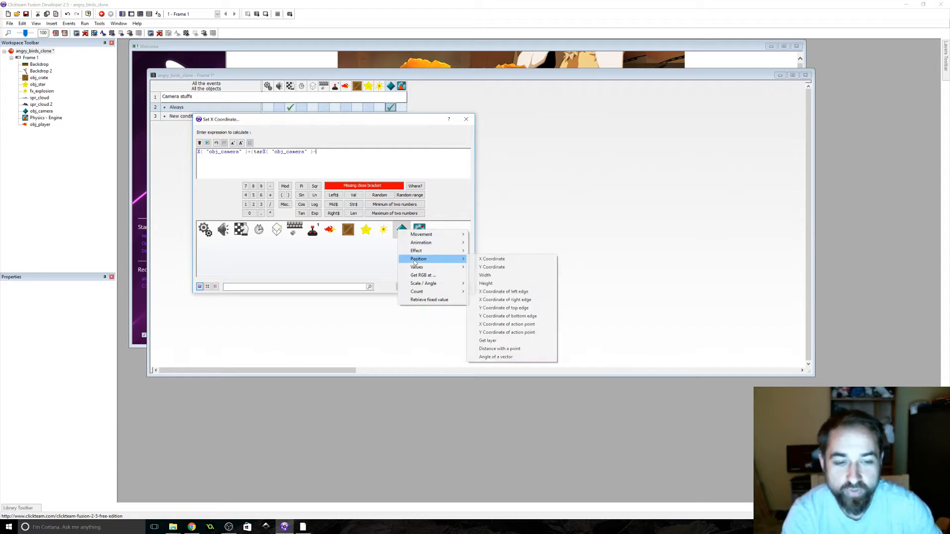
pyautogui.click(492, 259)
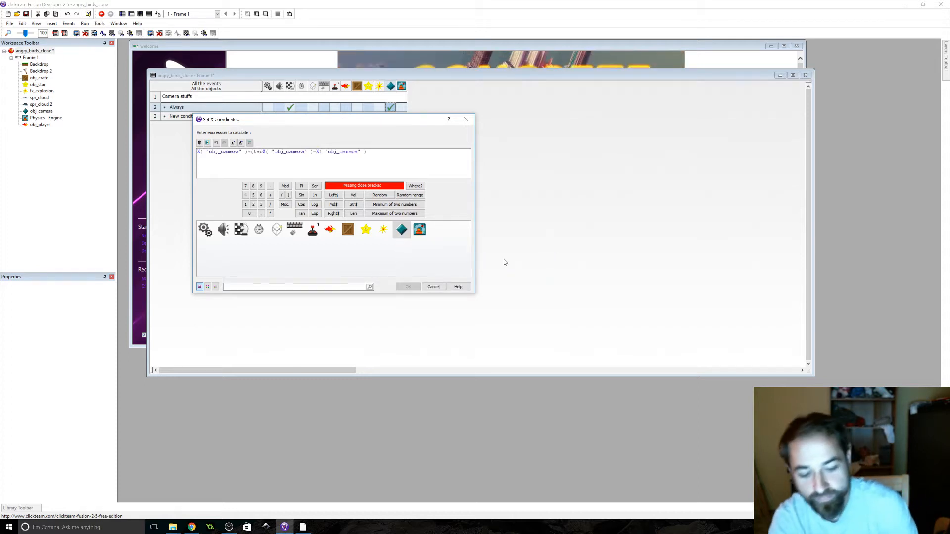
pyautogui.write(')')
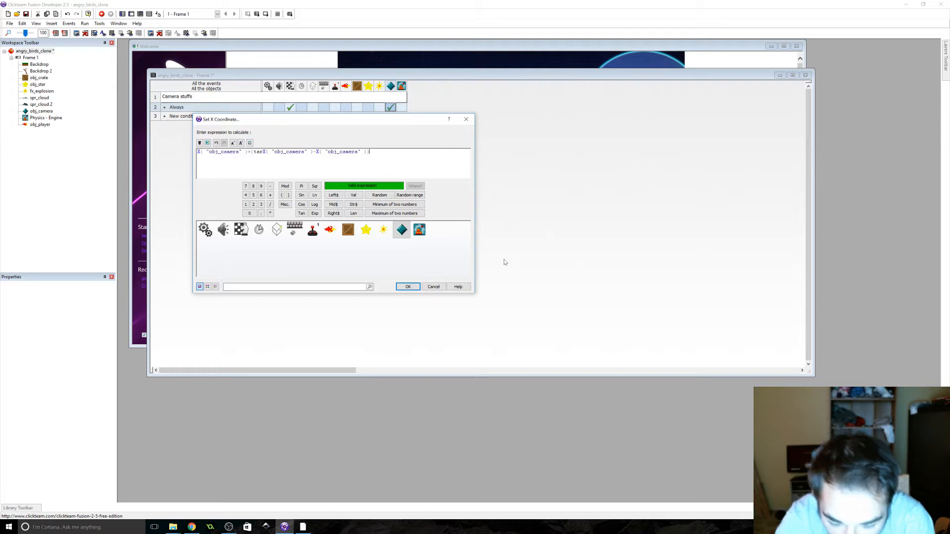
pyautogui.write('*')
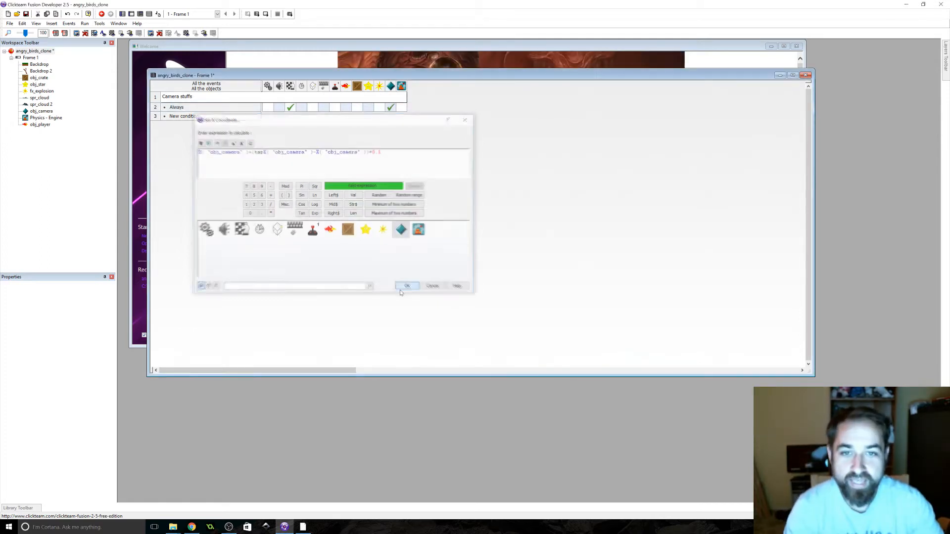
pyautogui.click(407, 285)
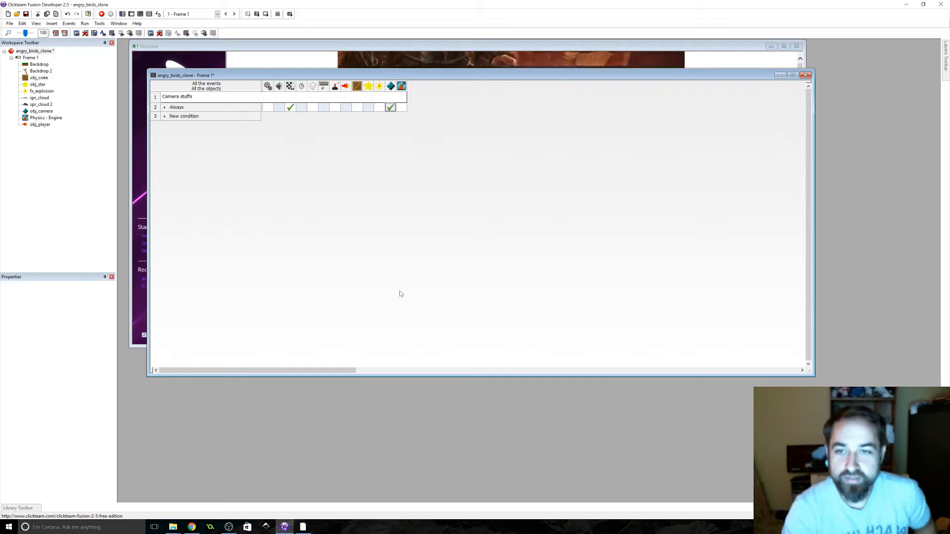
pyautogui.moveTo(390, 107)
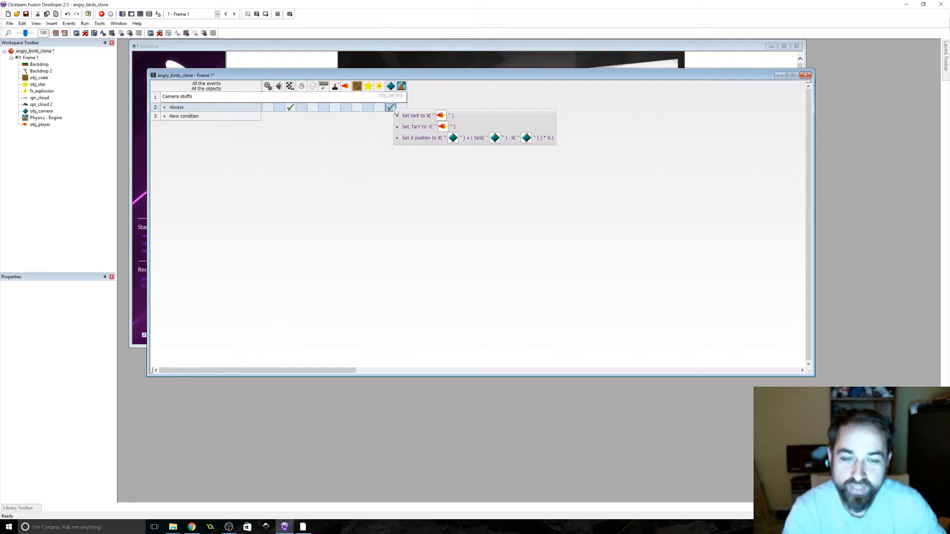
pyautogui.rightClick(391, 107)
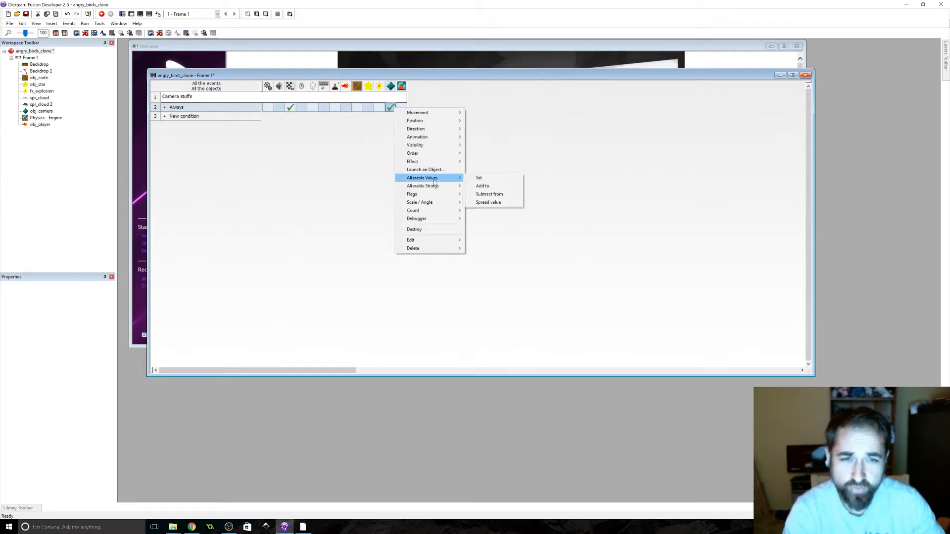
pyautogui.moveTo(415, 120)
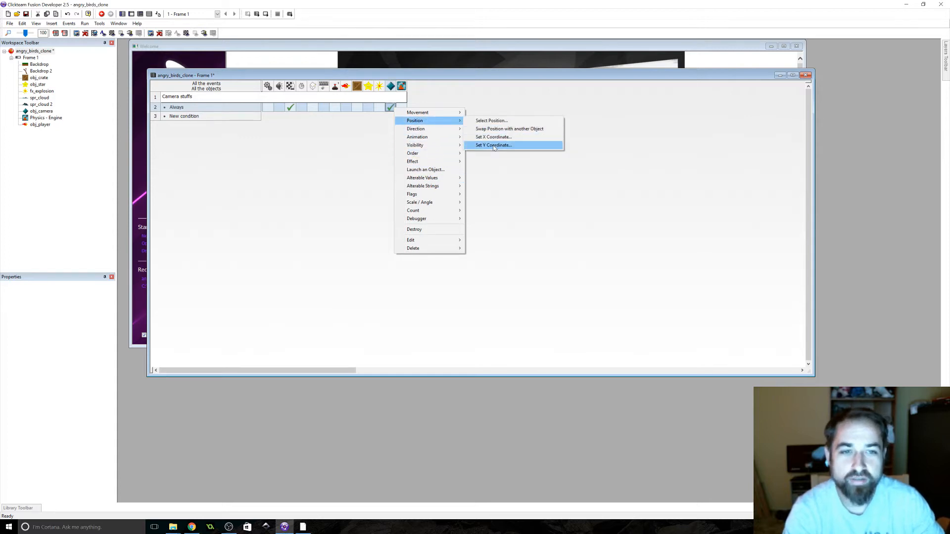
# Set camera Y to Y("obj_camera") + (TarY("obj_camera") - Y("obj_camera")) * 0.1
pyautogui.click(493, 145)
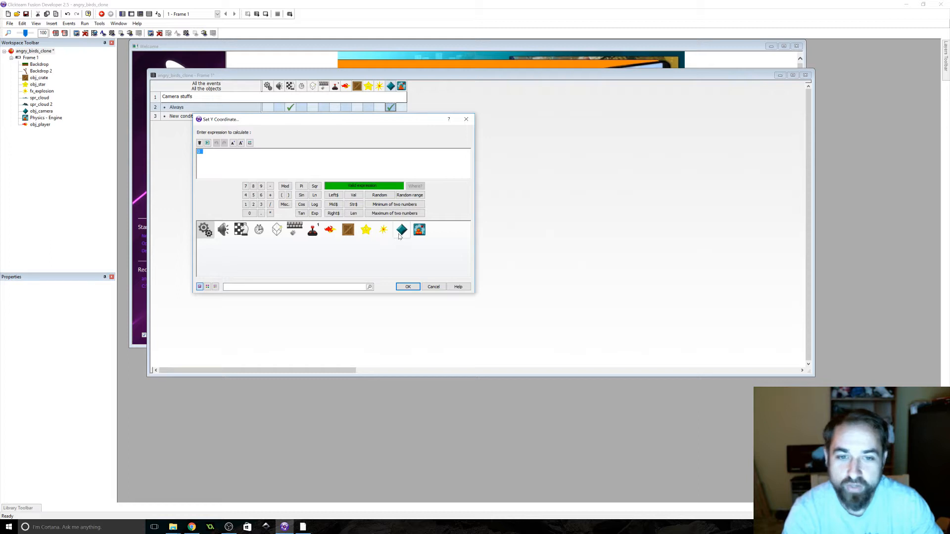
pyautogui.click(401, 229)
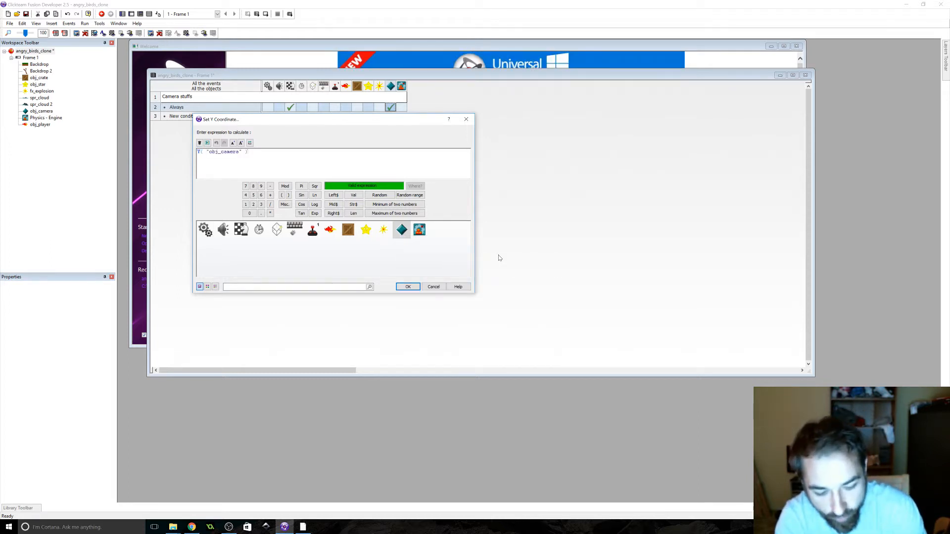
pyautogui.write('+(')
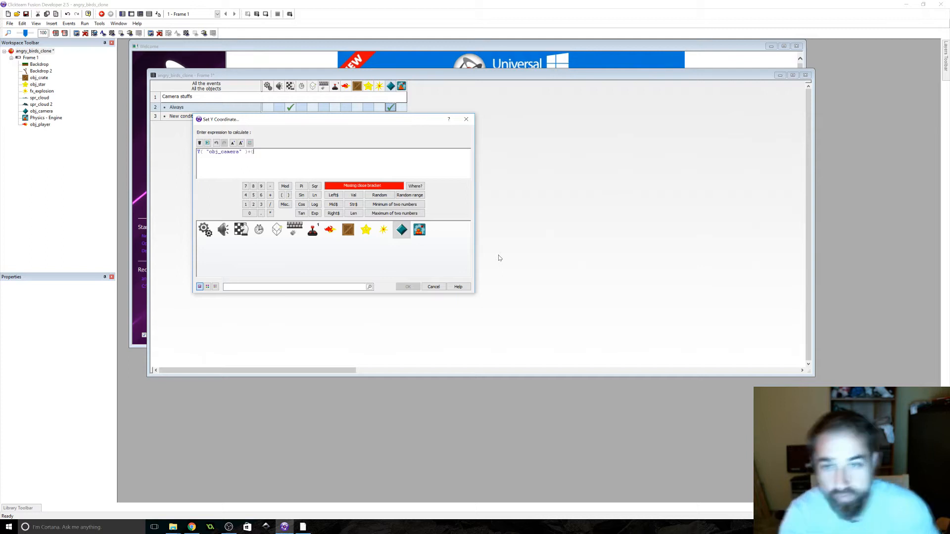
pyautogui.click(401, 229)
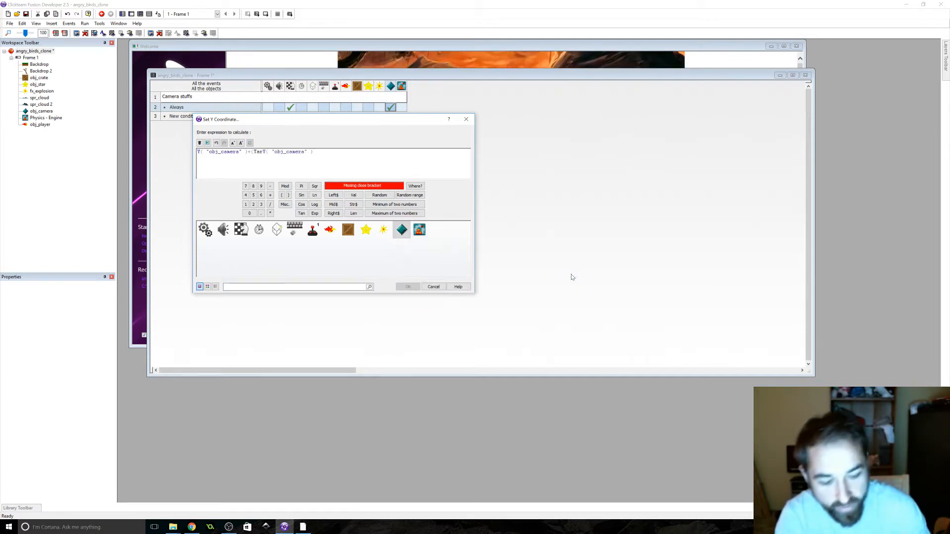
pyautogui.click(418, 229)
pyautogui.write('-Y( "obj_camera" ))*0.')
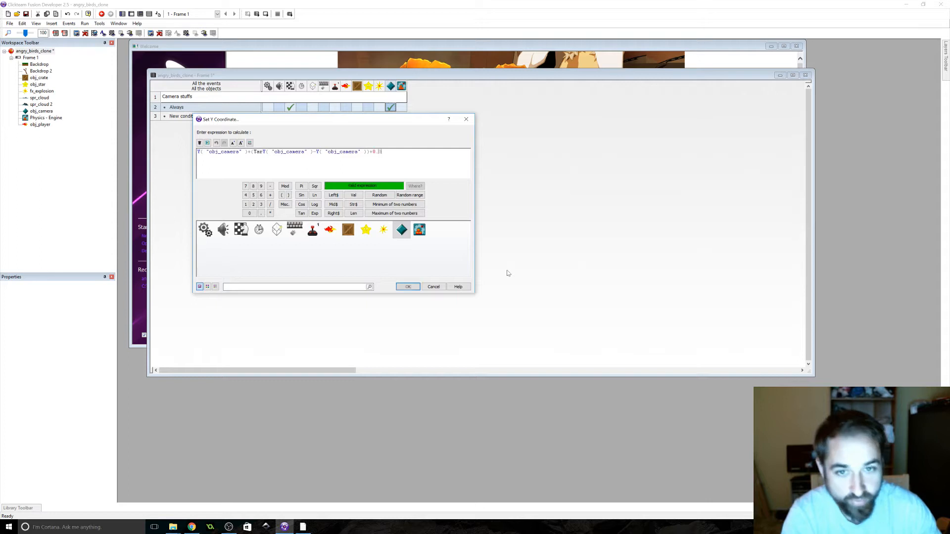
pyautogui.write('1')
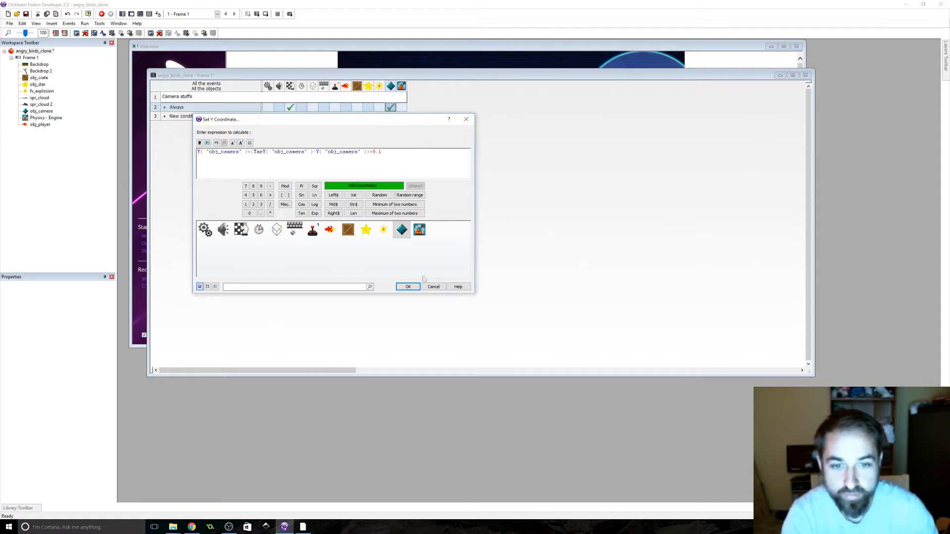
pyautogui.click(407, 286)
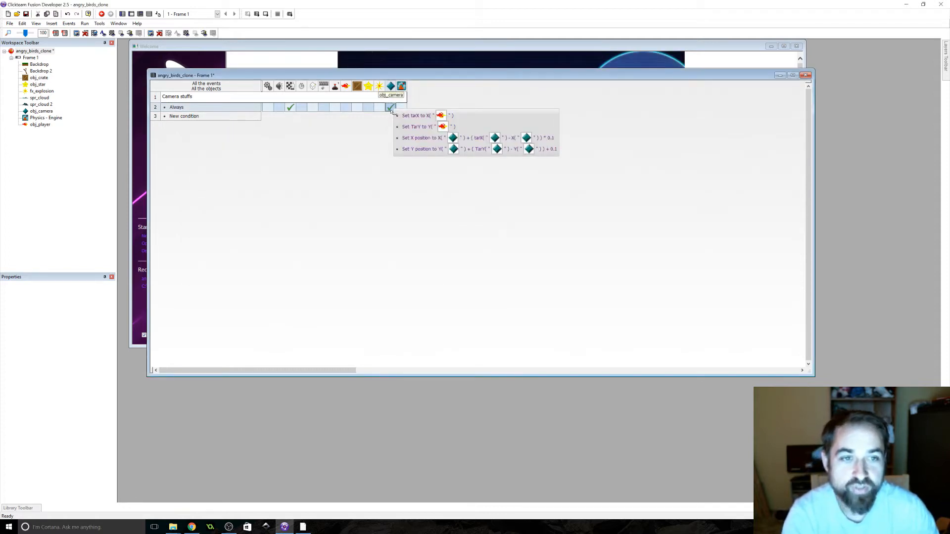
pyautogui.rightClick(390, 107)
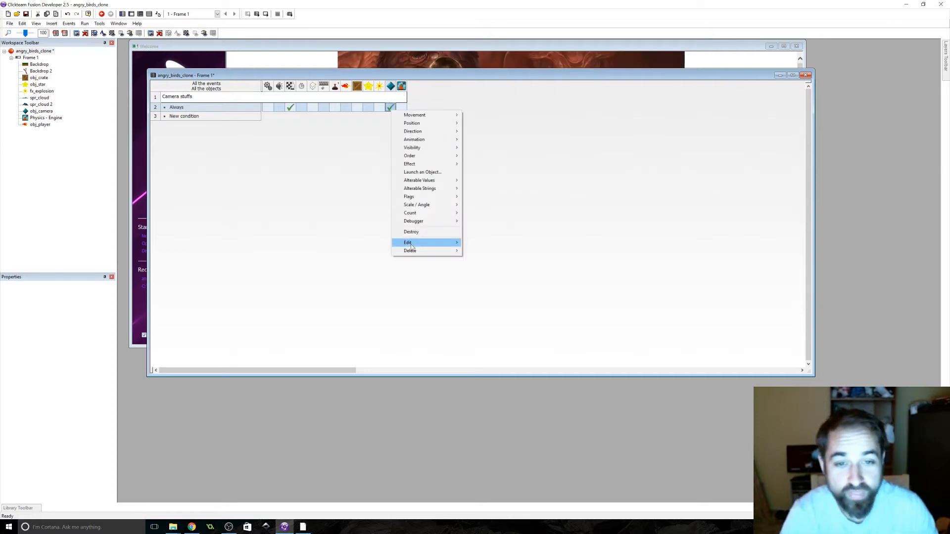
pyautogui.click(407, 242)
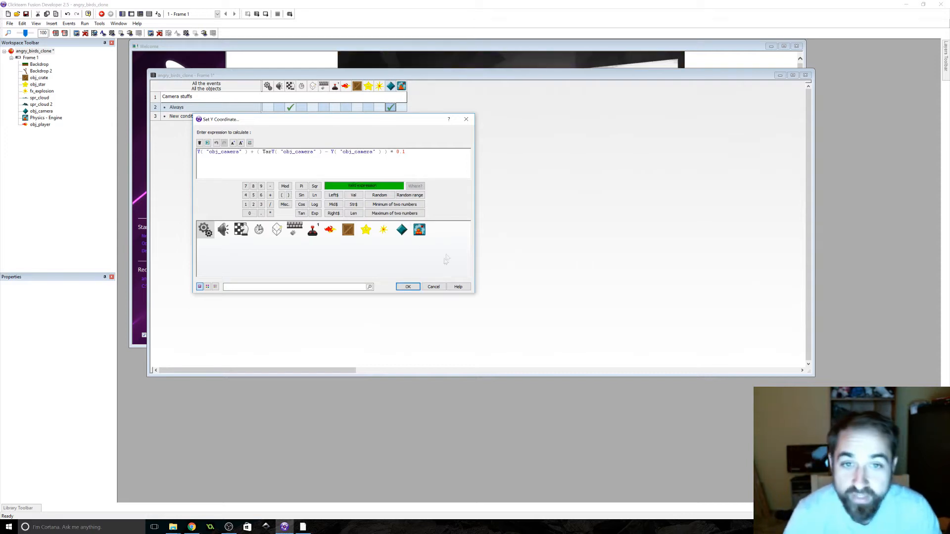
pyautogui.click(407, 287)
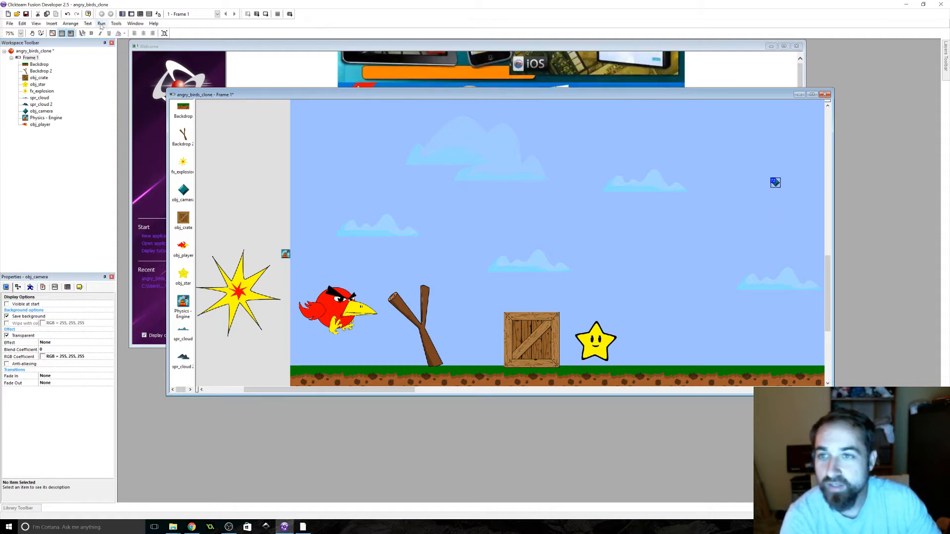
# Open the Run menu from the frame editor toolbar
pyautogui.click(101, 23)
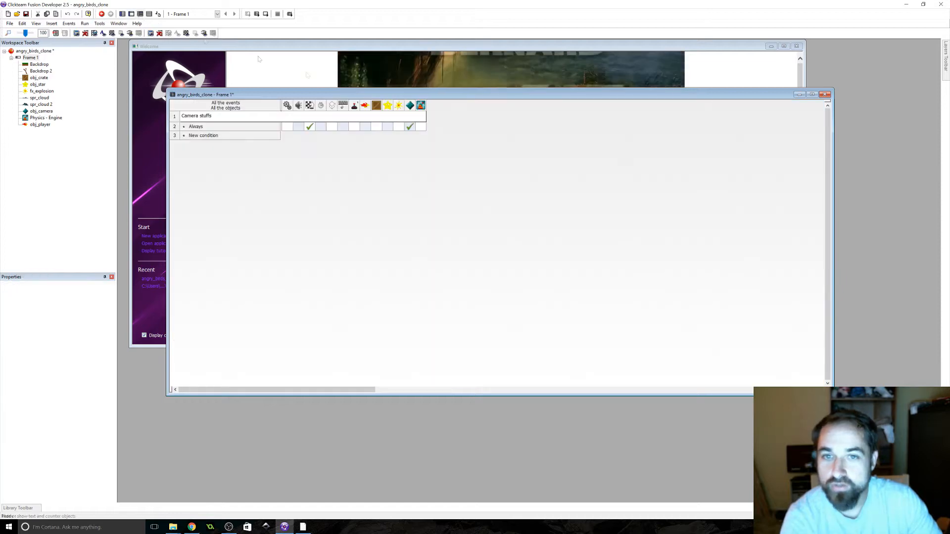
# Reopen and reconfirm the camera's Y position easing expression
pyautogui.rightClick(410, 127)
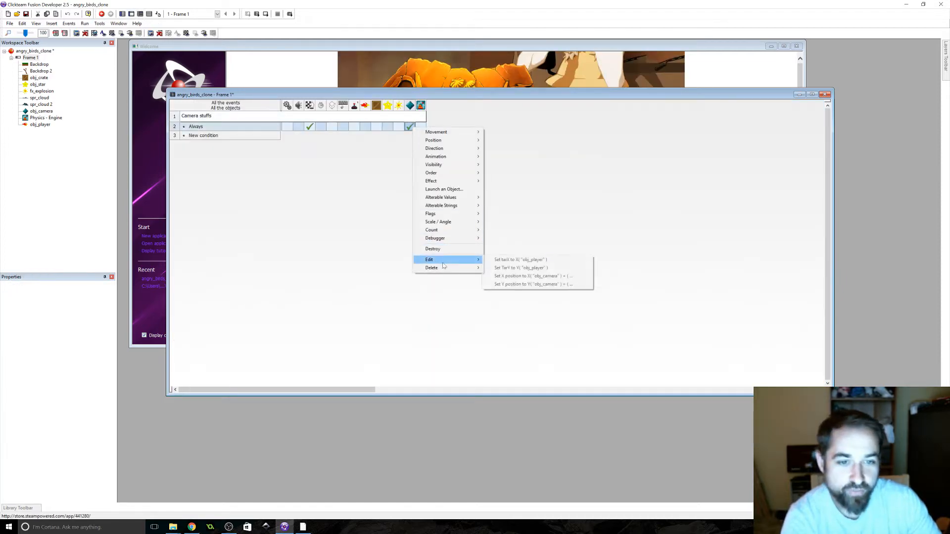
pyautogui.click(532, 276)
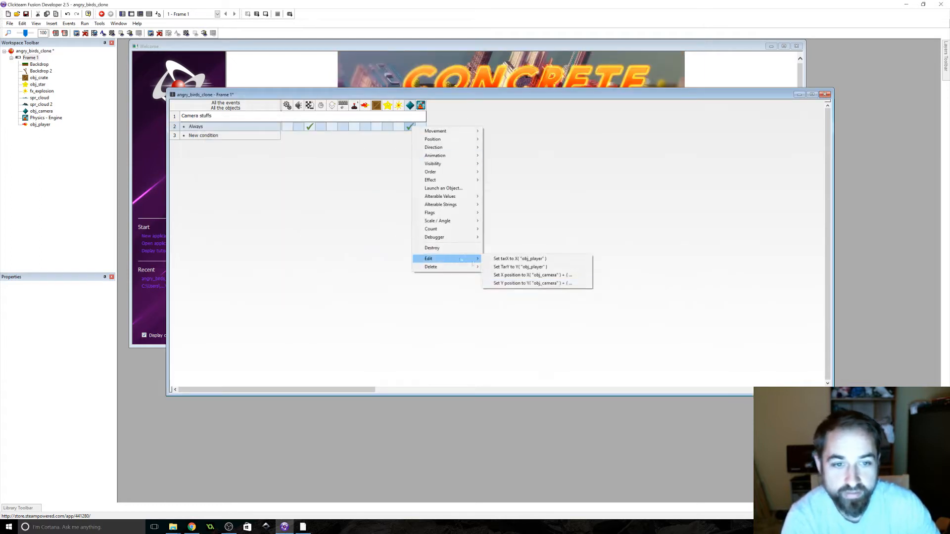
pyautogui.click(530, 283)
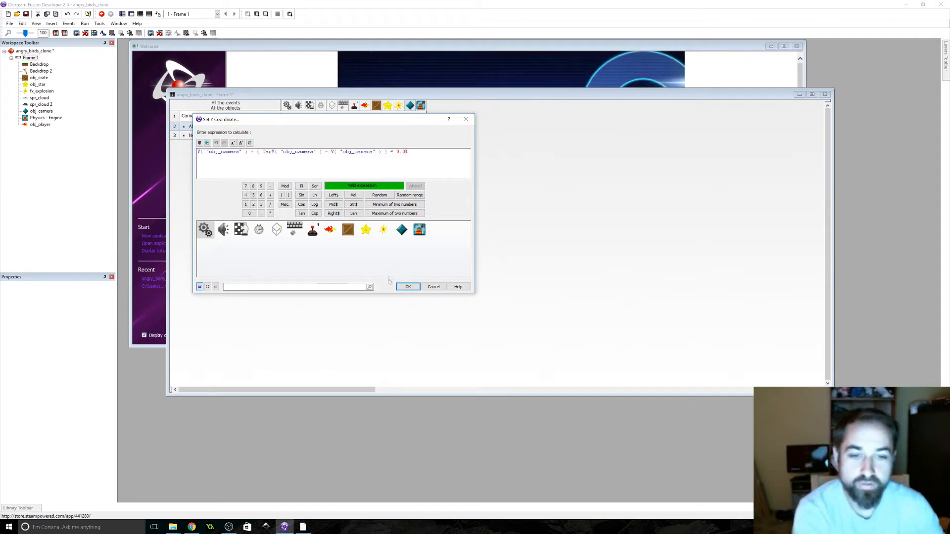
pyautogui.click(407, 286)
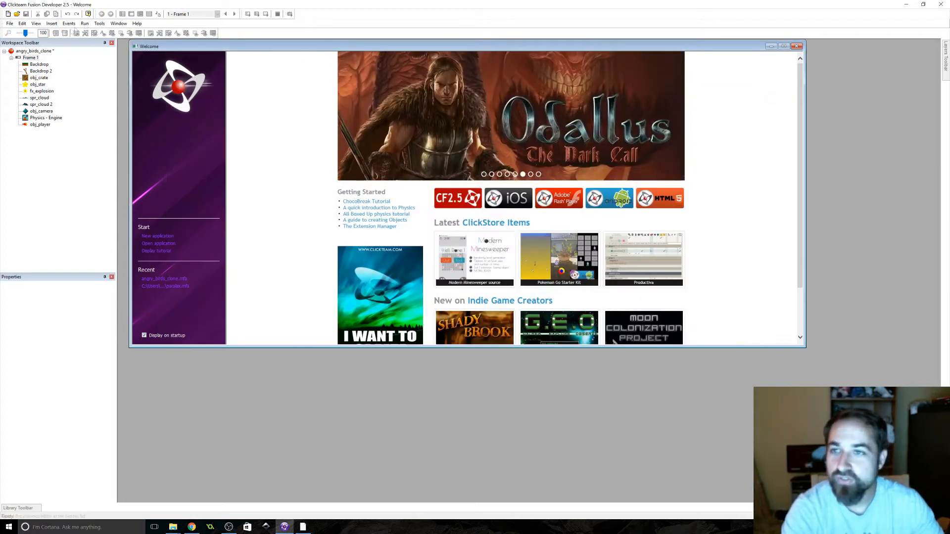
# Select Frame 1 in the workspace and show its level layout in the Frame Editor
pyautogui.click(30, 57)
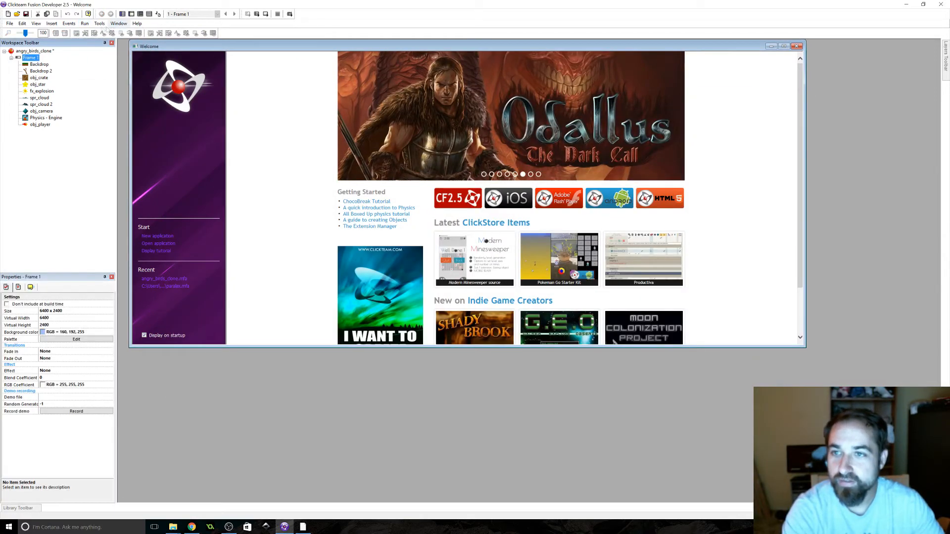
pyautogui.click(45, 7)
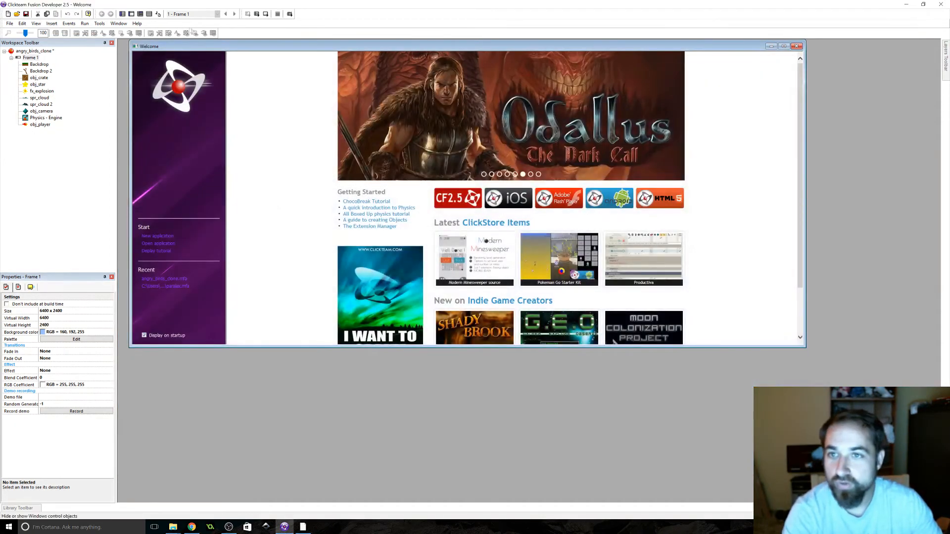
pyautogui.click(131, 14)
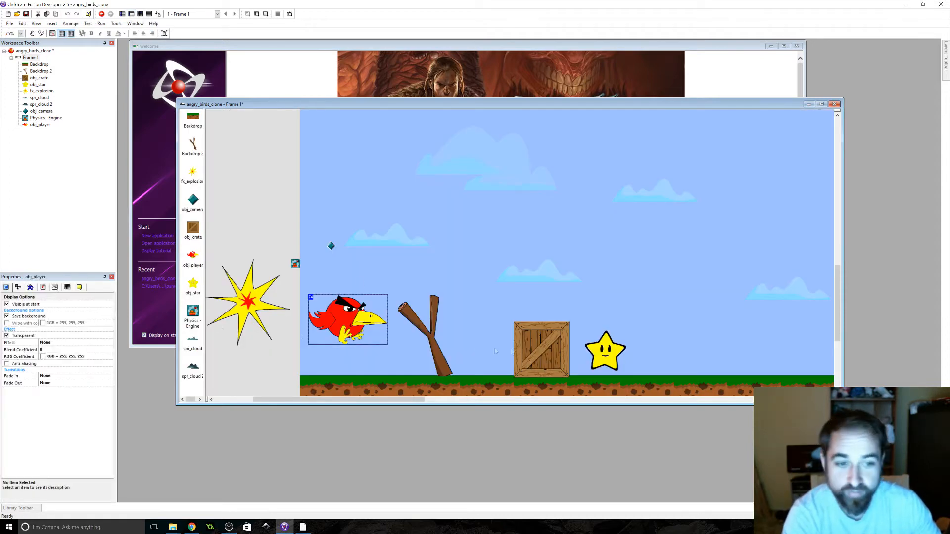
# Add the Physical objects qualifier to the red bird obj_player
pyautogui.click(540, 349)
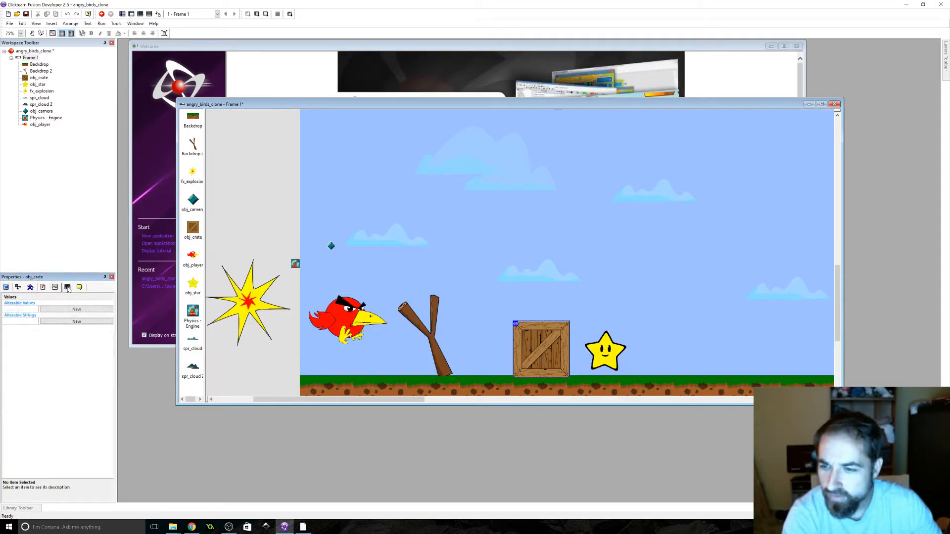
pyautogui.click(604, 350)
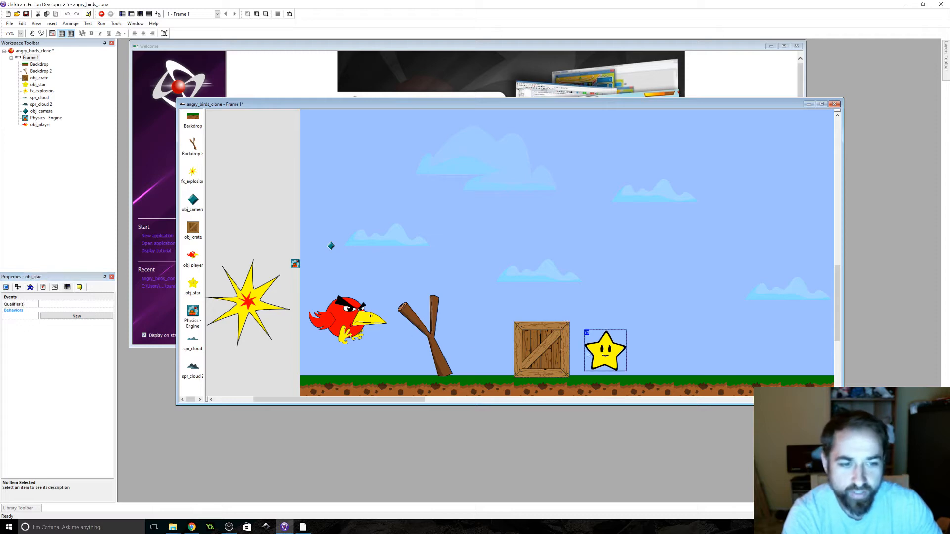
pyautogui.click(348, 319)
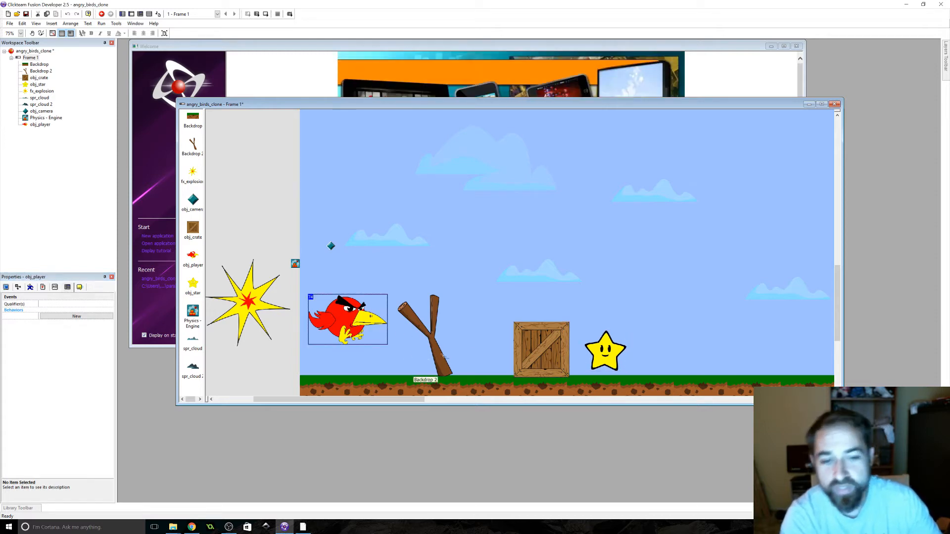
pyautogui.click(604, 350)
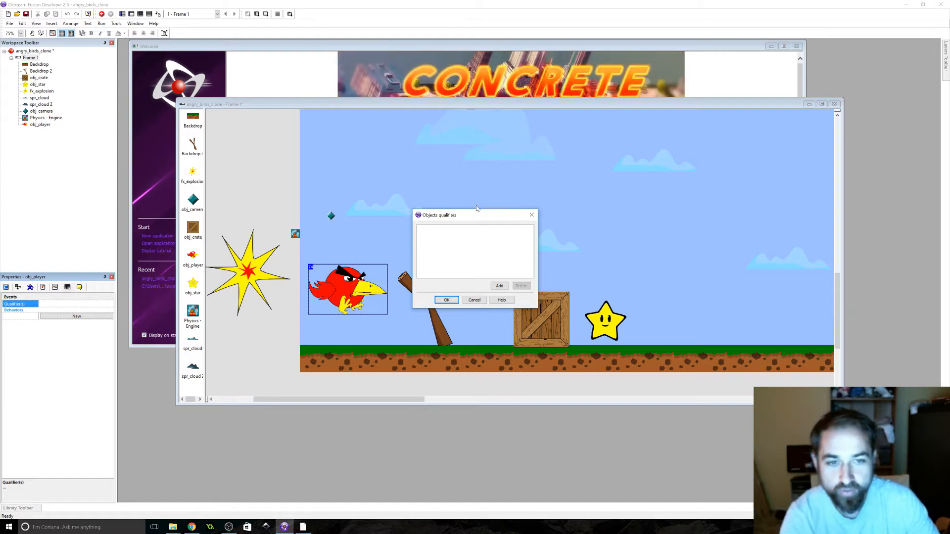
pyautogui.click(499, 285)
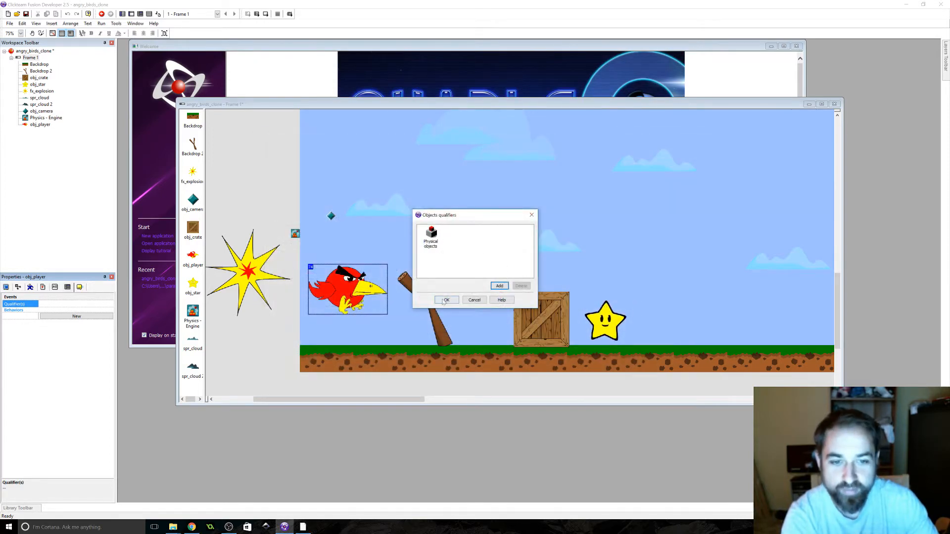
pyautogui.click(474, 299)
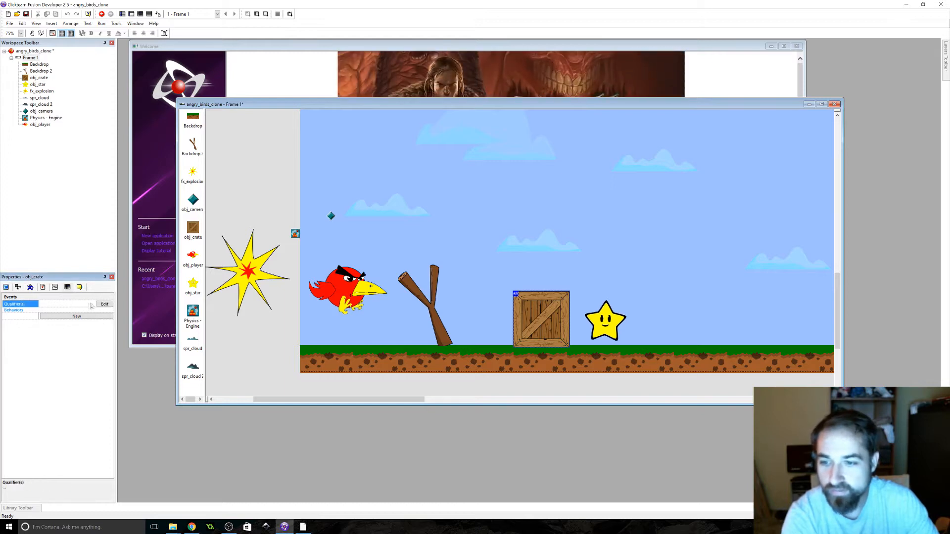
# Add the Physical objects qualifier to obj_crate and obj_star too
pyautogui.click(76, 316)
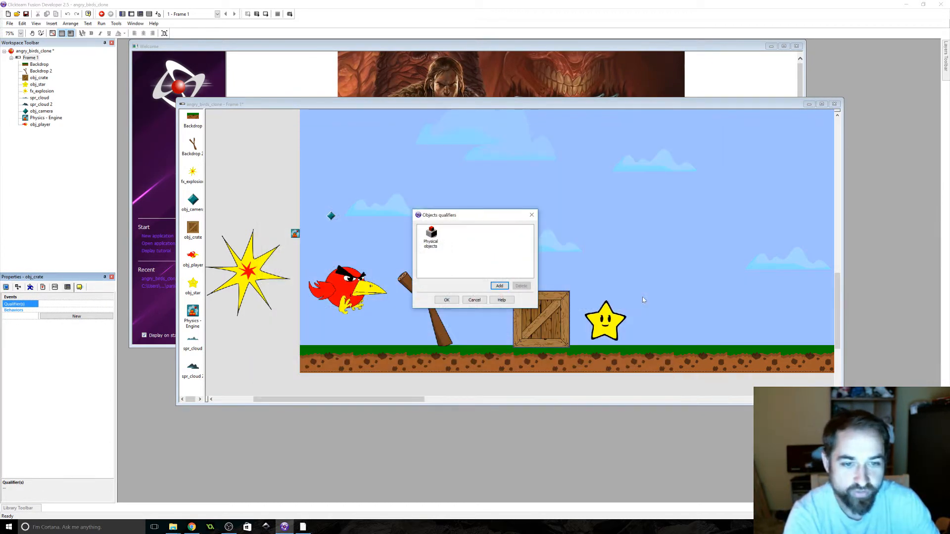
pyautogui.click(475, 300)
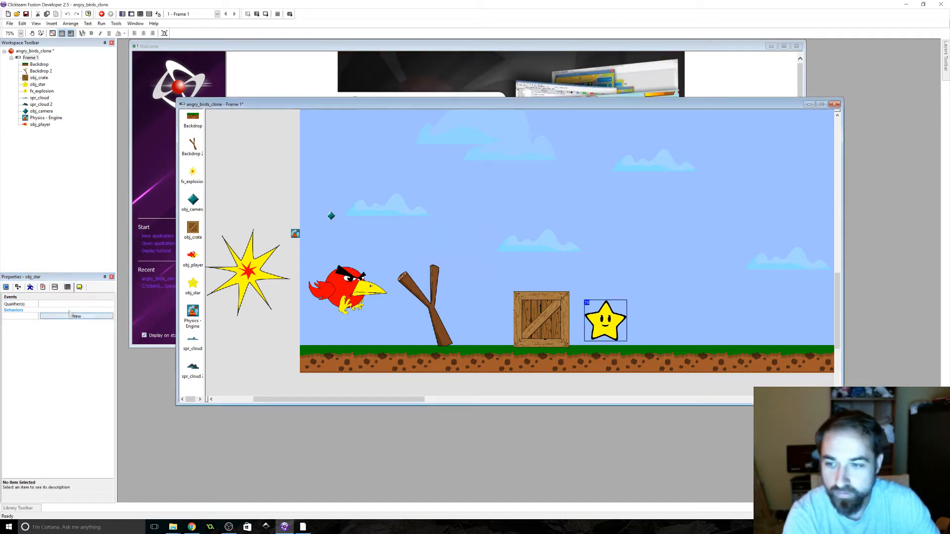
pyautogui.click(76, 316)
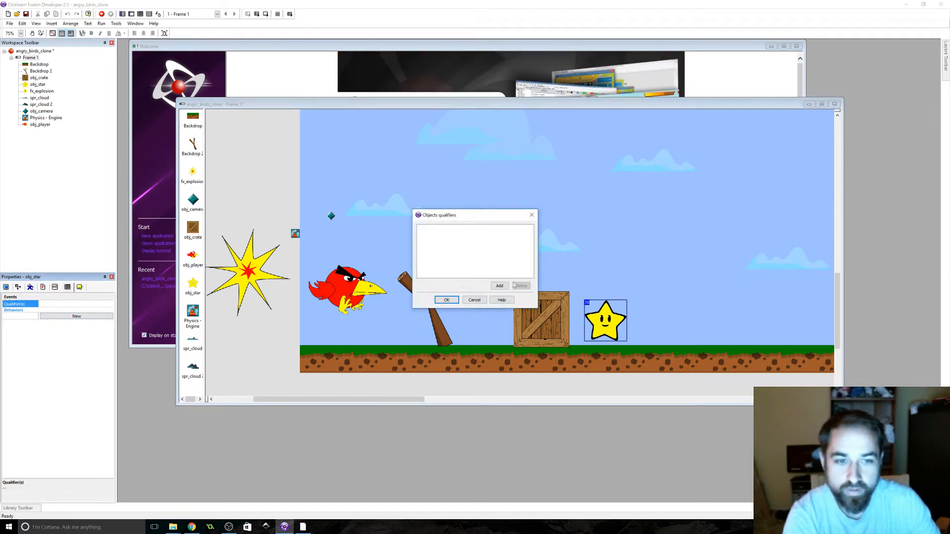
pyautogui.click(499, 286)
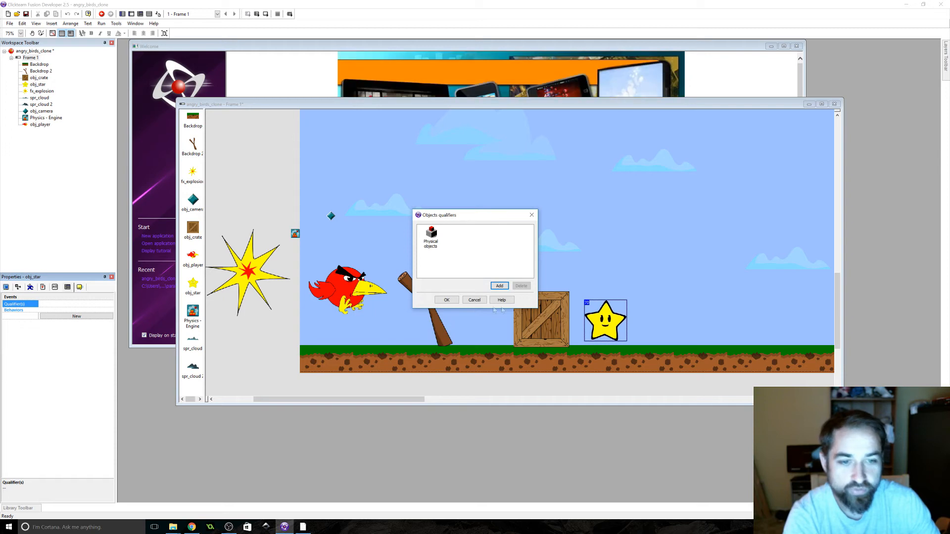
pyautogui.click(446, 299)
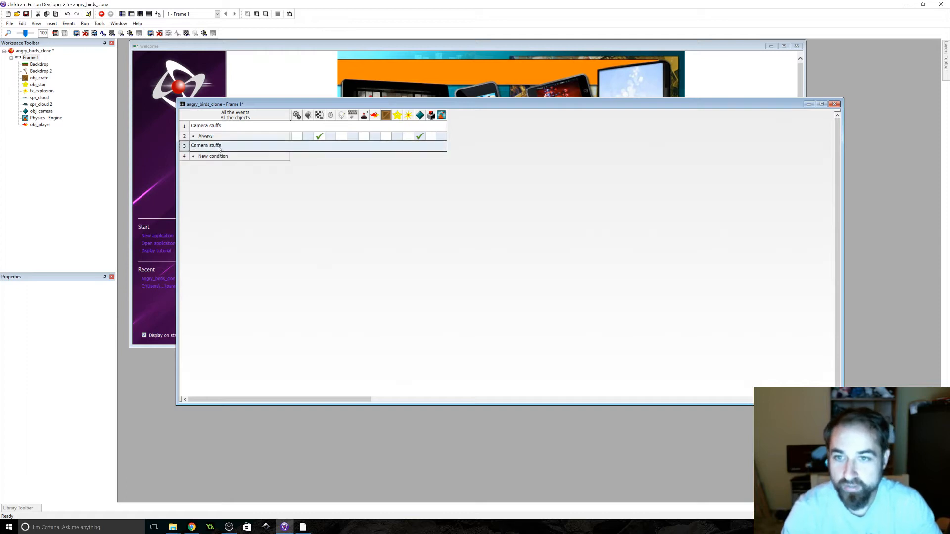
# Rename the comment to 'collisions' and add a Physical objects collide-with-backdrop event with an action
pyautogui.doubleClick(205, 146)
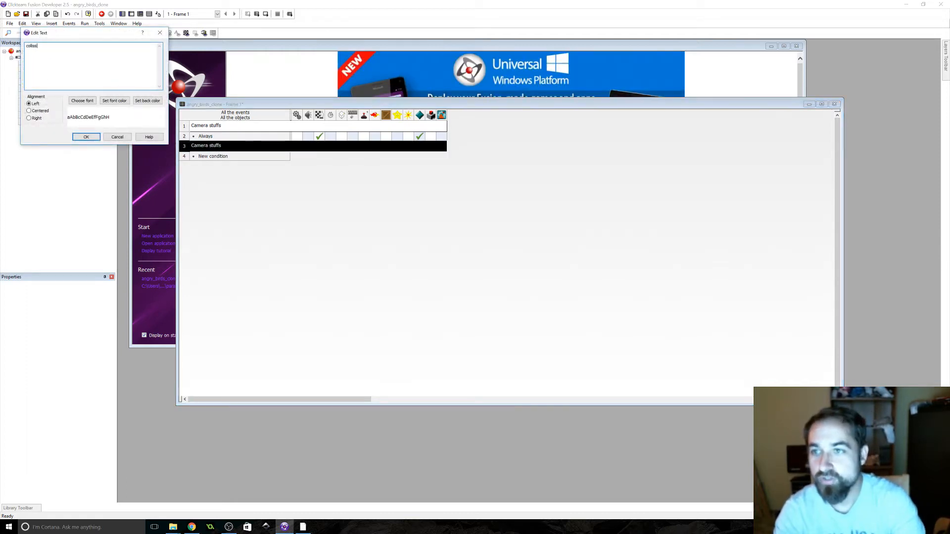
pyautogui.click(85, 137)
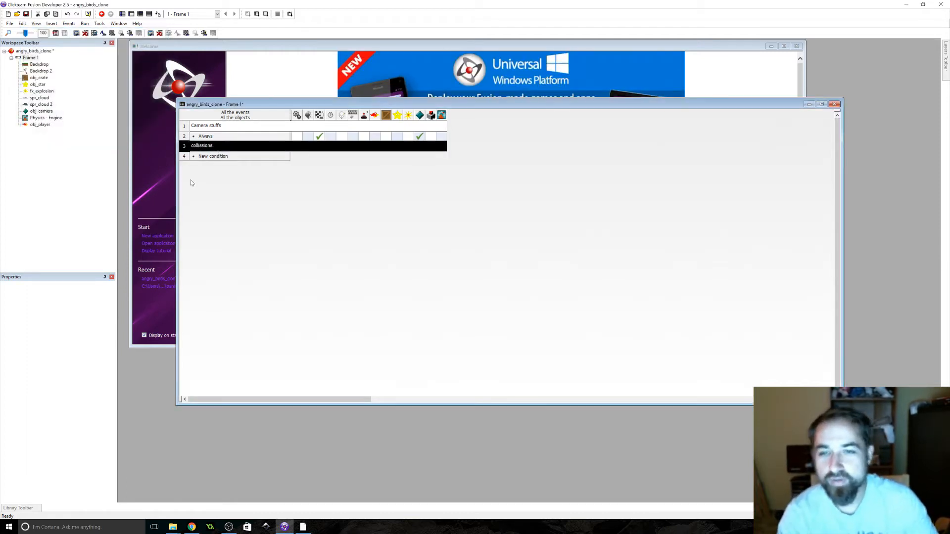
pyautogui.doubleClick(212, 156)
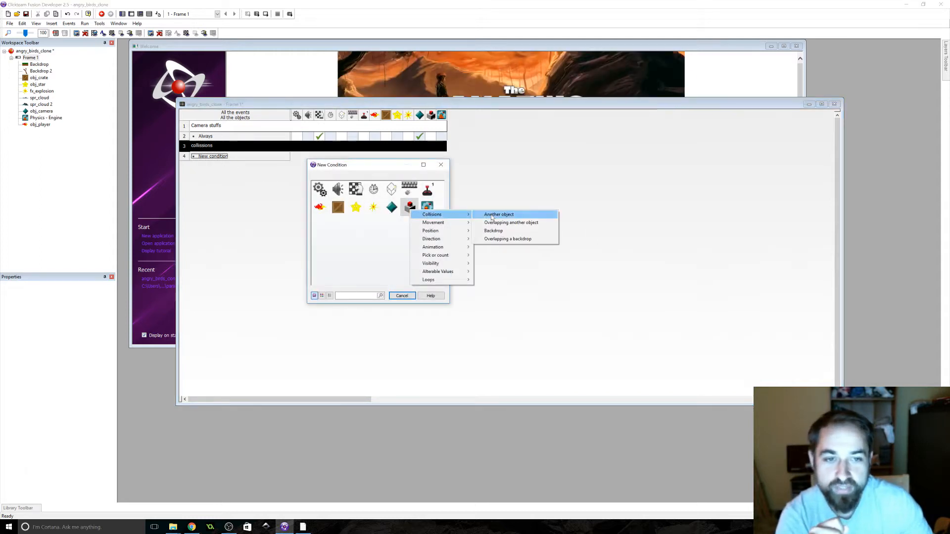
pyautogui.click(494, 230)
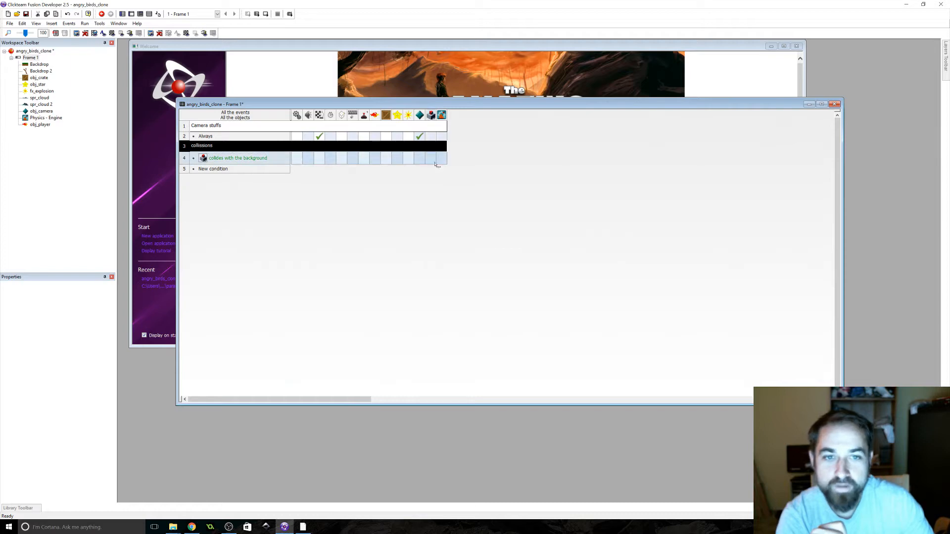
pyautogui.rightClick(430, 159)
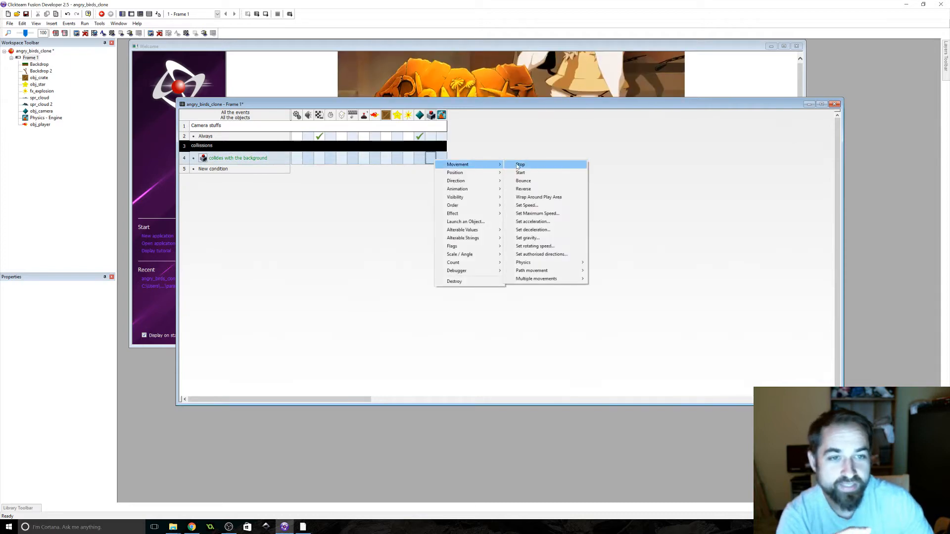
pyautogui.click(520, 164)
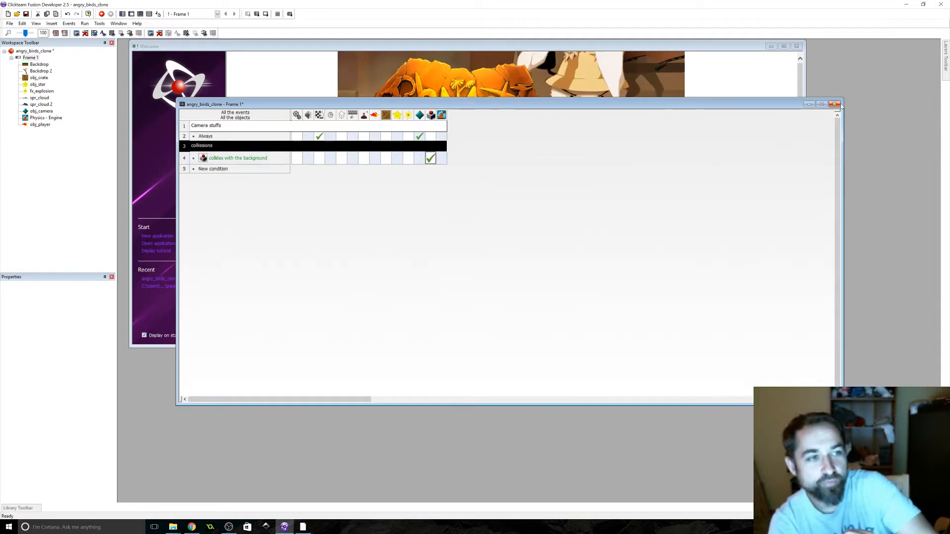
pyautogui.click(84, 23)
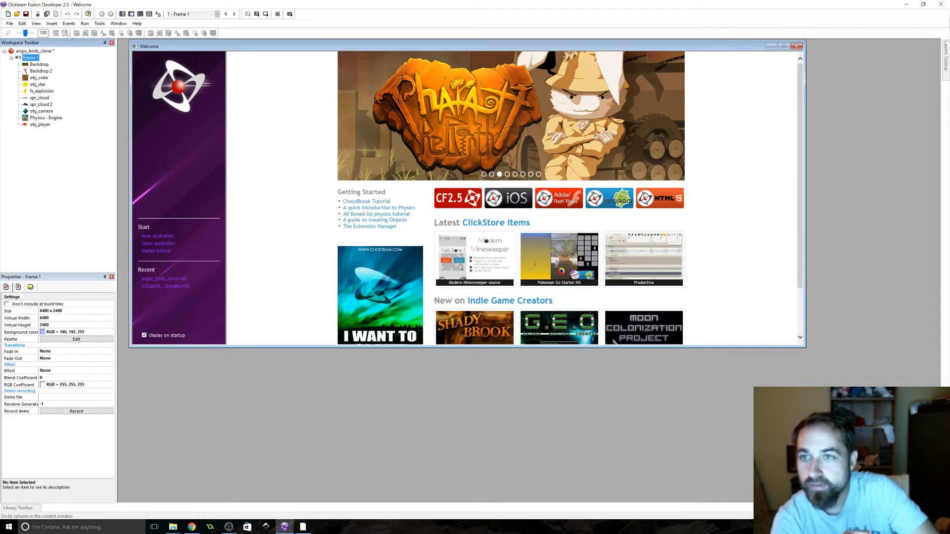
# Show the frame layout and inspect the physics movement settings of obj_star, then obj_player
pyautogui.click(46, 8)
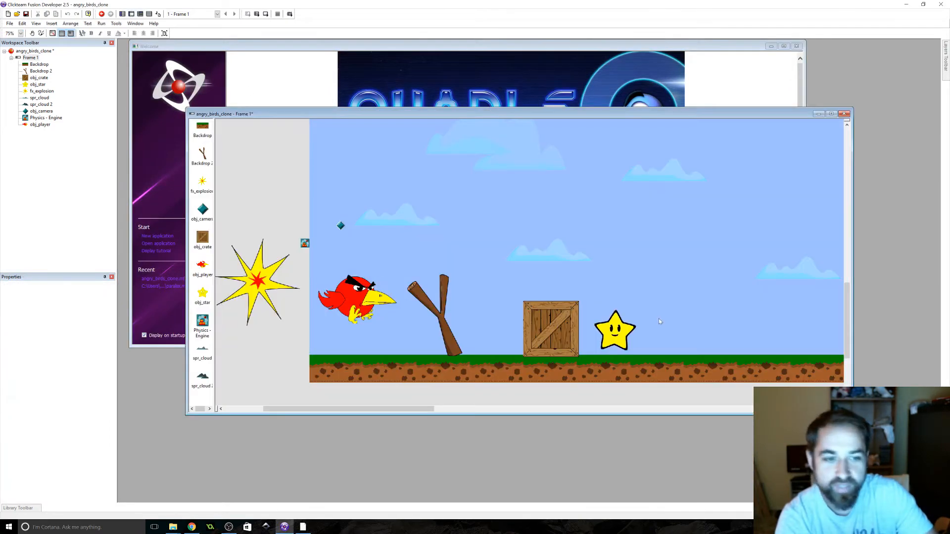
pyautogui.click(614, 329)
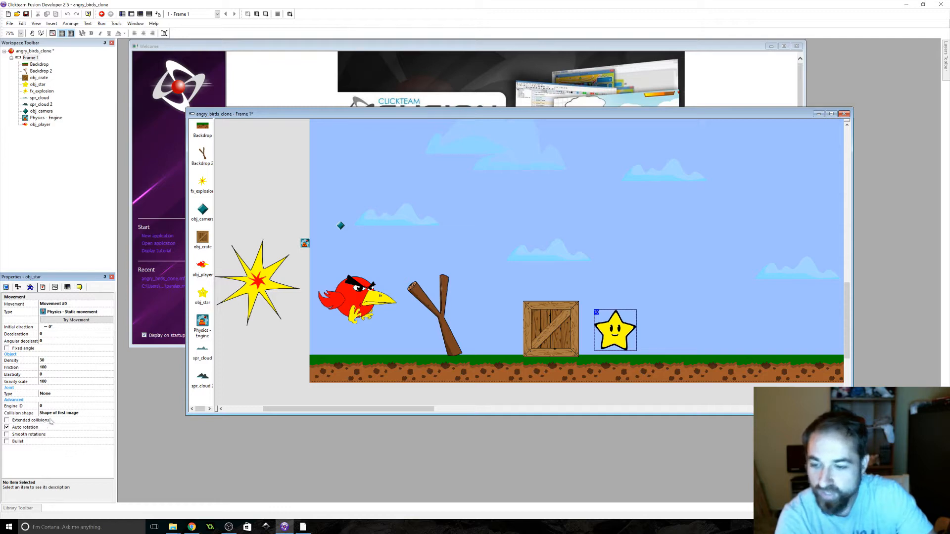
pyautogui.click(73, 412)
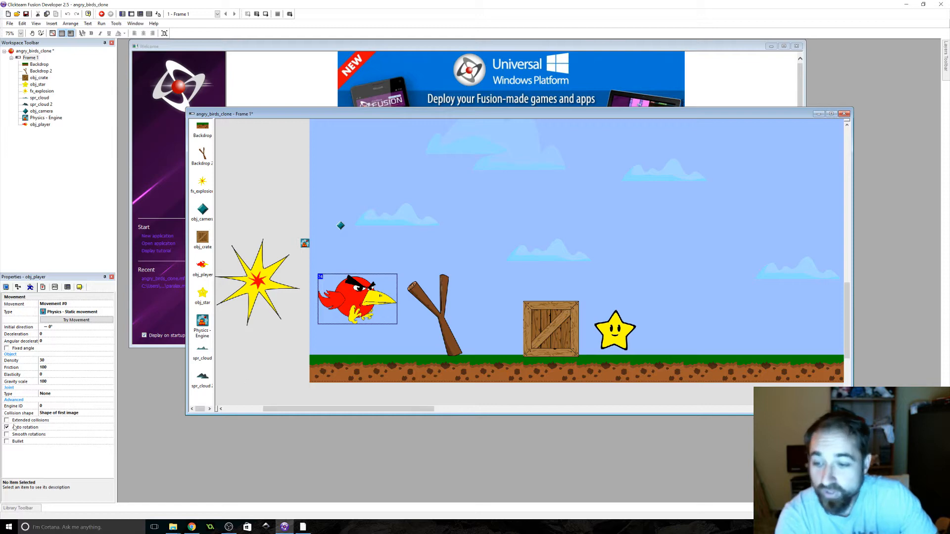
pyautogui.click(6, 420)
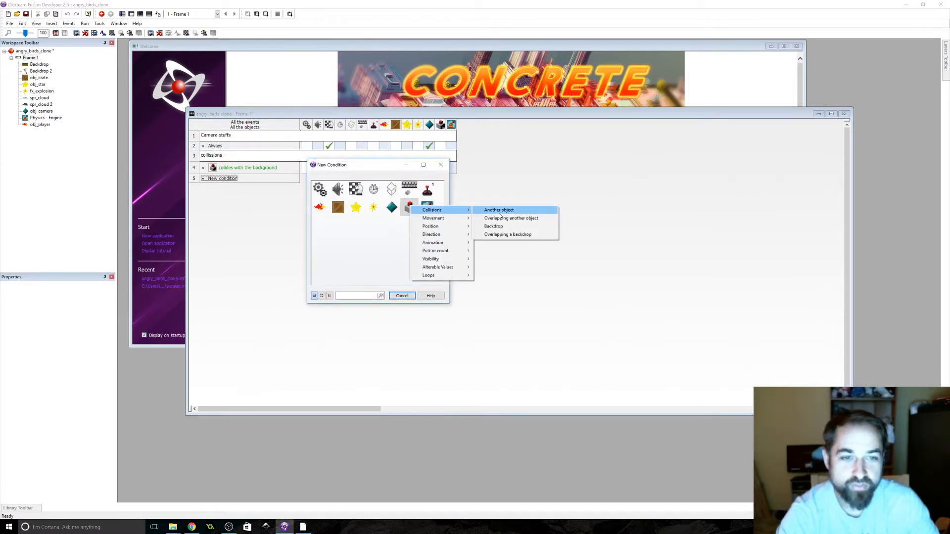
# Add a condition for physical objects colliding with another physical object, after the background-collision event
pyautogui.click(499, 209)
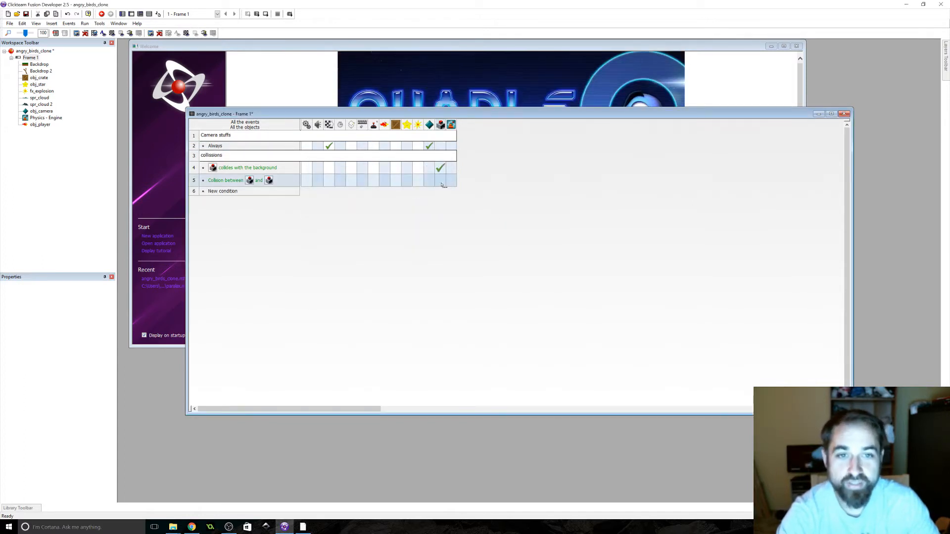
pyautogui.rightClick(441, 181)
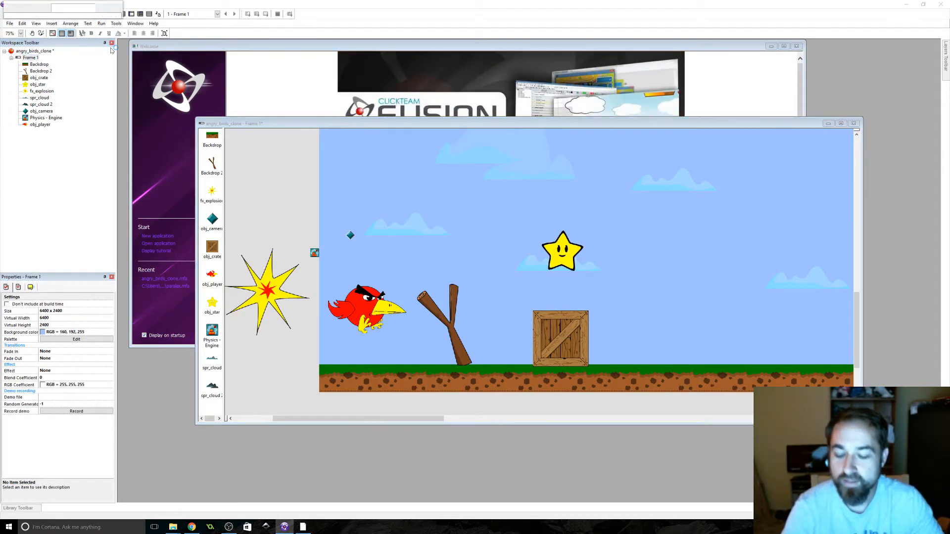
# Move obj_star up into the sky, to the right of the wooden crate
pyautogui.click(46, 8)
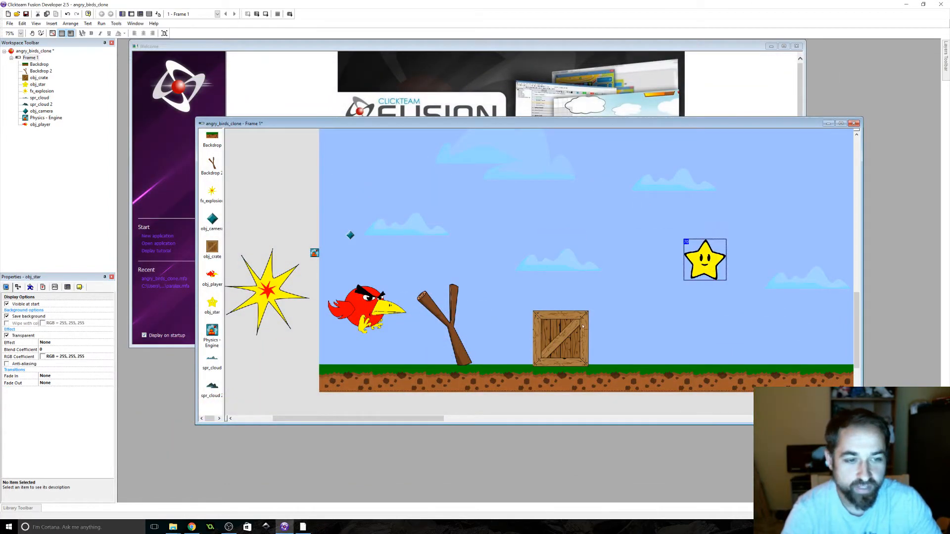
pyautogui.click(558, 337)
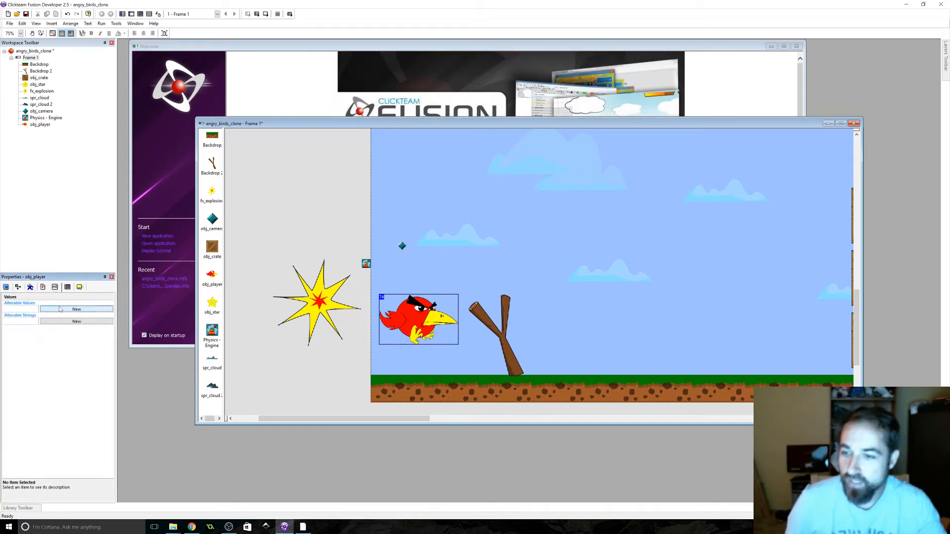
# Name the red bird's three alterable values CurAngle, CurForce and Grabbed
pyautogui.click(76, 308)
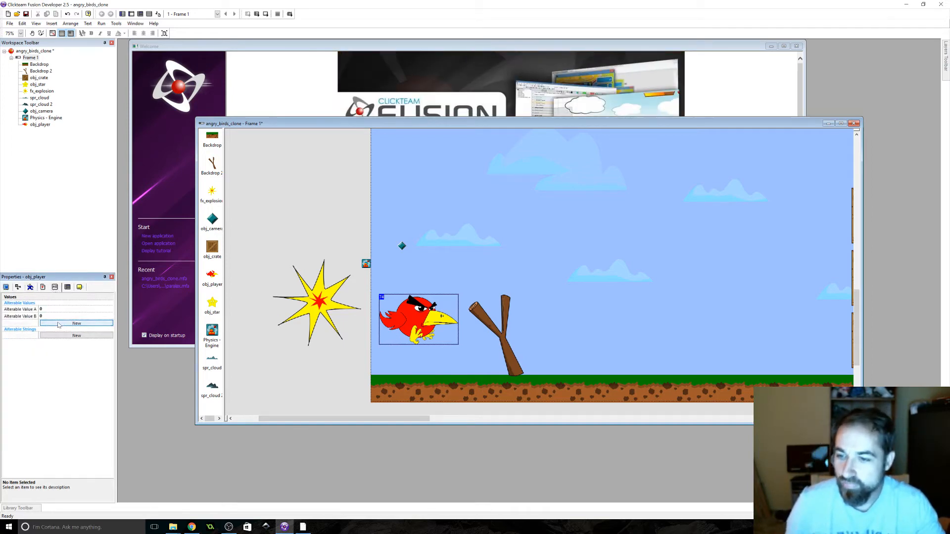
pyautogui.click(76, 323)
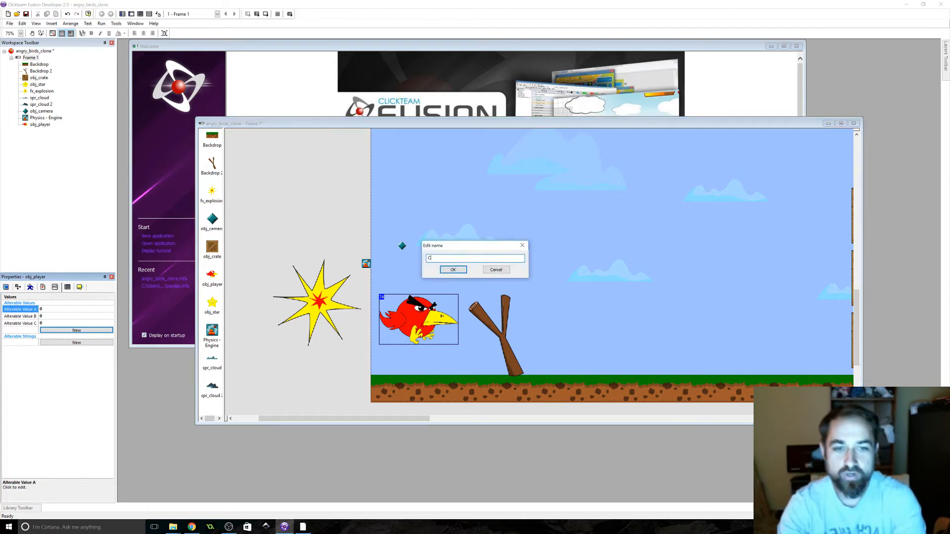
pyautogui.write('ur')
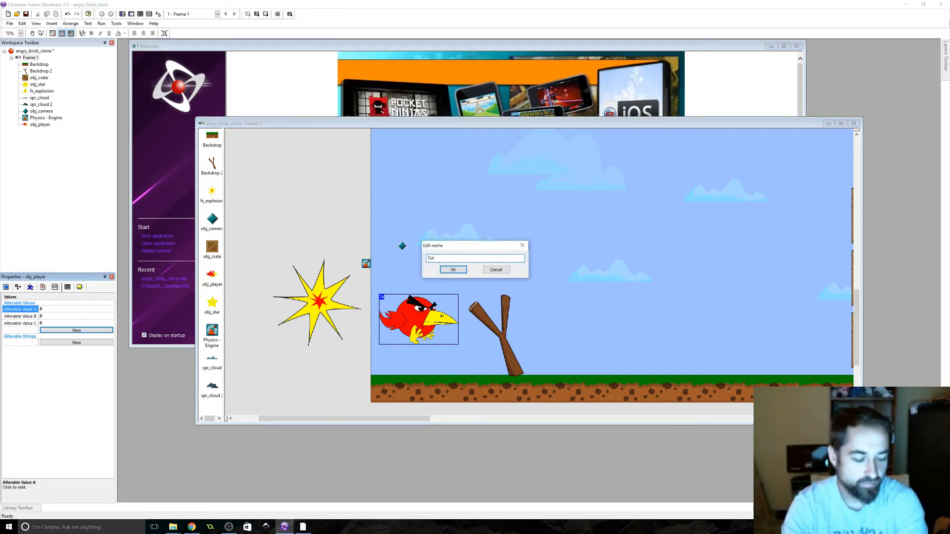
pyautogui.write('Angle')
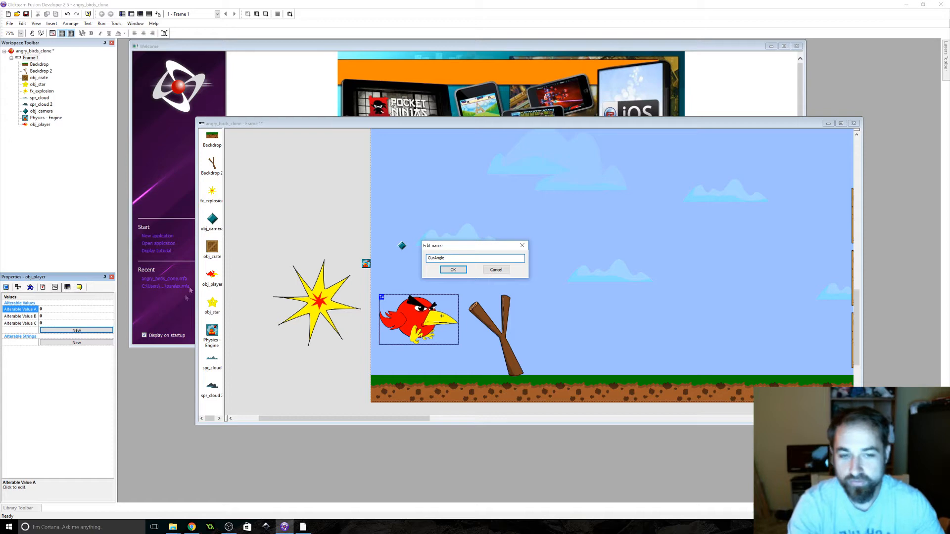
pyautogui.click(452, 270)
pyautogui.write('Cur')
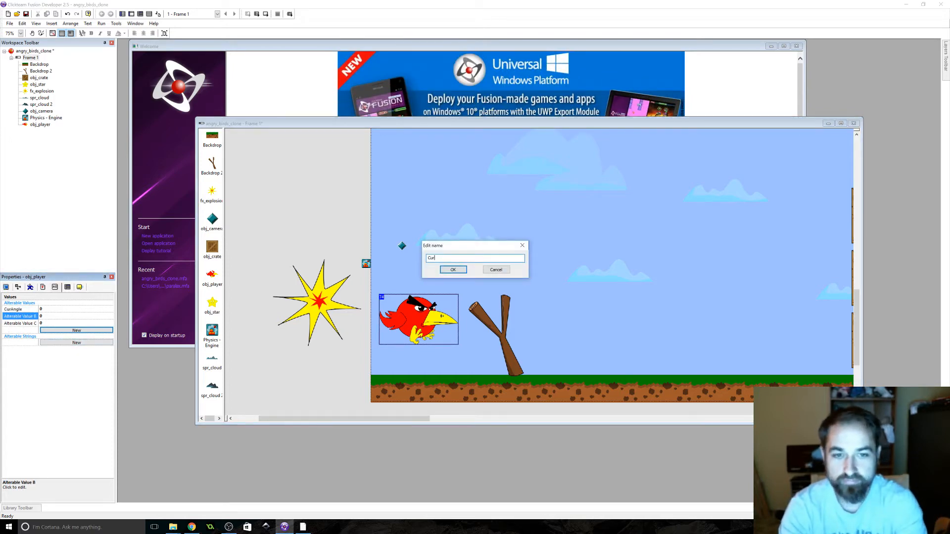
pyautogui.write('Force')
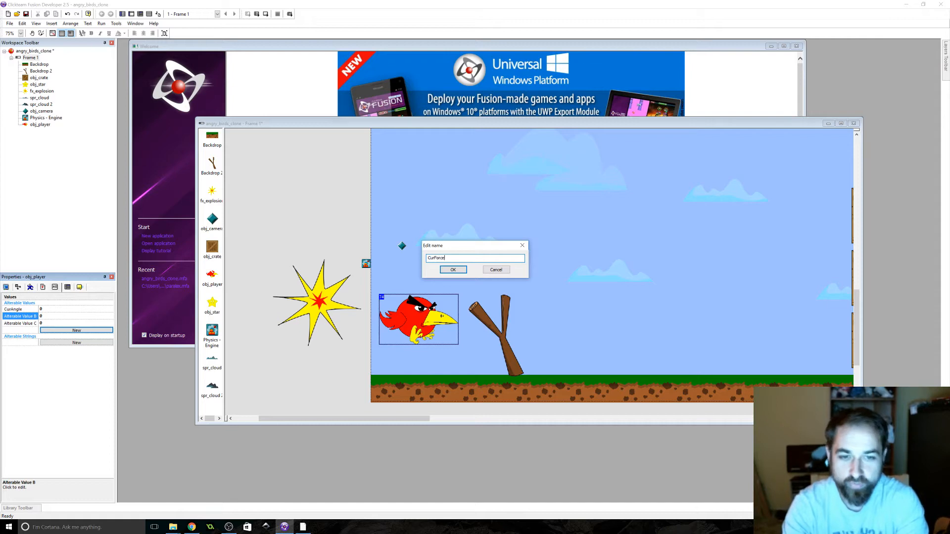
pyautogui.click(452, 270)
pyautogui.write('Grabbed')
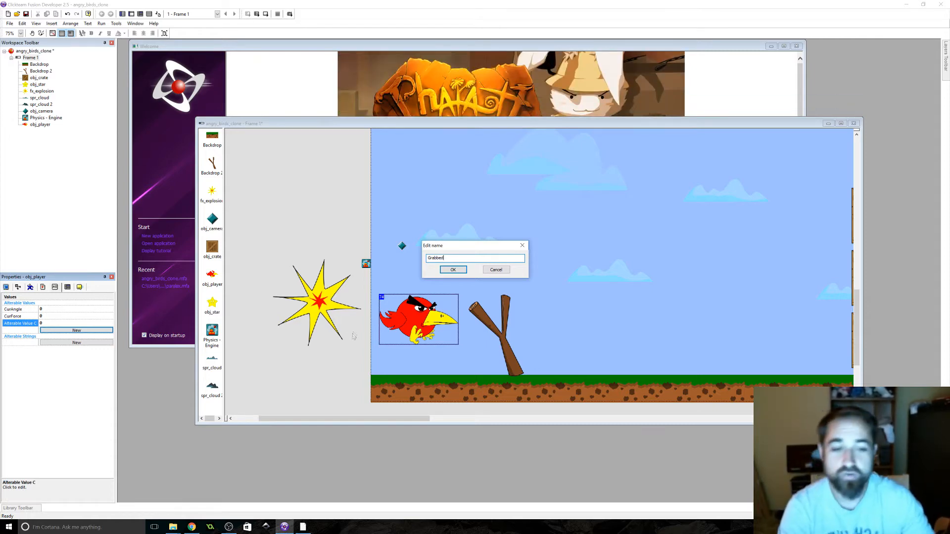
pyautogui.click(453, 269)
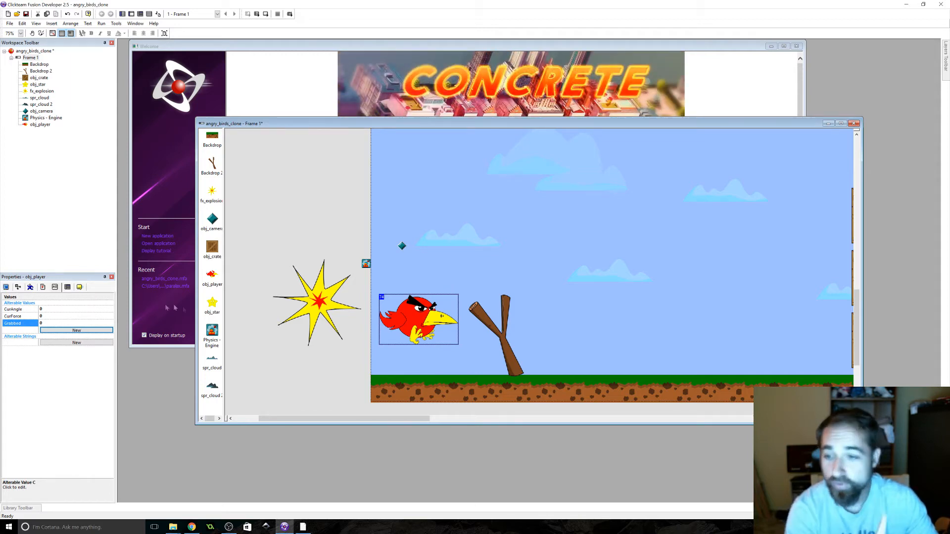
pyautogui.click(18, 286)
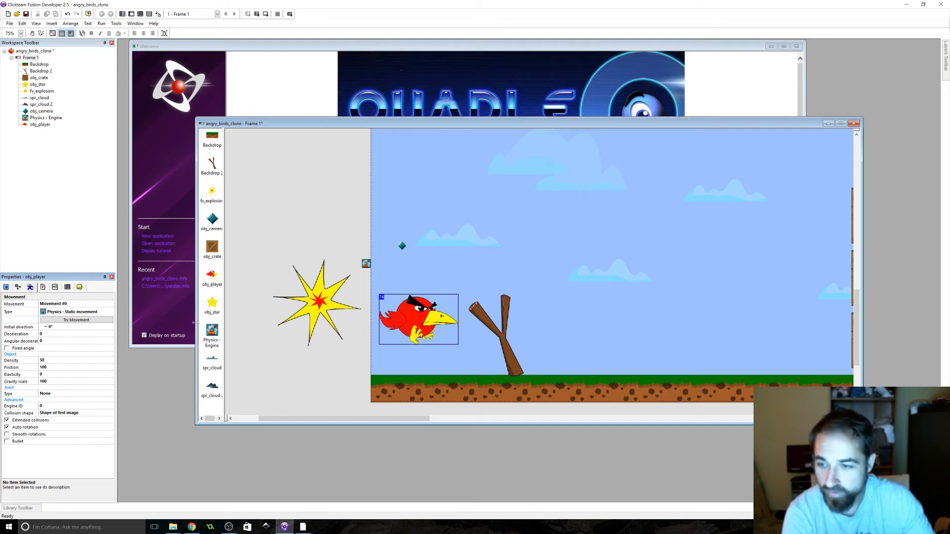
pyautogui.moveTo(102, 373)
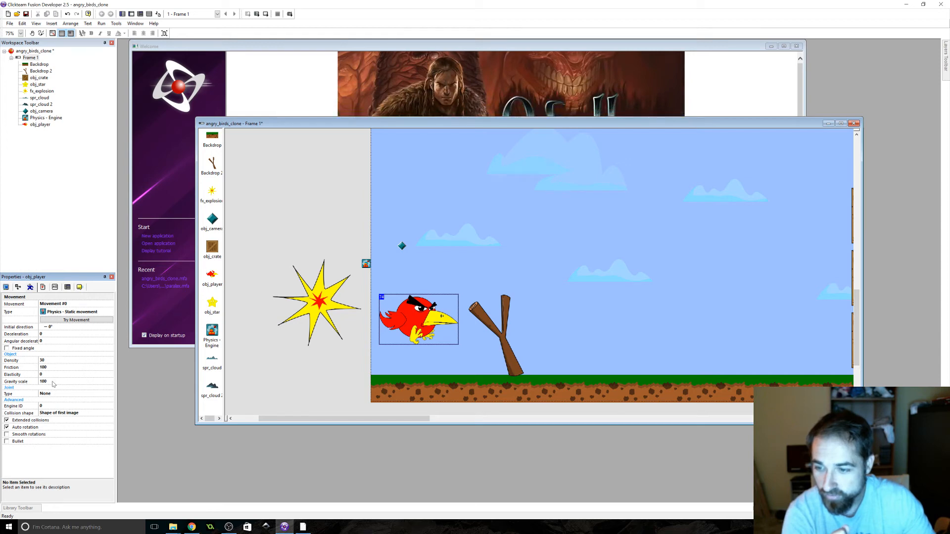
# Set obj_player's gravity scale to 0 and drag the bird onto the top of the slingshot
pyautogui.click(73, 382)
pyautogui.write('0')
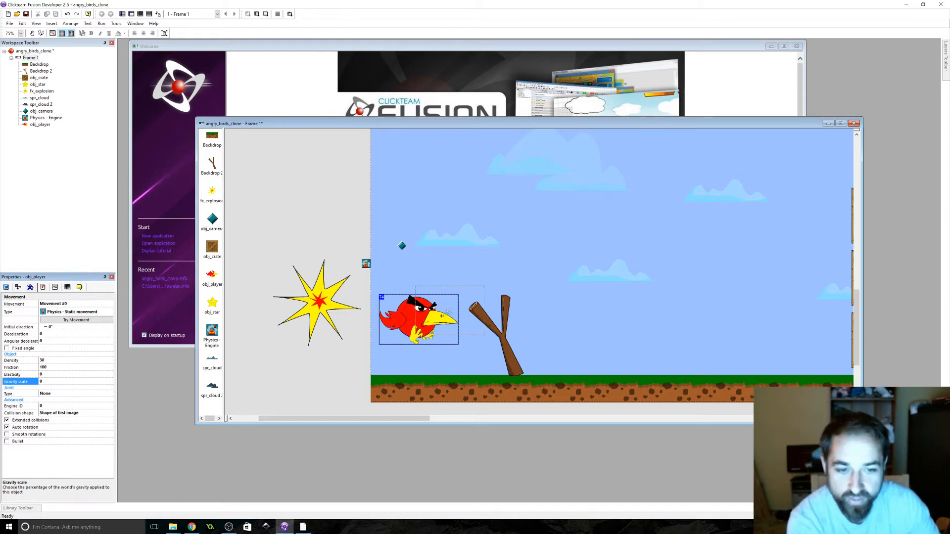
pyautogui.moveTo(418, 318); pyautogui.dragTo(491, 303)
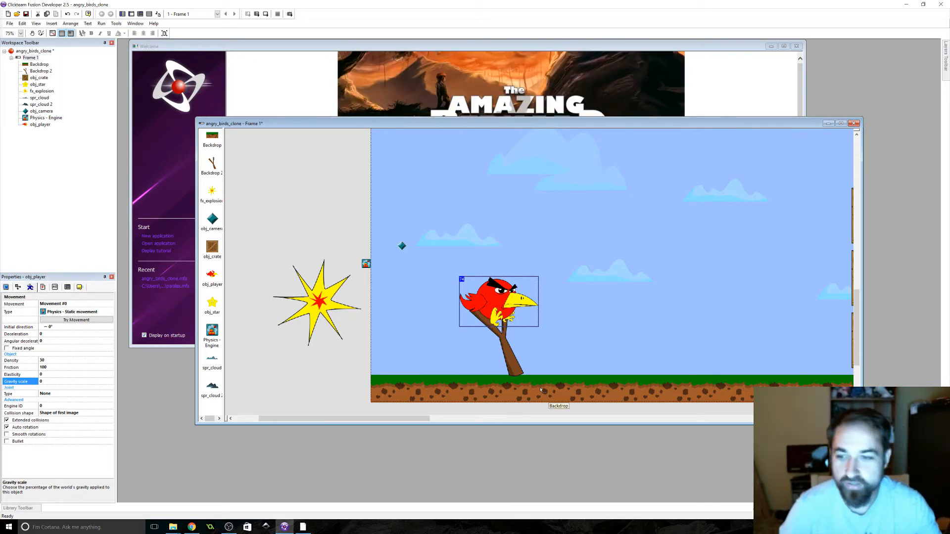
pyautogui.click(315, 302)
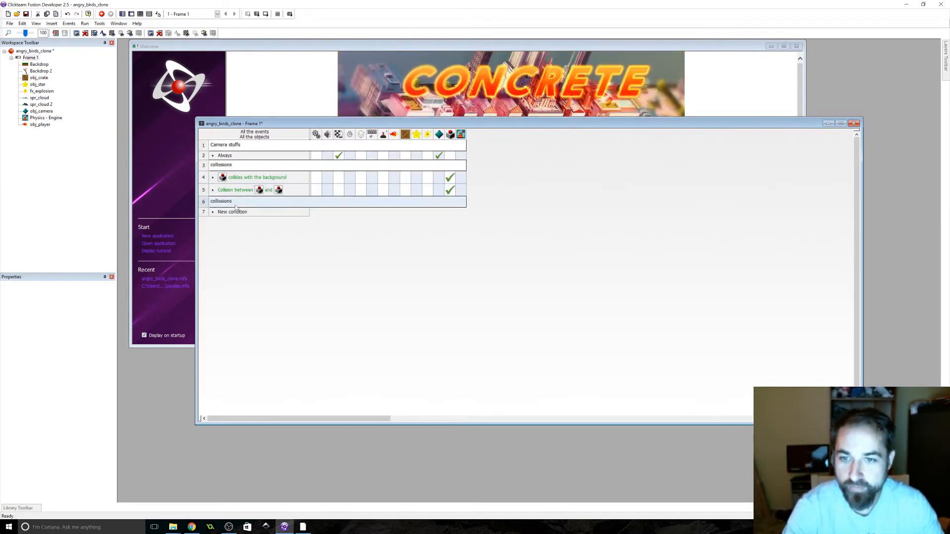
# Retitle the comment to 'Grab or no grab' and start an event with Mouse pointer over obj_player
pyautogui.doubleClick(222, 200)
pyautogui.write('Grab or no grab')
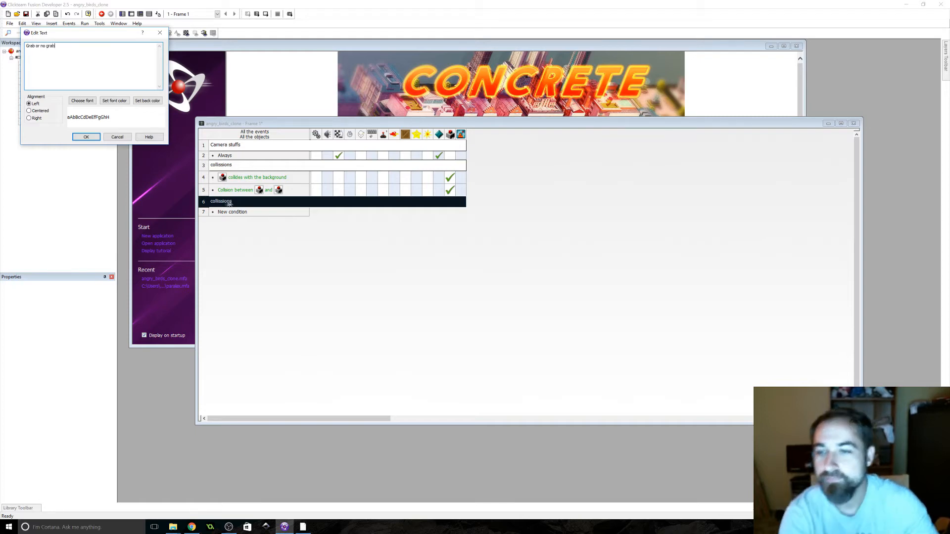
pyautogui.click(85, 136)
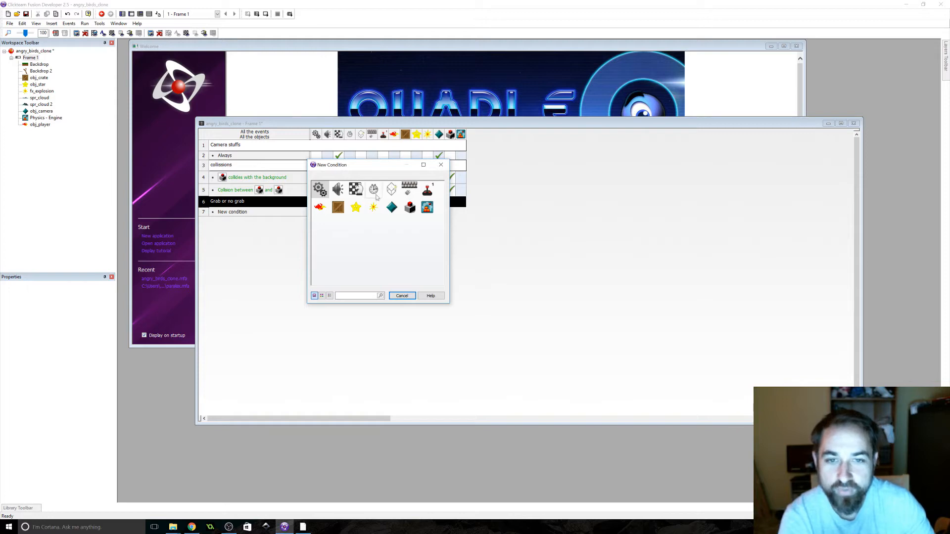
pyautogui.click(409, 189)
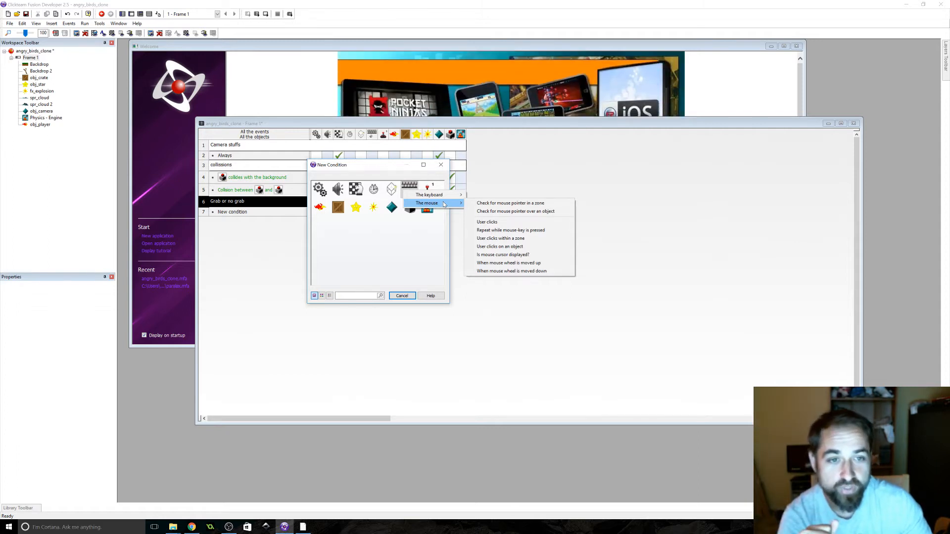
pyautogui.click(515, 211)
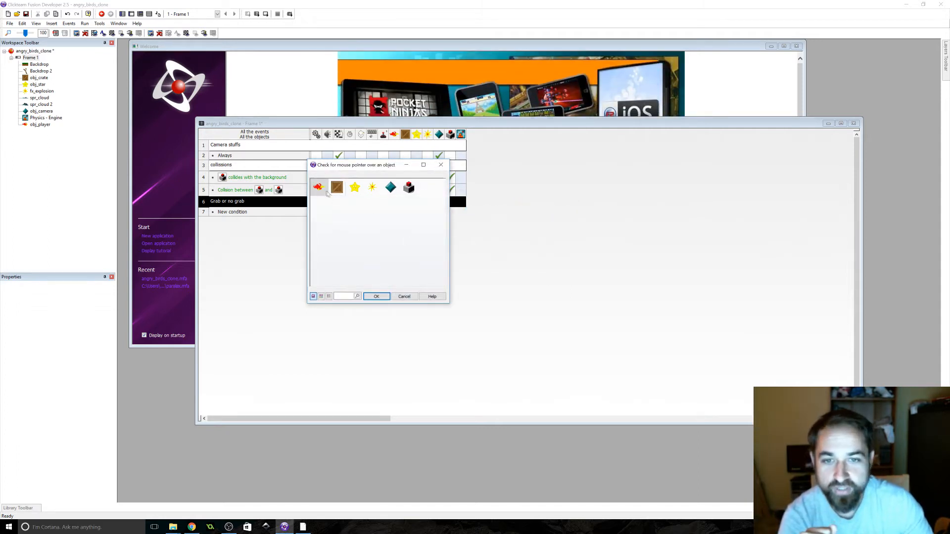
pyautogui.click(375, 296)
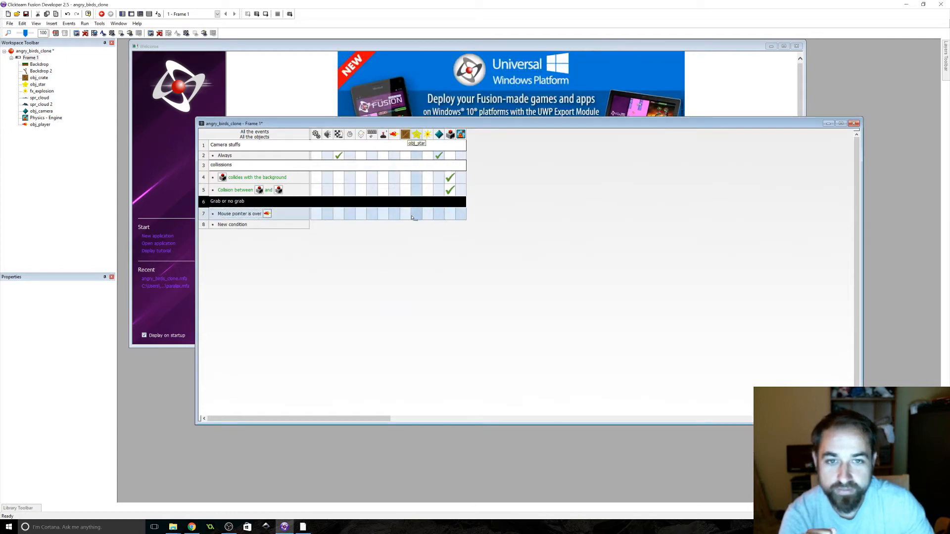
# Add the User clicks left button condition and a bird action setting its Grabbed value
pyautogui.rightClick(239, 213)
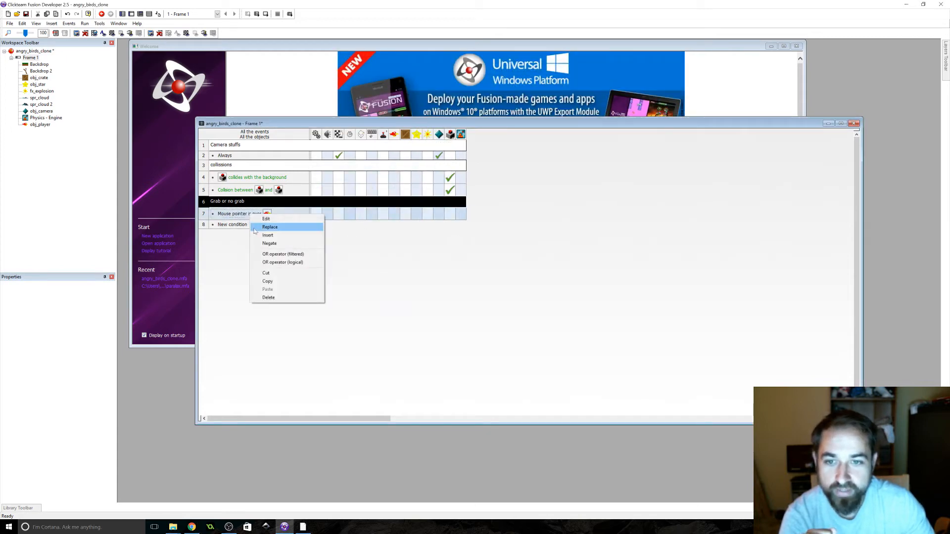
pyautogui.click(269, 227)
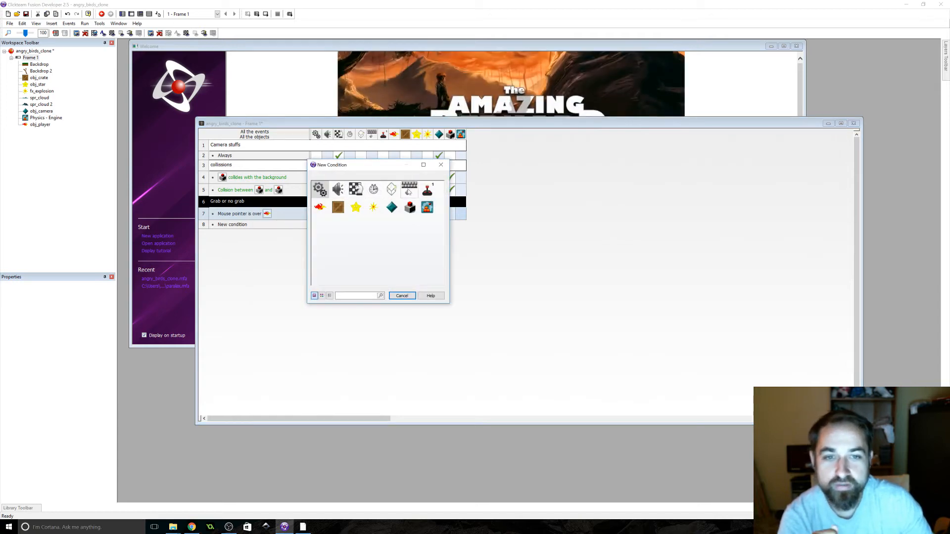
pyautogui.click(426, 189)
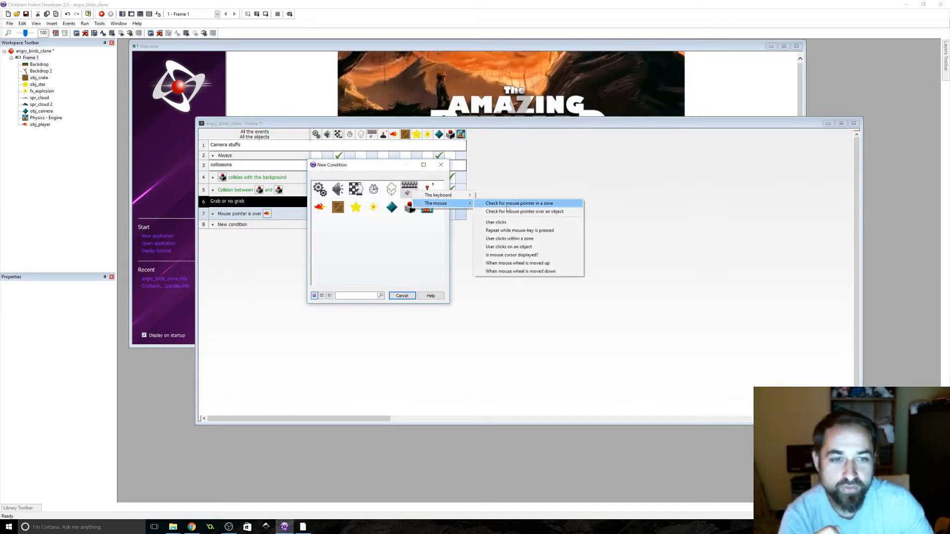
pyautogui.click(496, 222)
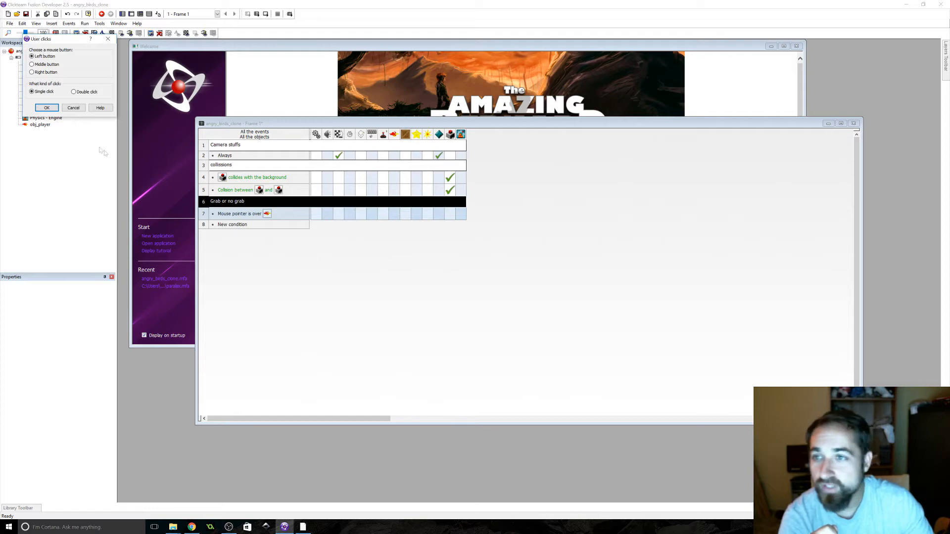
pyautogui.click(46, 108)
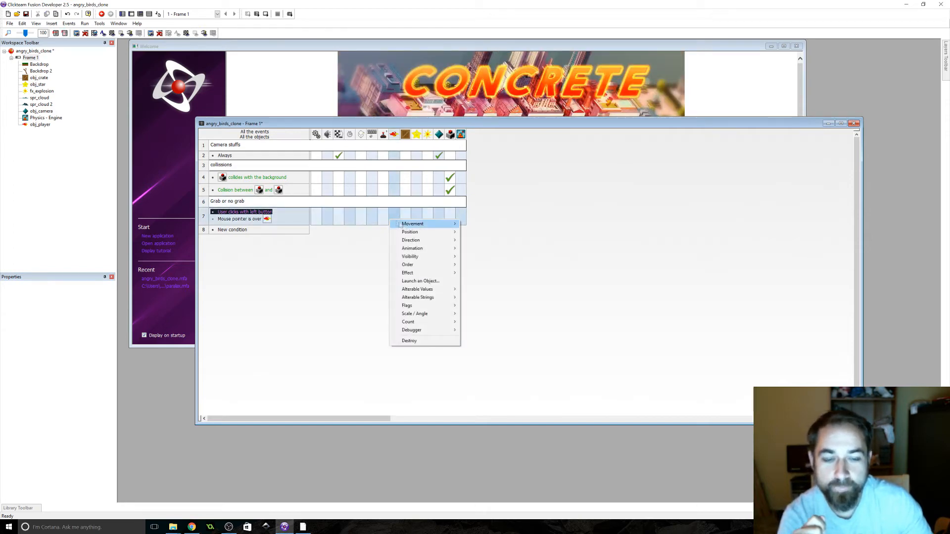
pyautogui.moveTo(417, 289)
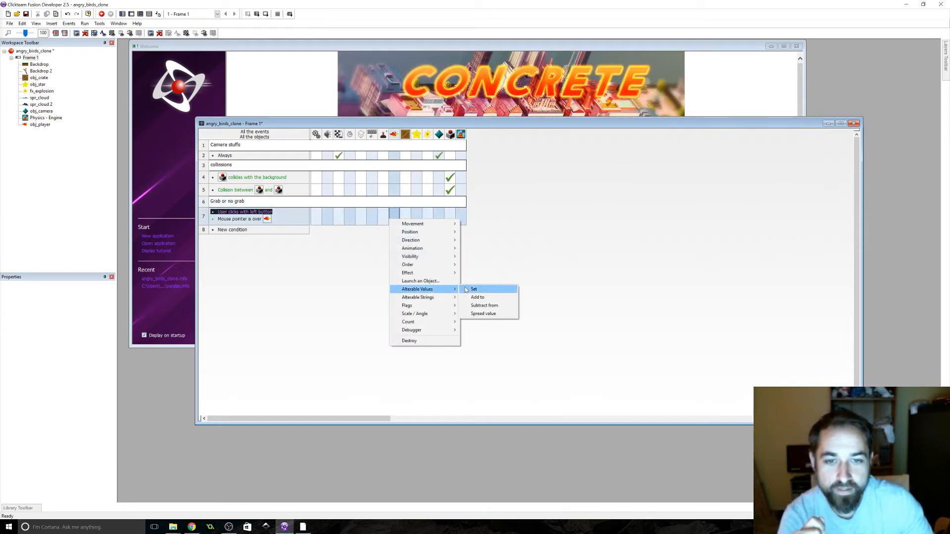
pyautogui.click(474, 289)
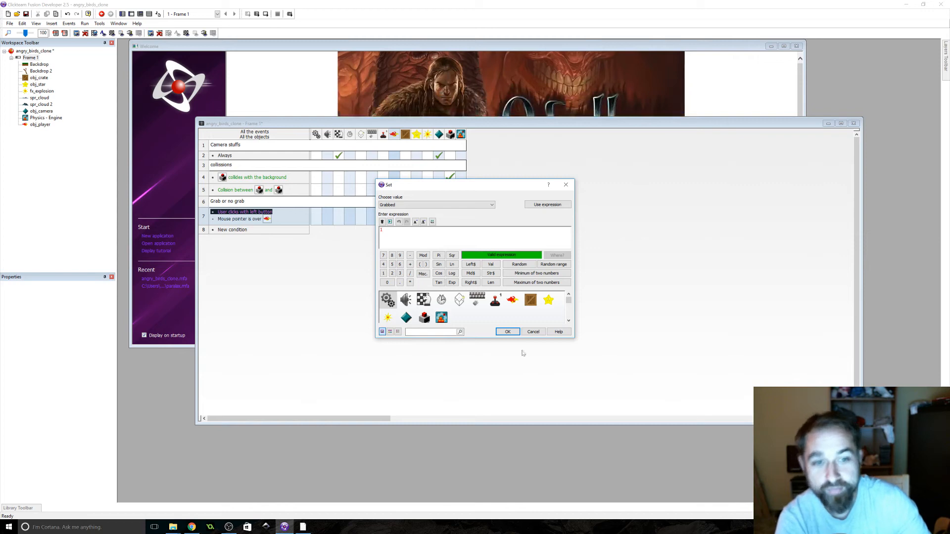
pyautogui.click(507, 331)
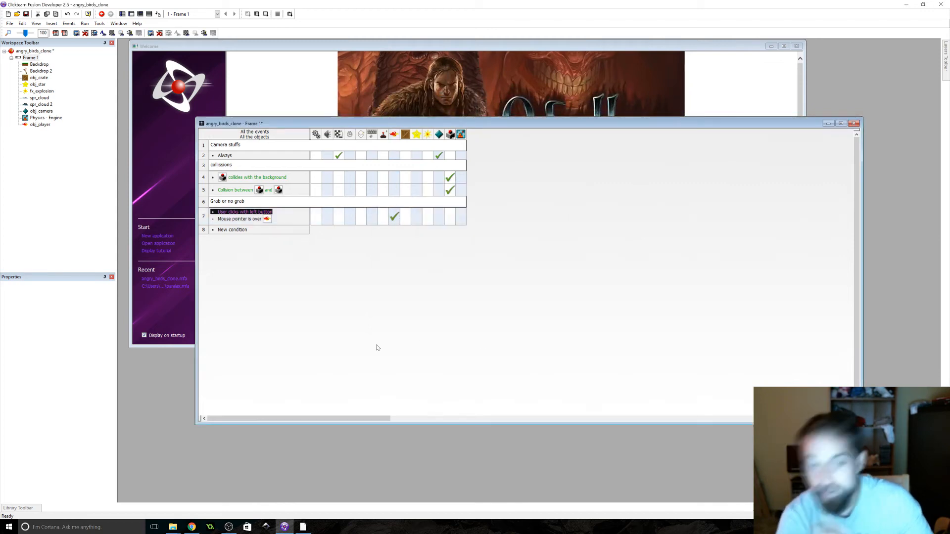
pyautogui.moveTo(245, 237)
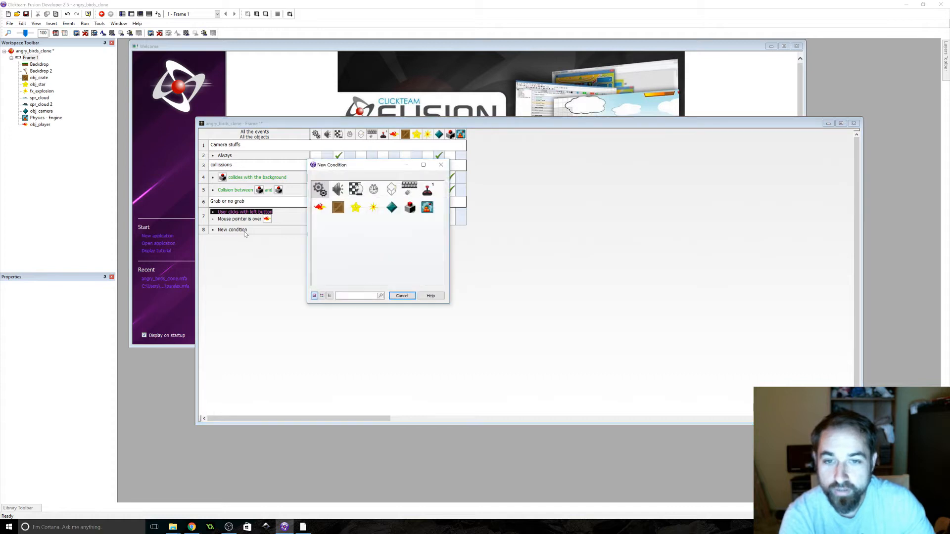
pyautogui.moveTo(254, 242)
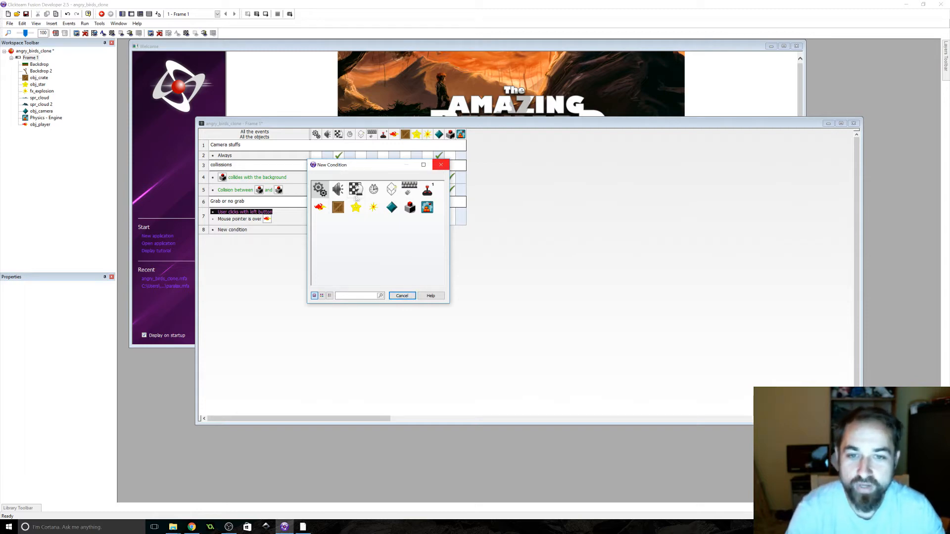
# Build an event for Repeat while left button pressed plus obj_player's Grabbed equal to 1
pyautogui.click(427, 189)
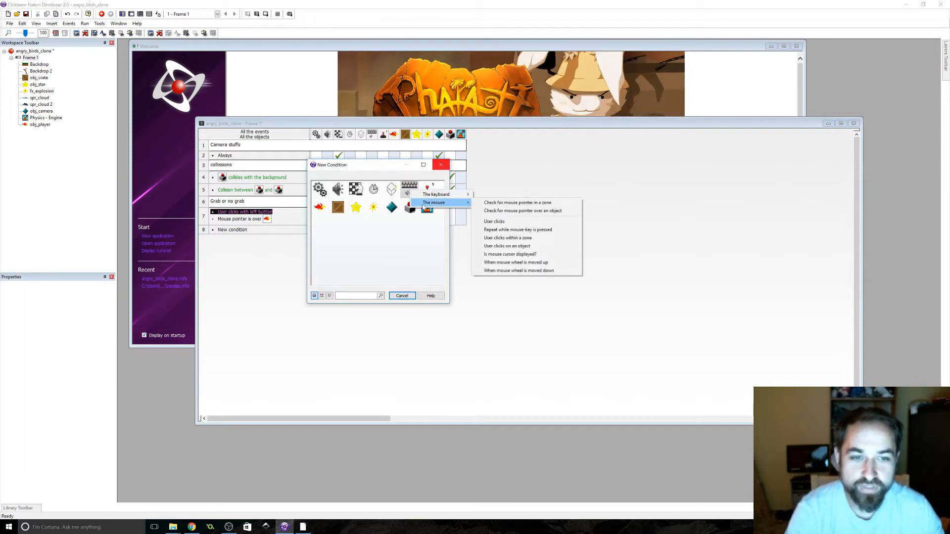
pyautogui.click(517, 230)
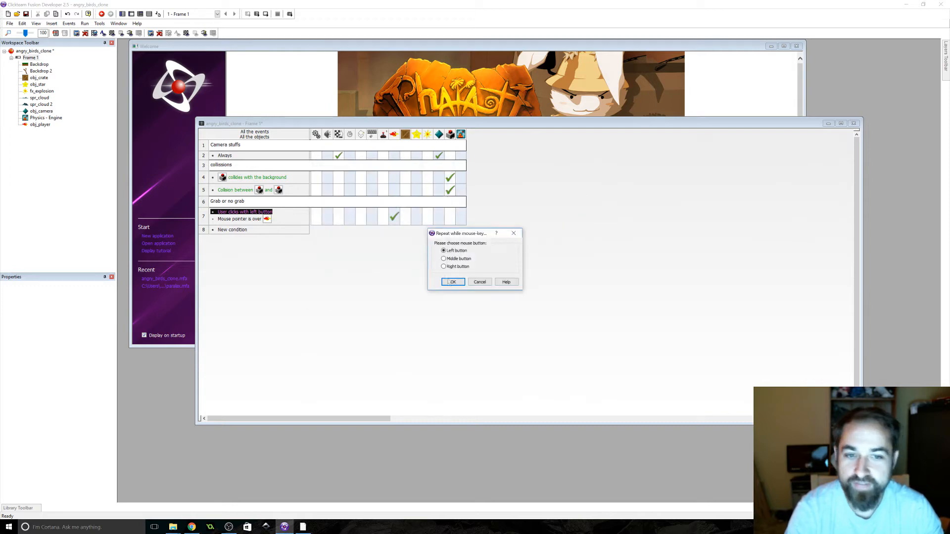
pyautogui.click(452, 281)
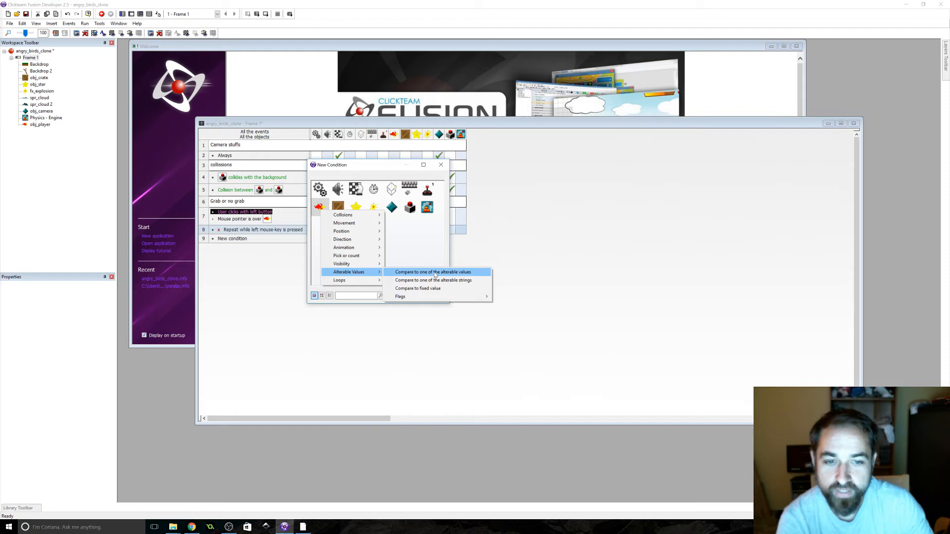
pyautogui.click(433, 272)
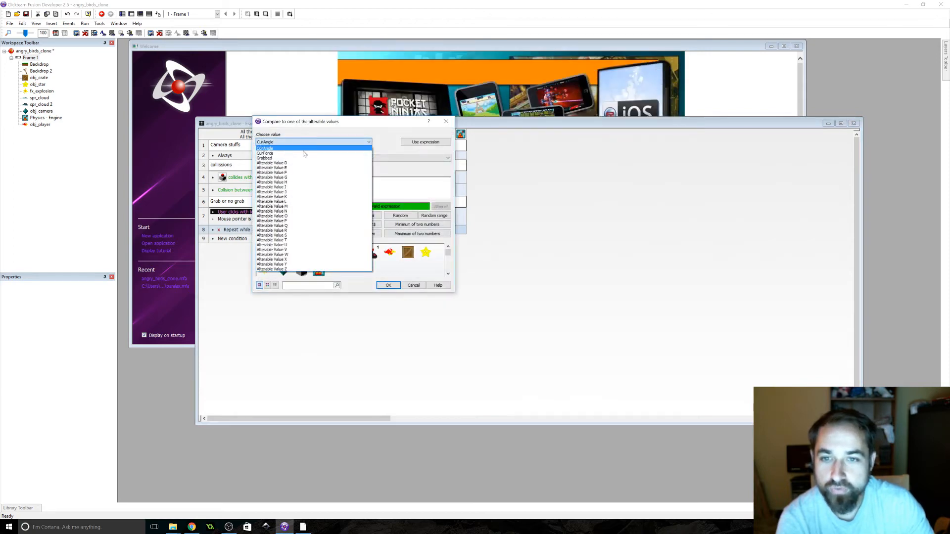
pyautogui.click(264, 159)
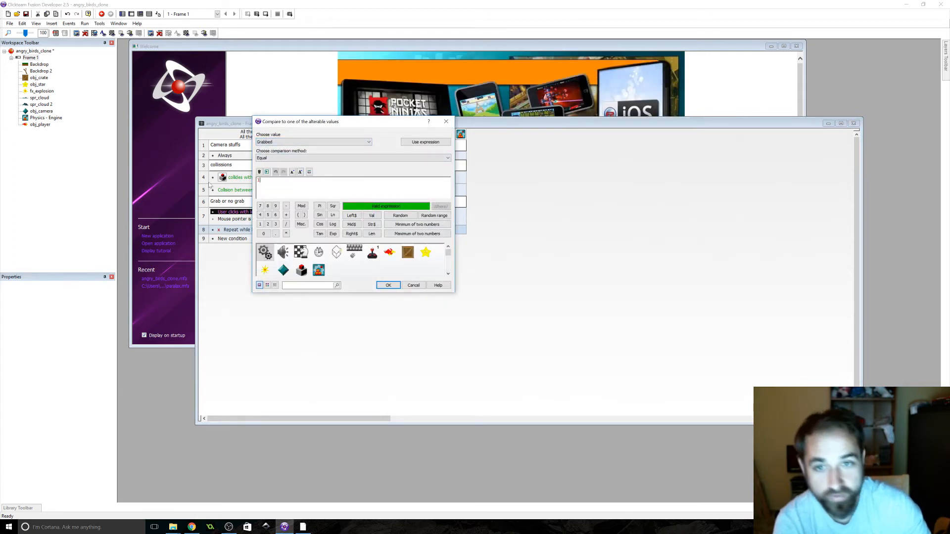
pyautogui.click(387, 285)
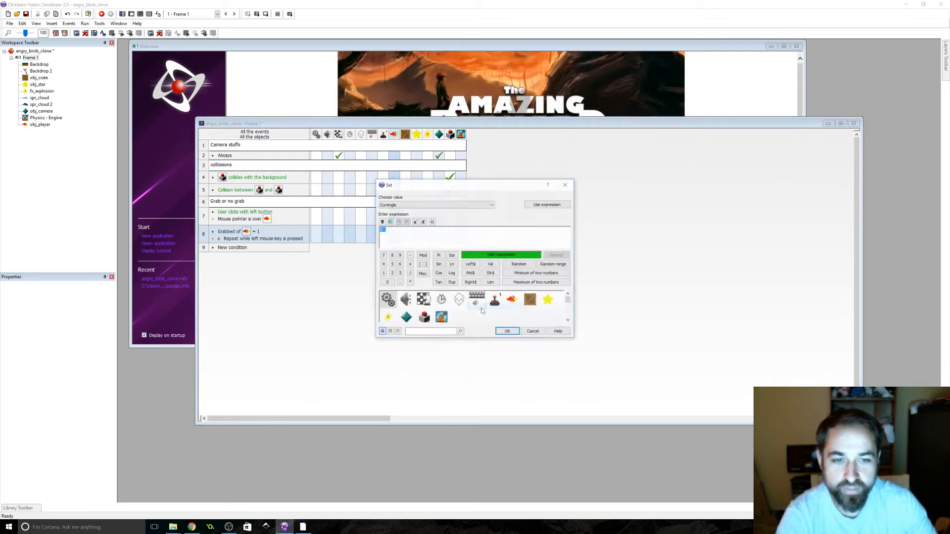
# Give that held-button event an action setting one of the bird's alterable values
pyautogui.click(491, 204)
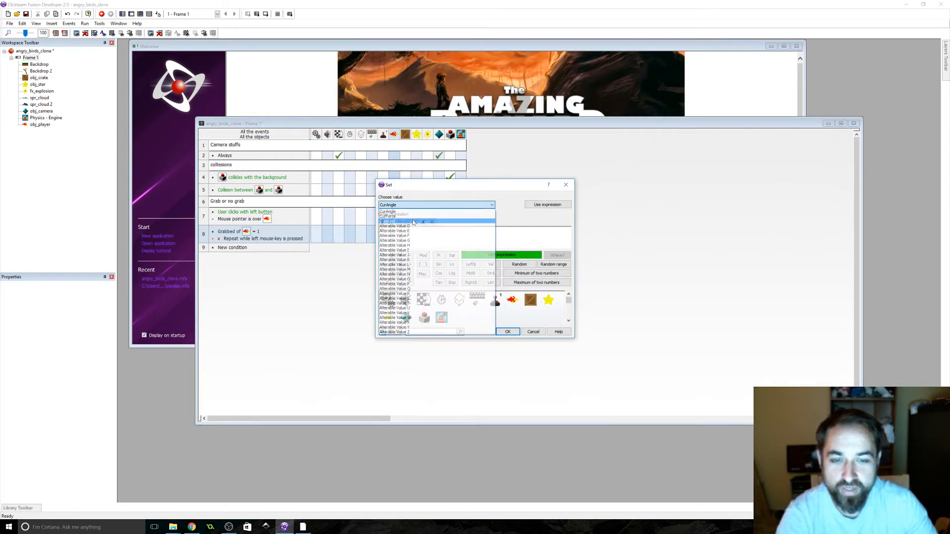
pyautogui.click(532, 331)
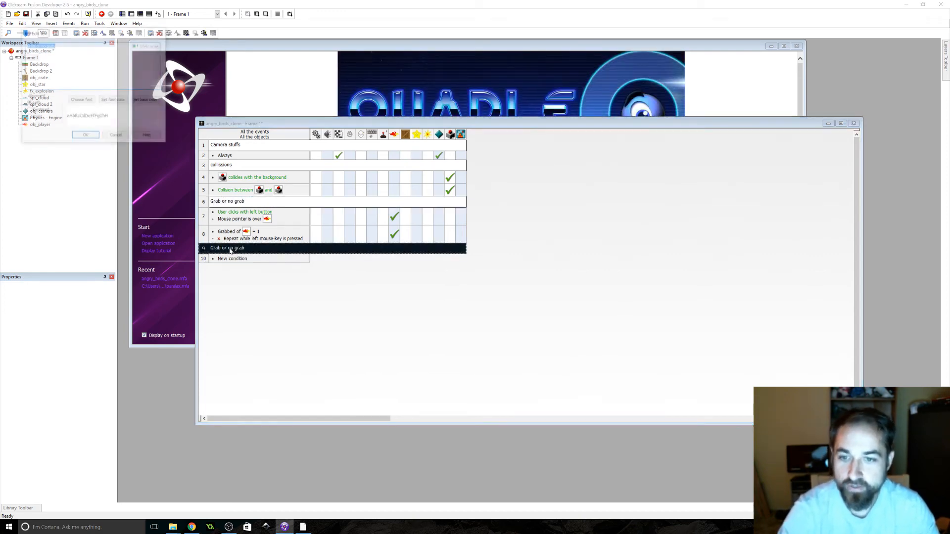
# Set the new comment's text to 'set up bird physics while grabbed'
pyautogui.doubleClick(227, 248)
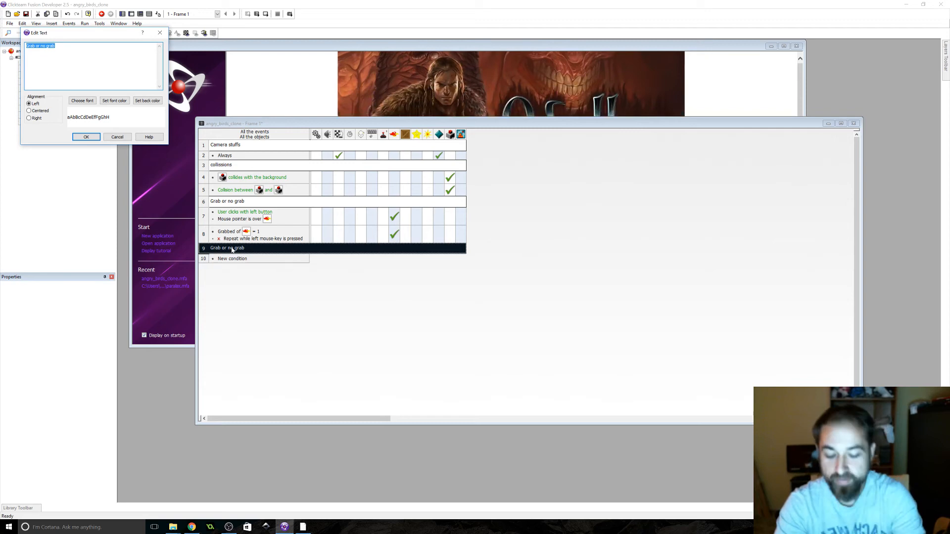
pyautogui.write('set up')
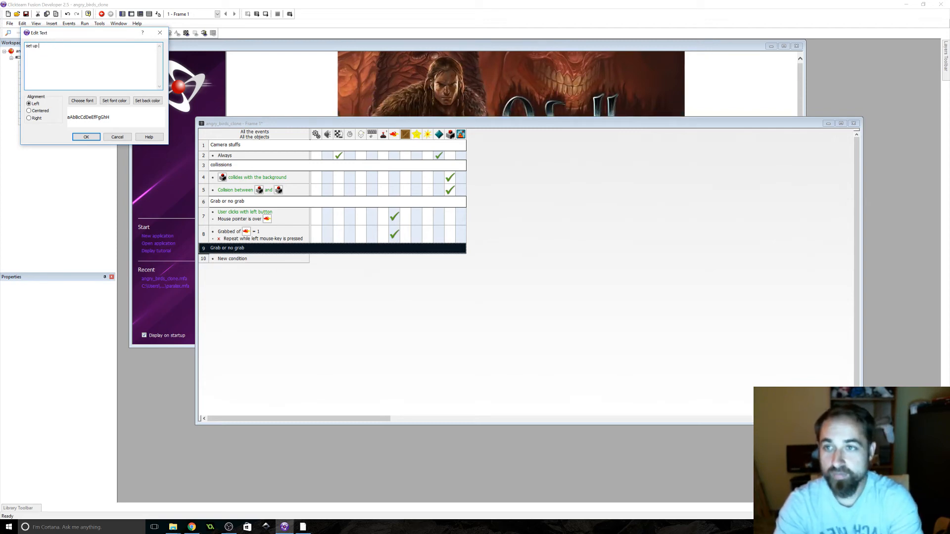
pyautogui.write('be')
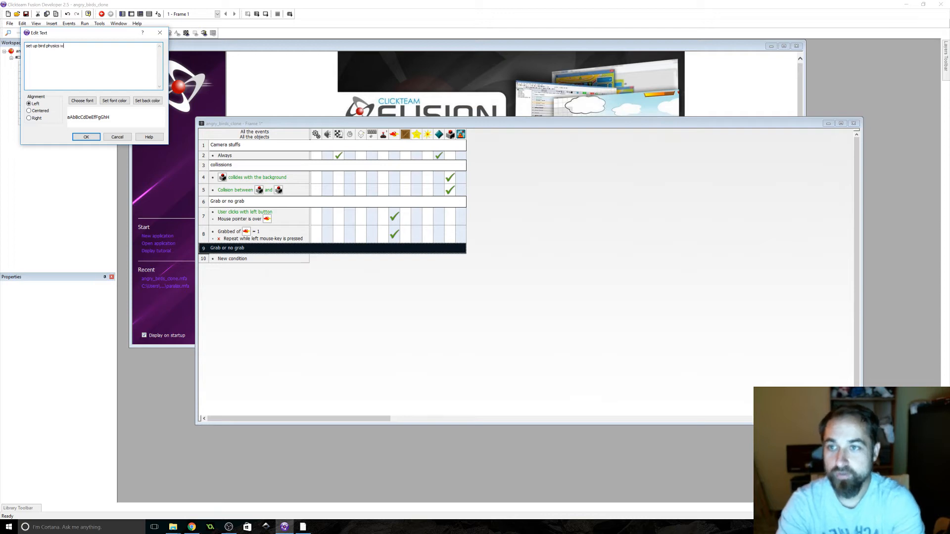
pyautogui.write('hile grabbed')
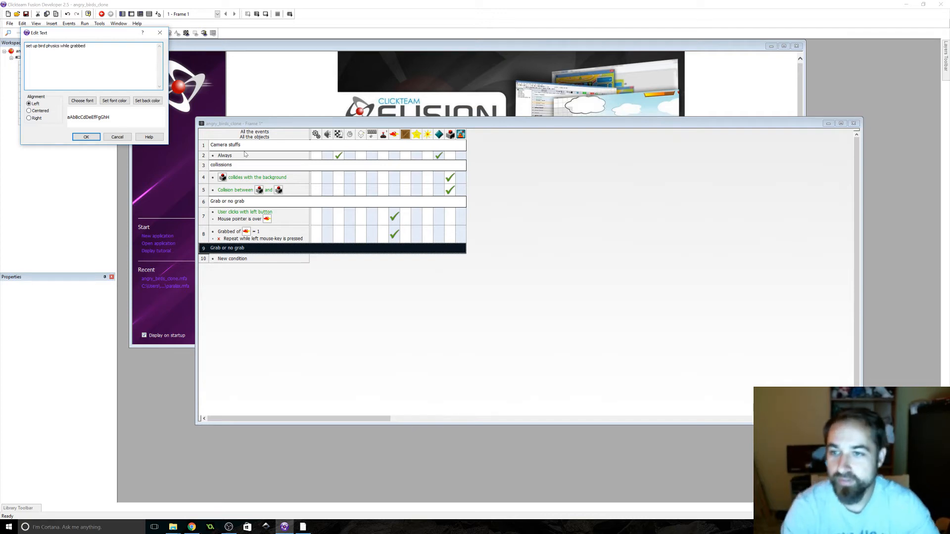
pyautogui.click(86, 136)
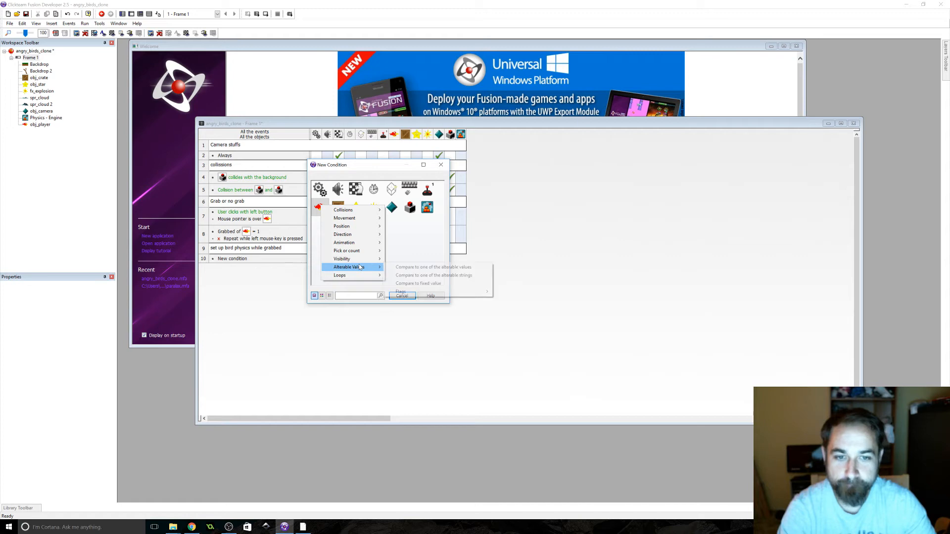
# Add an event comparing obj_player's Grabbed to 1 and start a Set alterable value action
pyautogui.click(433, 267)
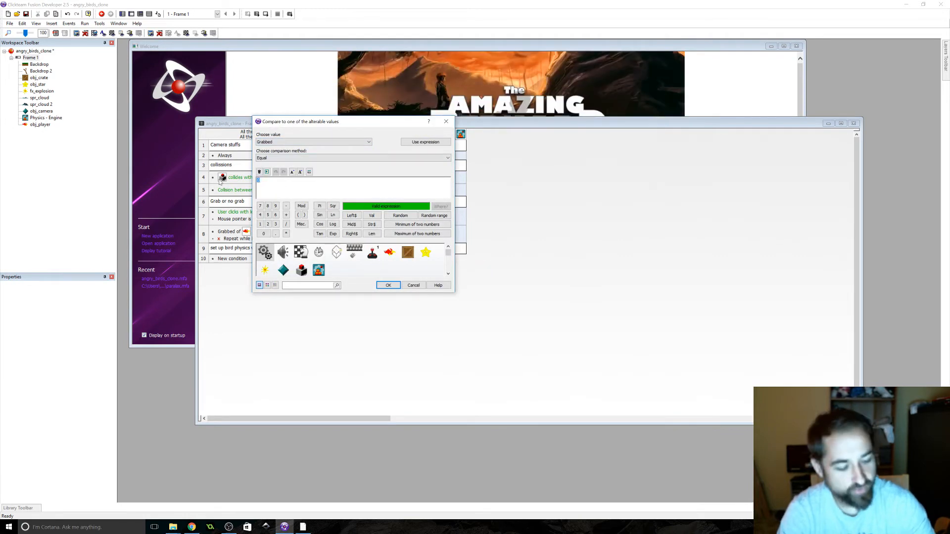
pyautogui.click(388, 285)
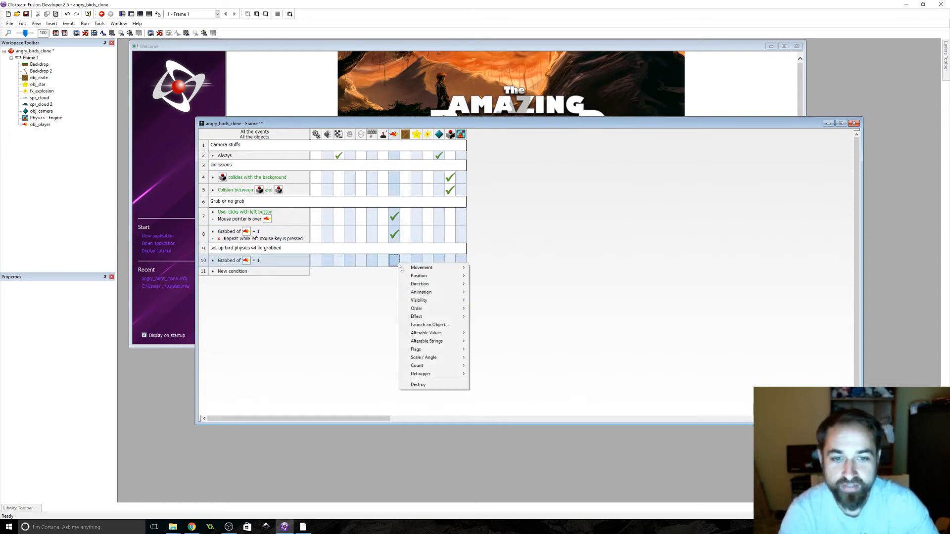
pyautogui.moveTo(426, 333)
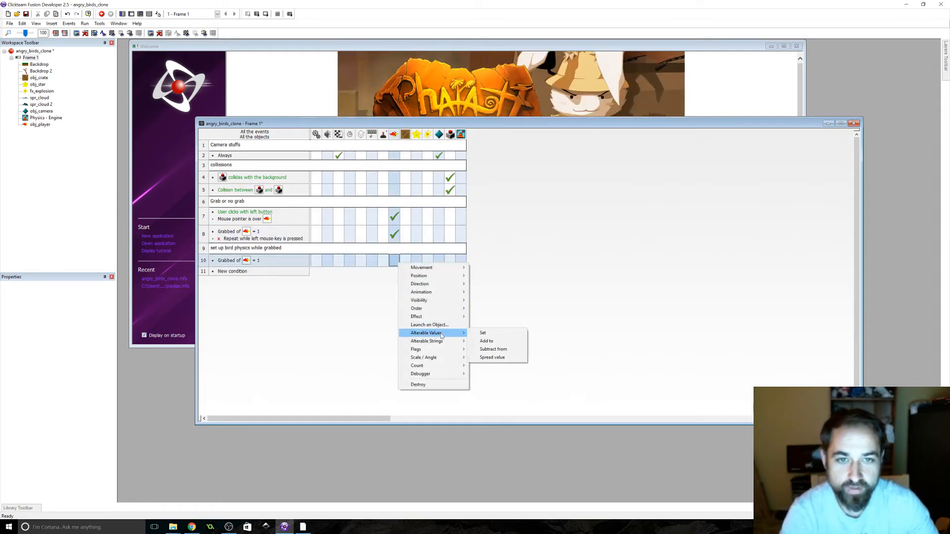
pyautogui.click(483, 333)
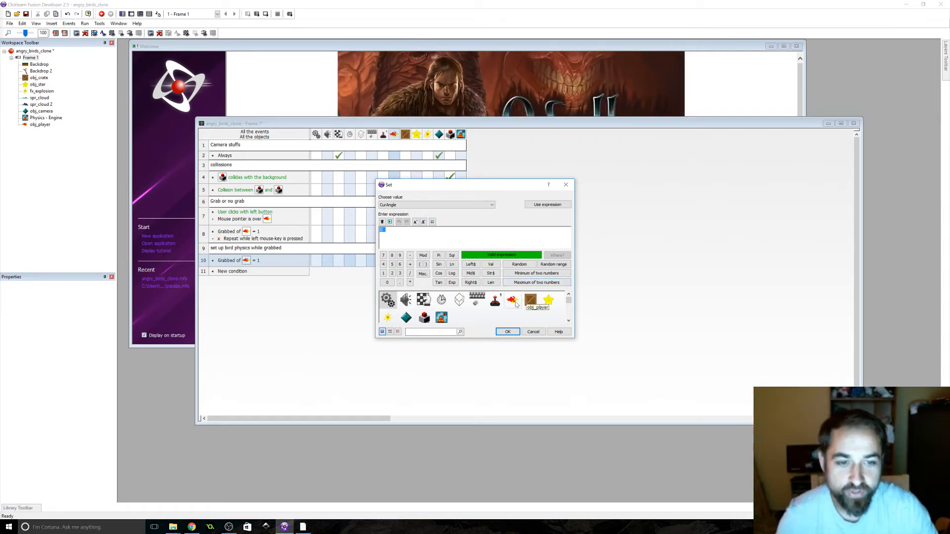
# Set CurAngle to Angle("obj_player", XMouse, YMouse), the angle from bird to mouse
pyautogui.click(530, 300)
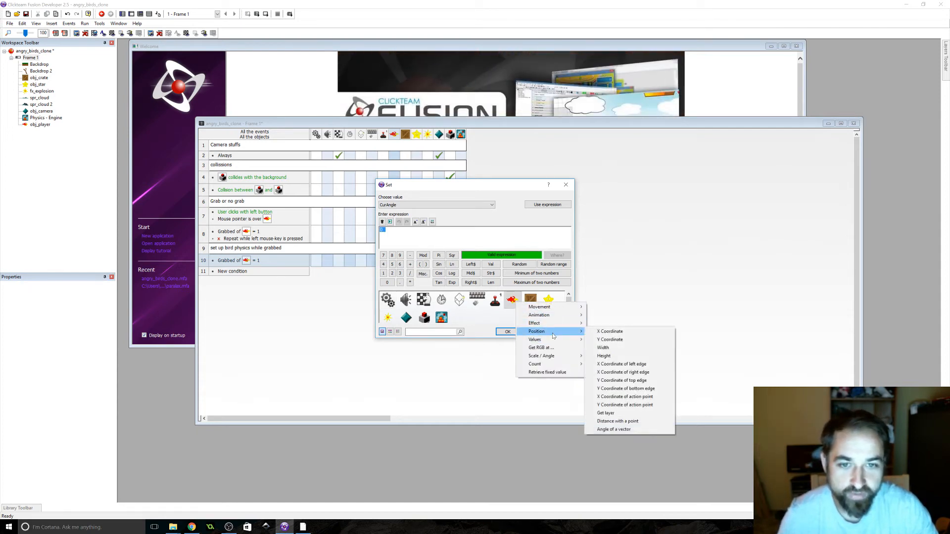
pyautogui.moveTo(624, 396)
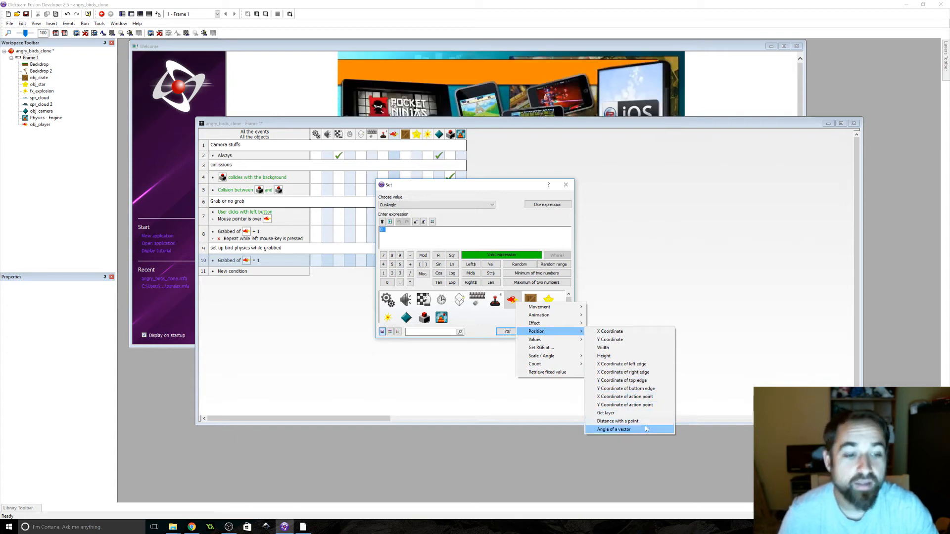
pyautogui.click(613, 429)
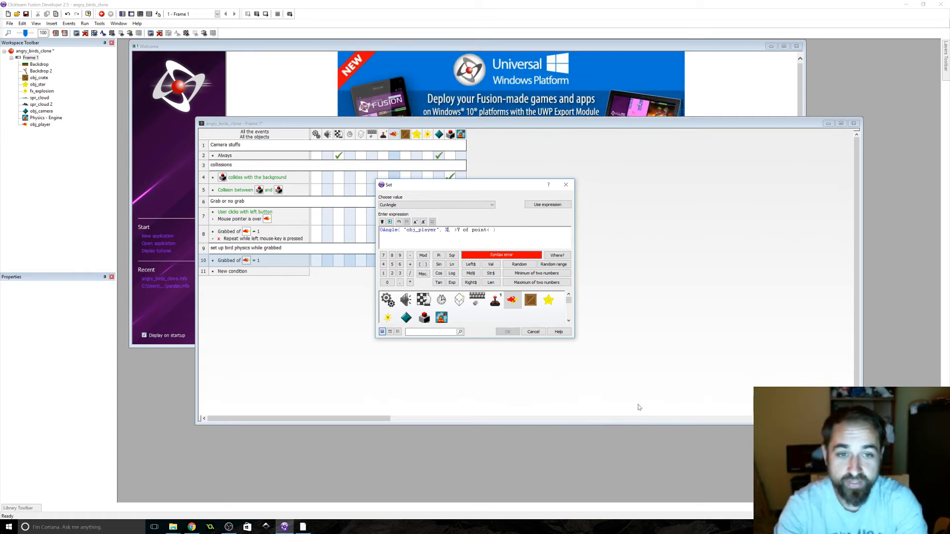
pyautogui.write('mouse')
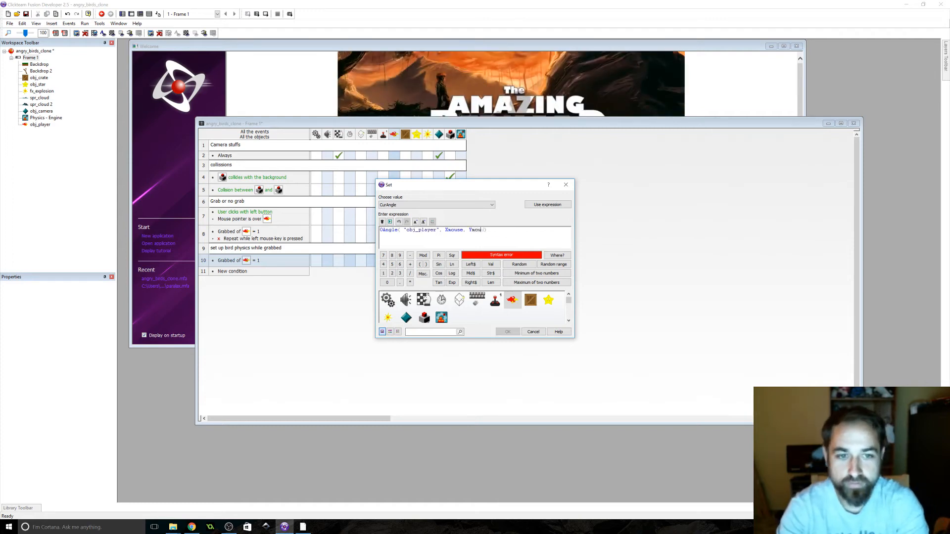
pyautogui.click(508, 332)
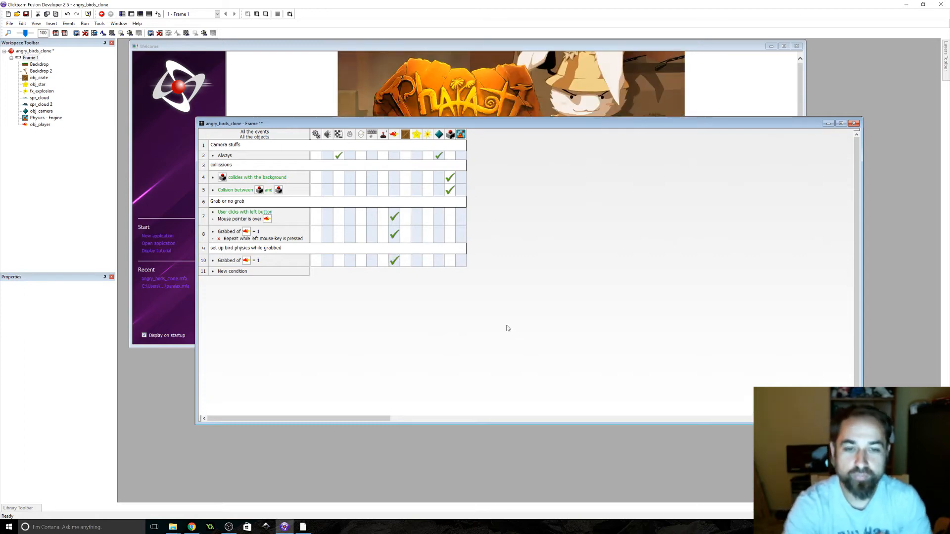
pyautogui.moveTo(457, 293)
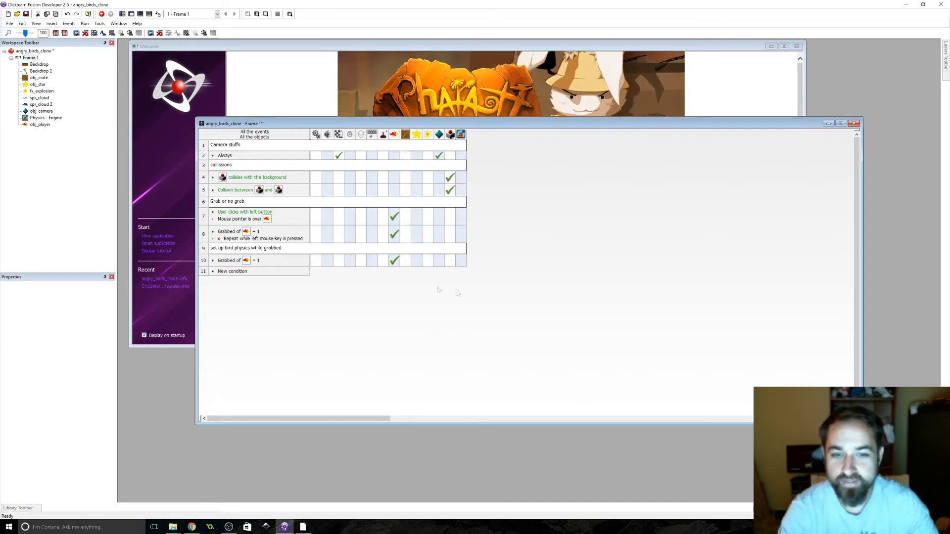
# Set CurForce to Distance("obj_player", XMouse, YMouse) and the bird's angle to CurAngle
pyautogui.rightClick(395, 261)
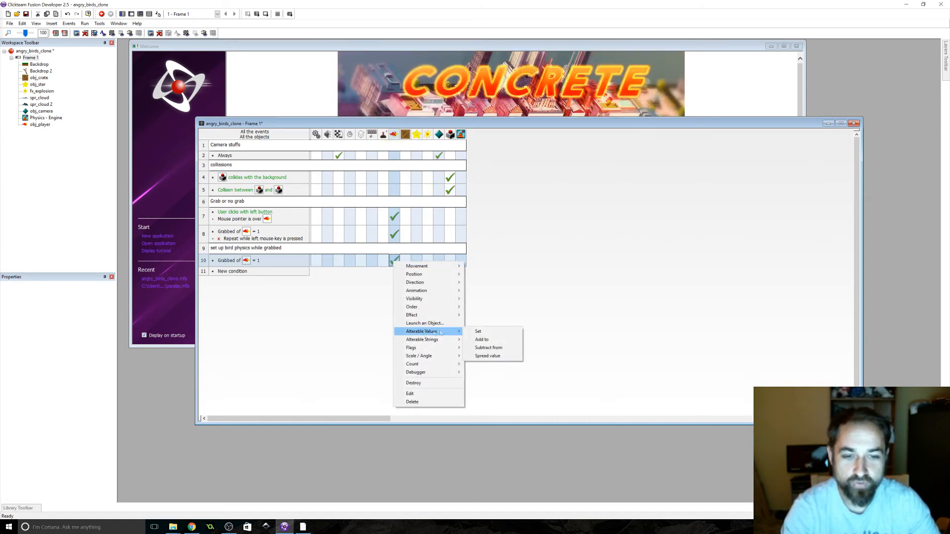
pyautogui.click(477, 332)
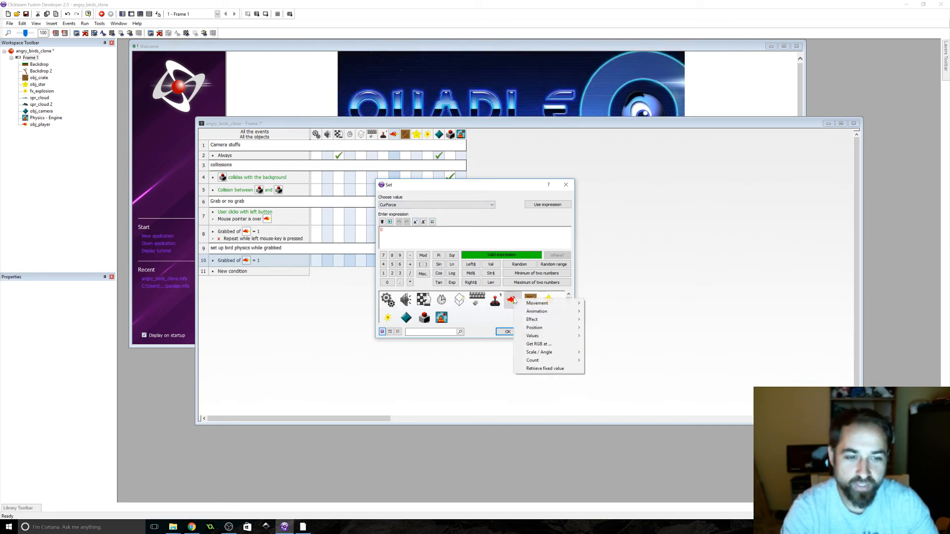
pyautogui.moveTo(532, 335)
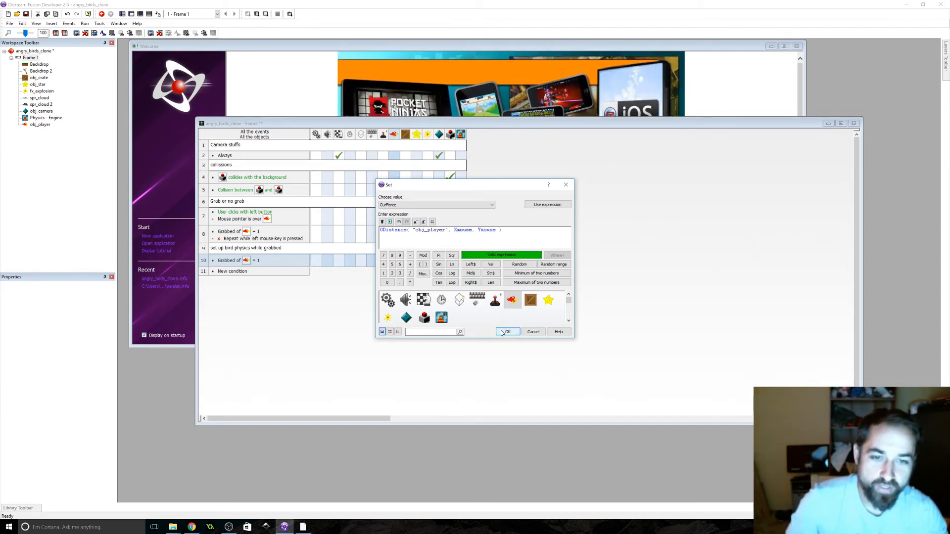
pyautogui.click(507, 331)
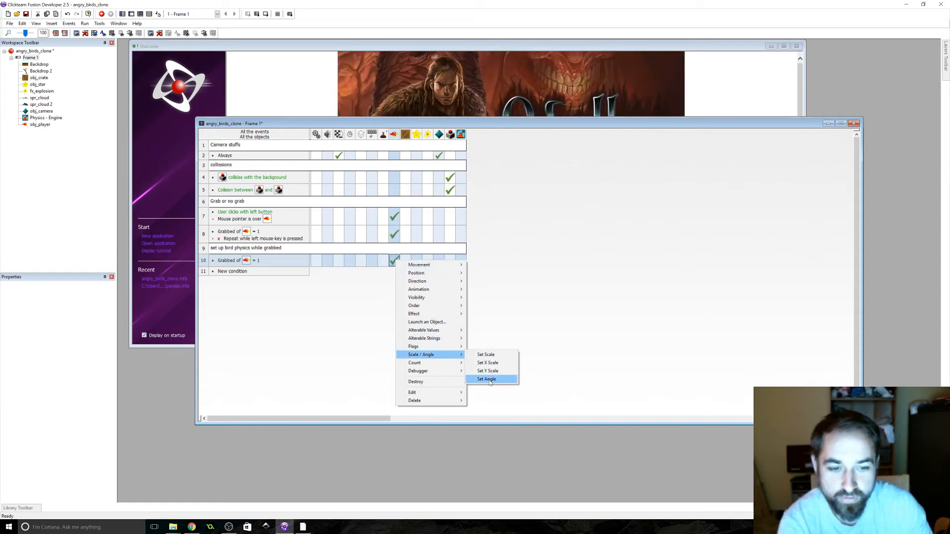
pyautogui.click(486, 378)
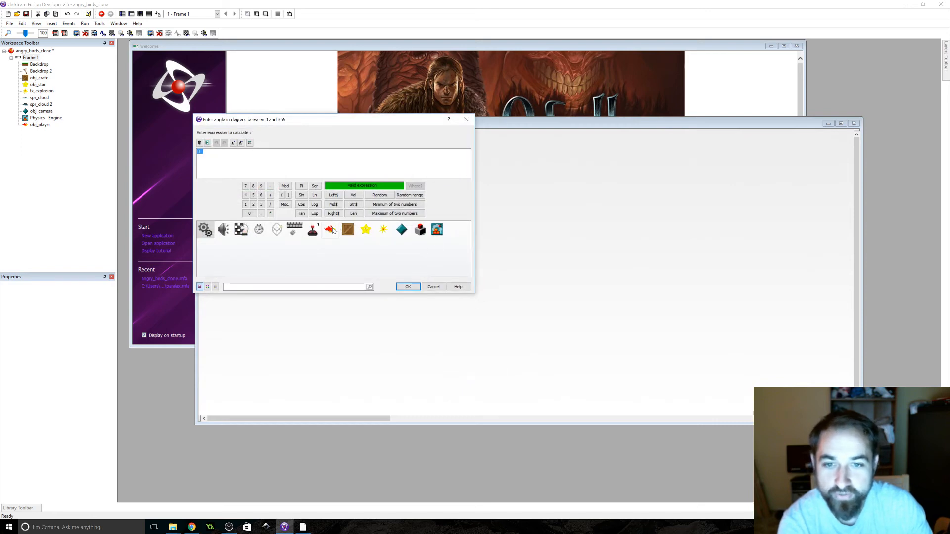
pyautogui.click(330, 230)
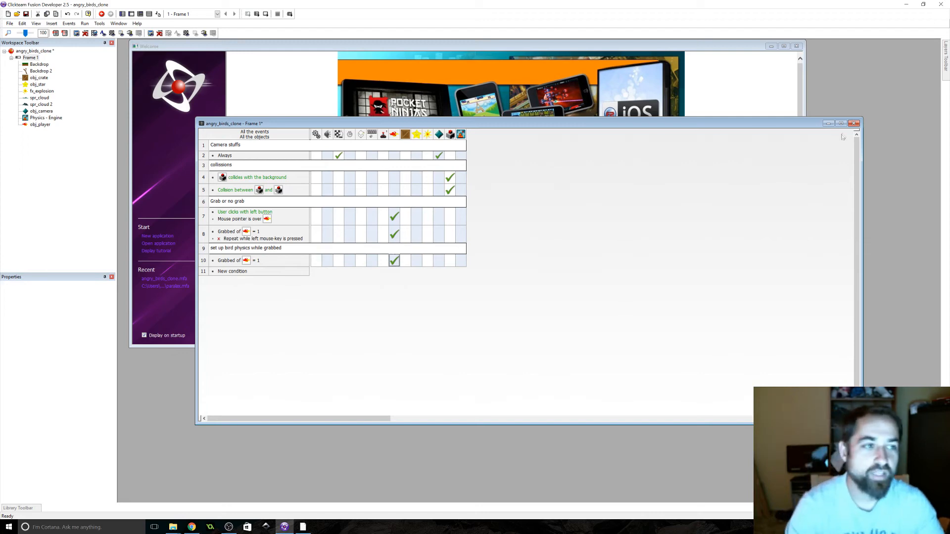
# Test-run the whole game from its first frame to check the bird turns toward the mouse
pyautogui.click(85, 24)
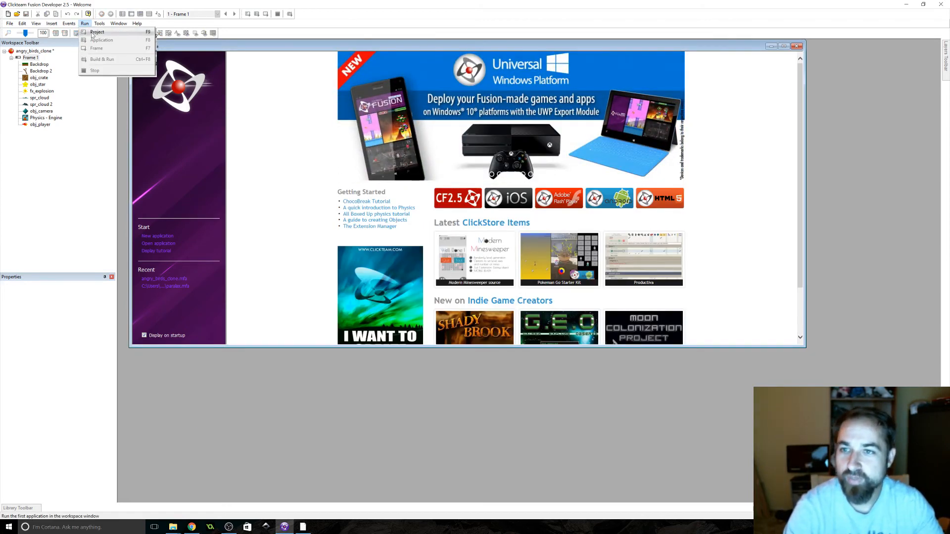
pyautogui.click(30, 57)
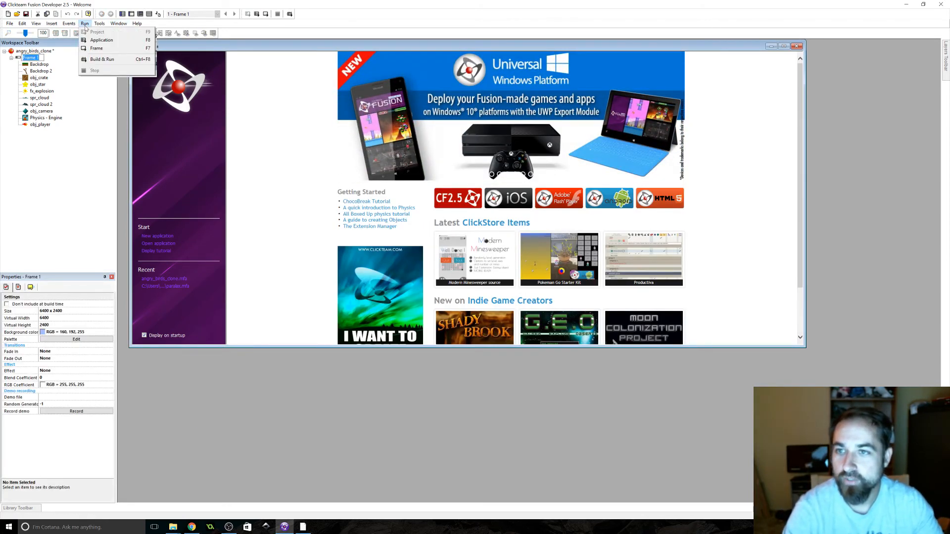
pyautogui.click(101, 40)
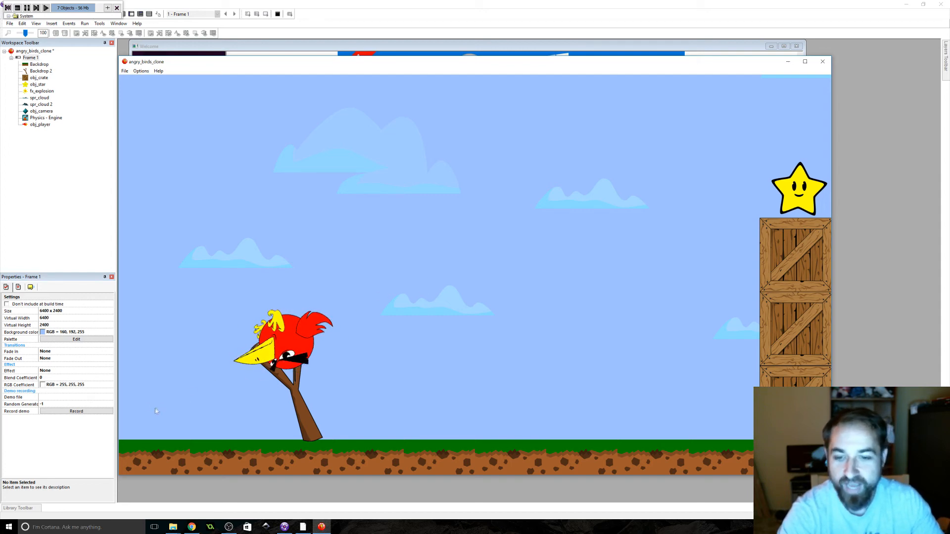
pyautogui.moveTo(822, 61)
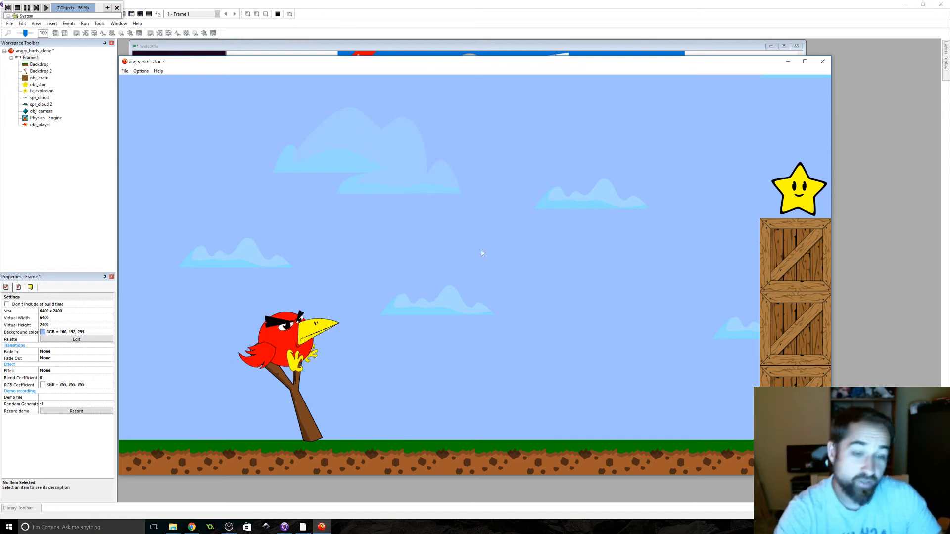
pyautogui.moveTo(581, 203)
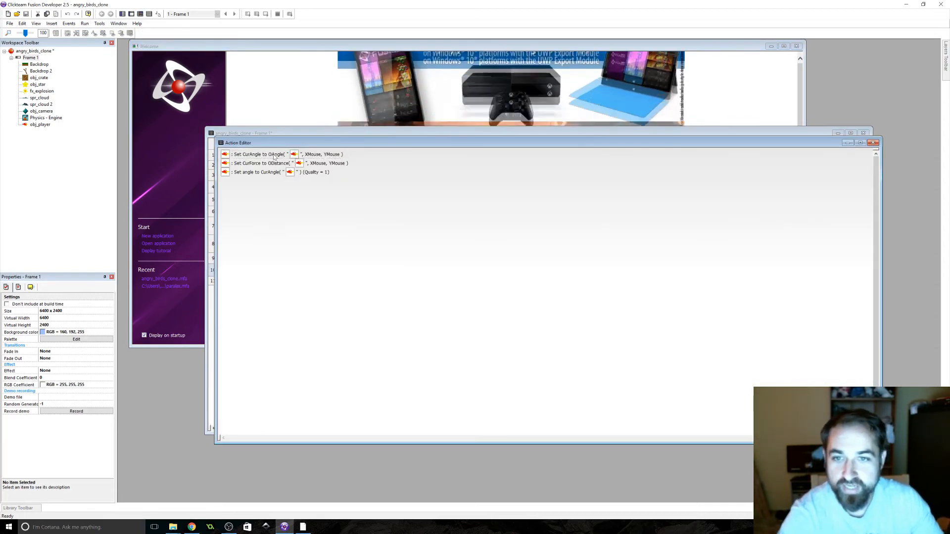
# Confirm CurAngle as the bird-to-mouse angle minus 180, then test-run the frame
pyautogui.click(261, 154)
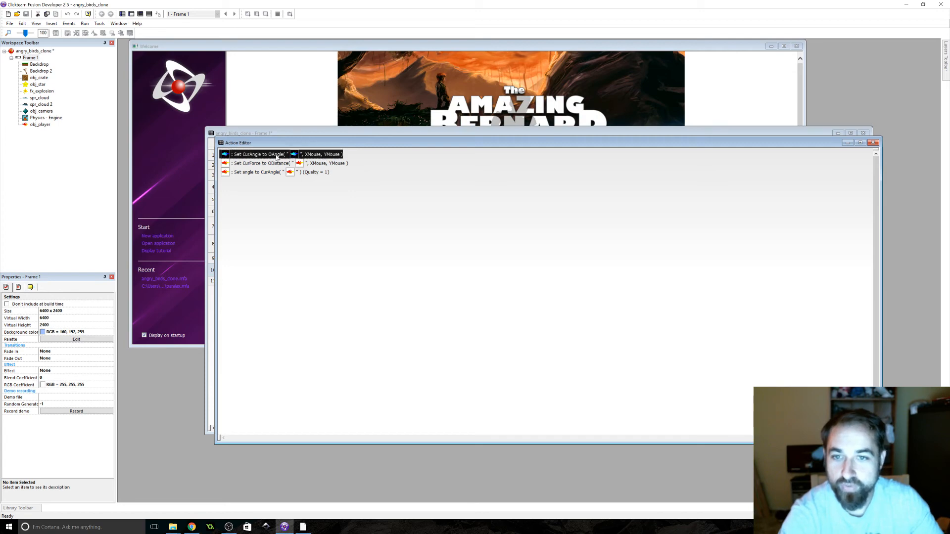
pyautogui.doubleClick(260, 154)
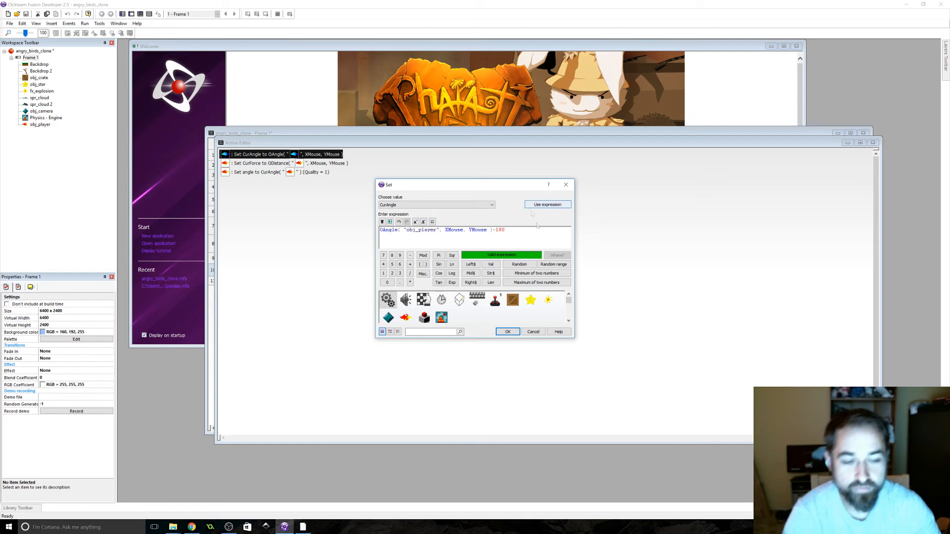
pyautogui.click(507, 332)
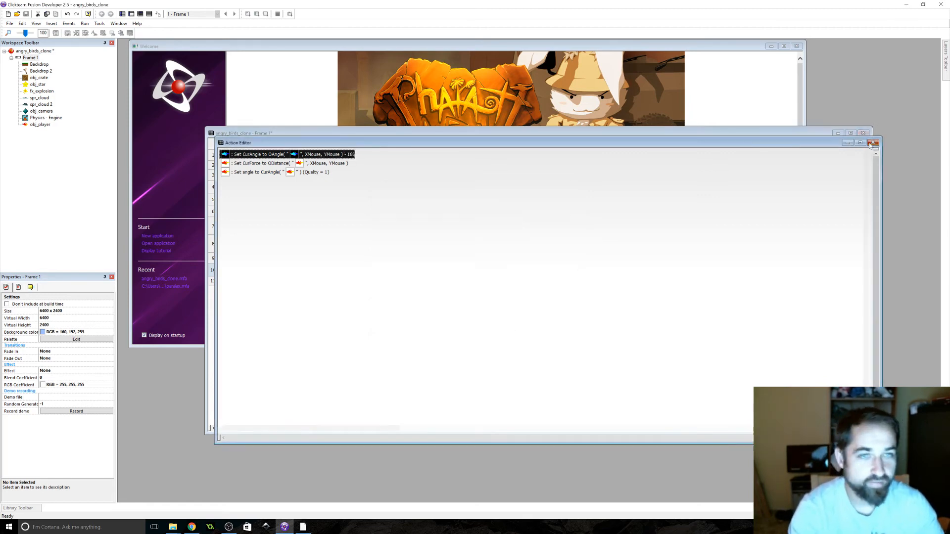
pyautogui.click(84, 23)
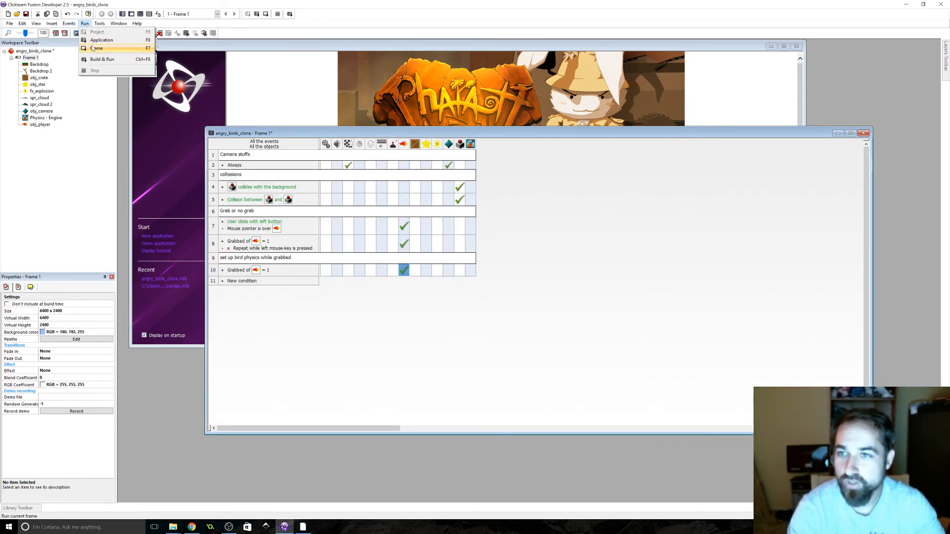
pyautogui.click(96, 49)
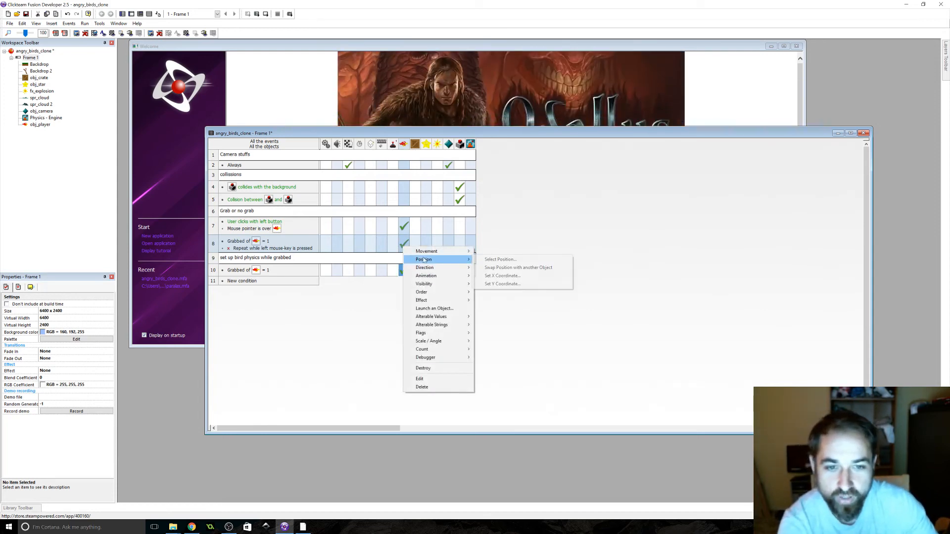
pyautogui.moveTo(426, 251)
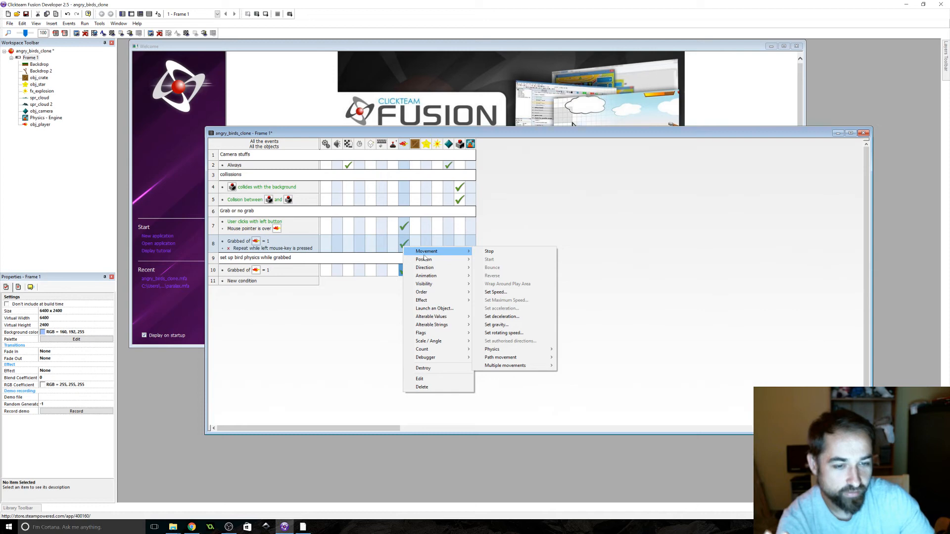
pyautogui.moveTo(496, 324)
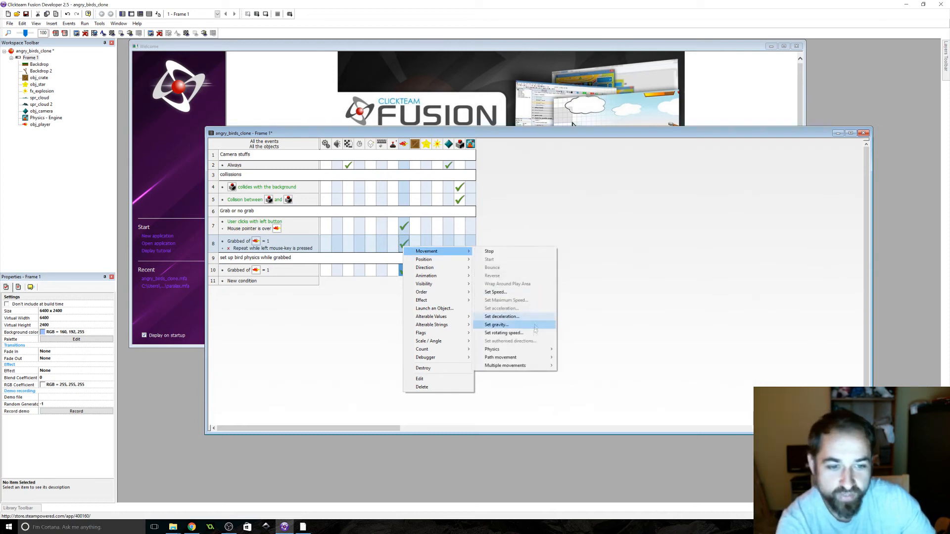
pyautogui.moveTo(492, 349)
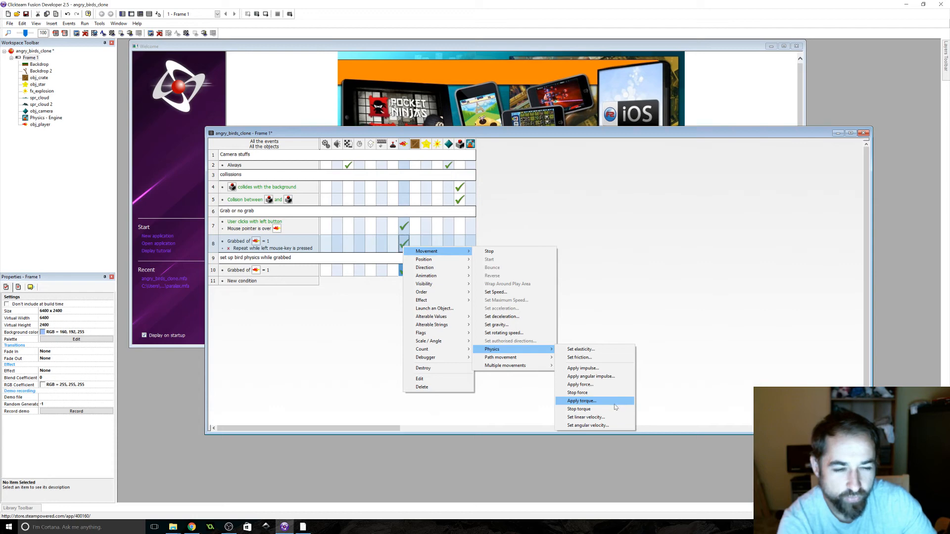
pyautogui.moveTo(594, 409)
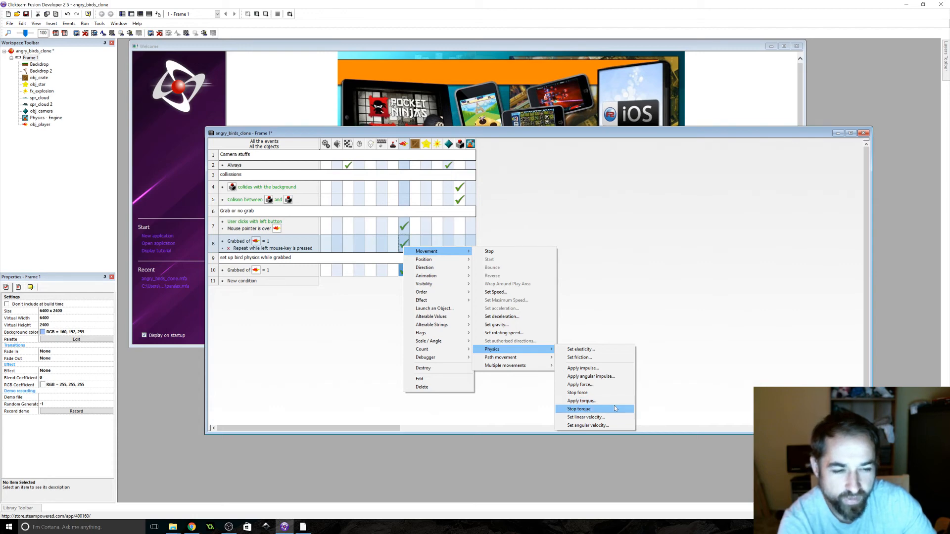
# Set the bird's physics linear velocity to speed CurForce at direction CurAngle on release
pyautogui.click(585, 416)
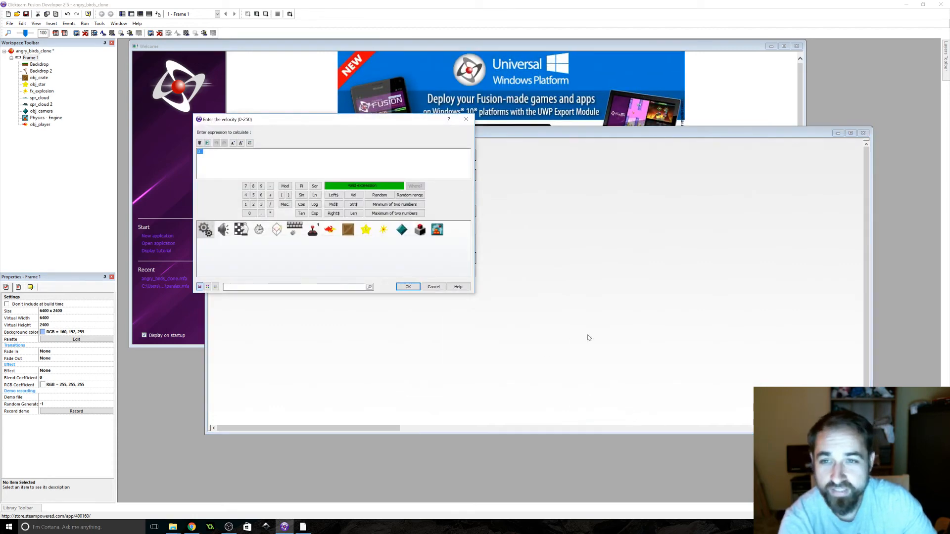
pyautogui.click(329, 229)
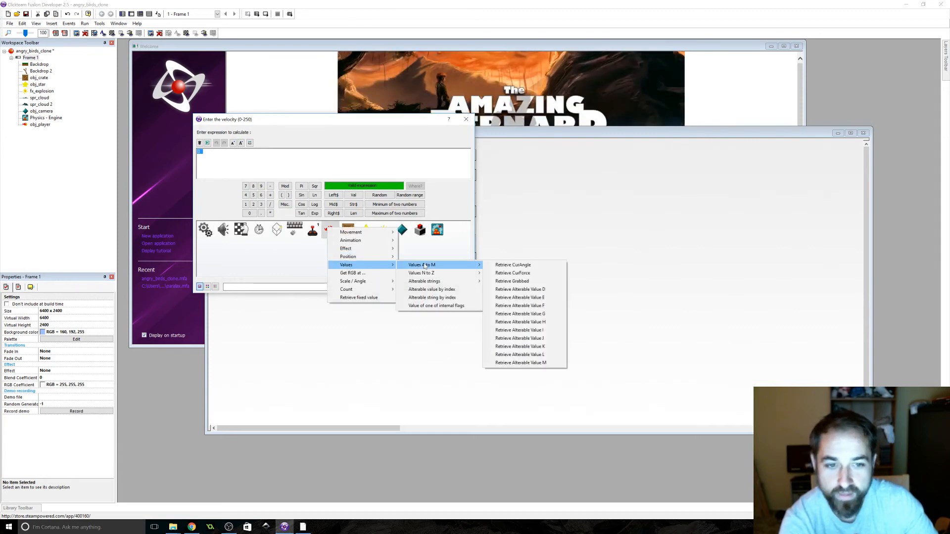
pyautogui.click(512, 273)
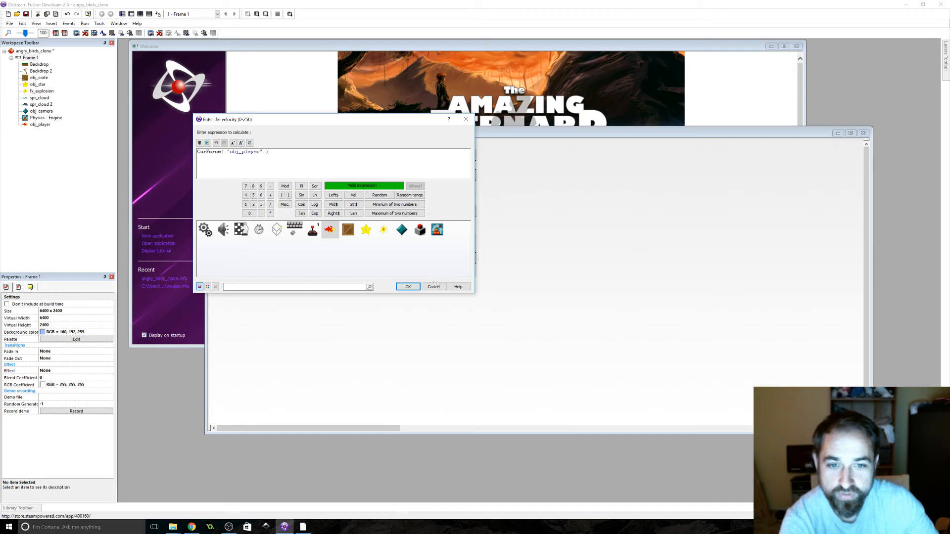
pyautogui.click(407, 287)
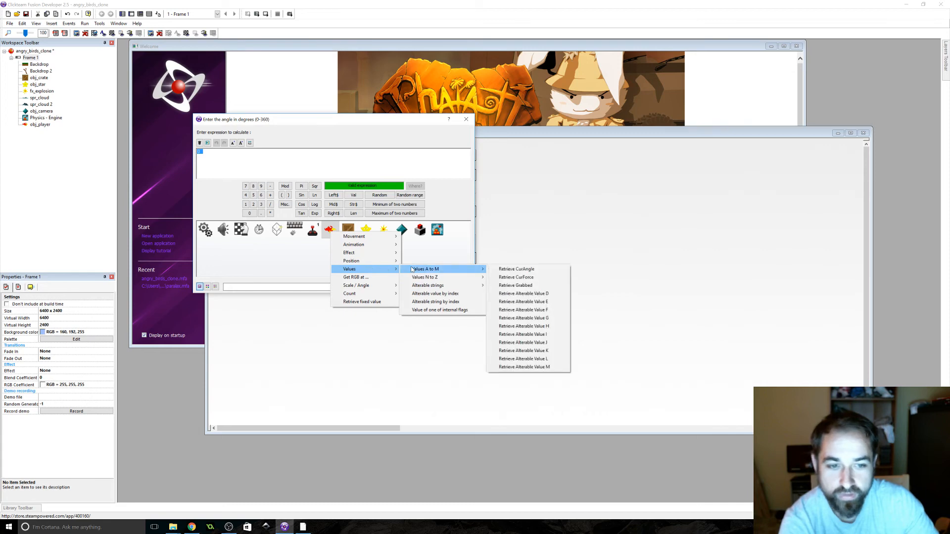
pyautogui.click(516, 268)
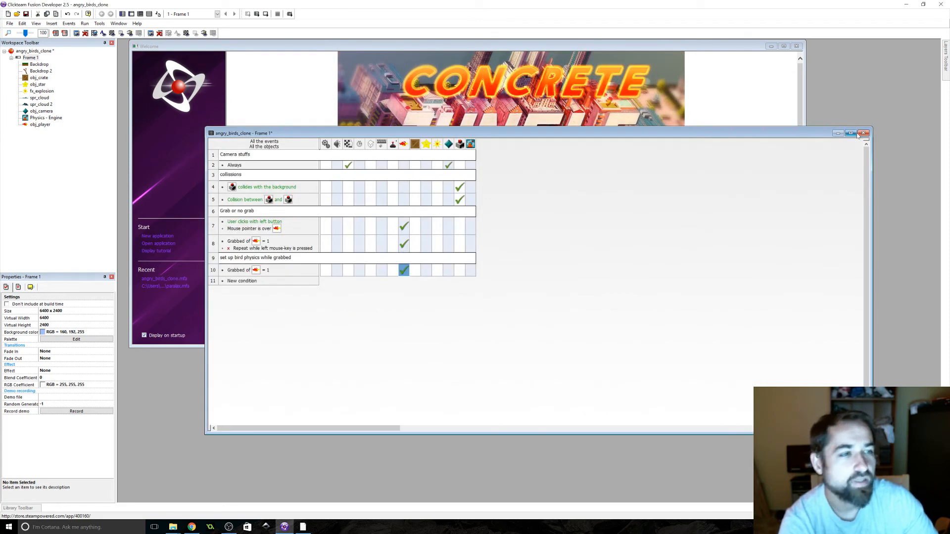
pyautogui.click(863, 133)
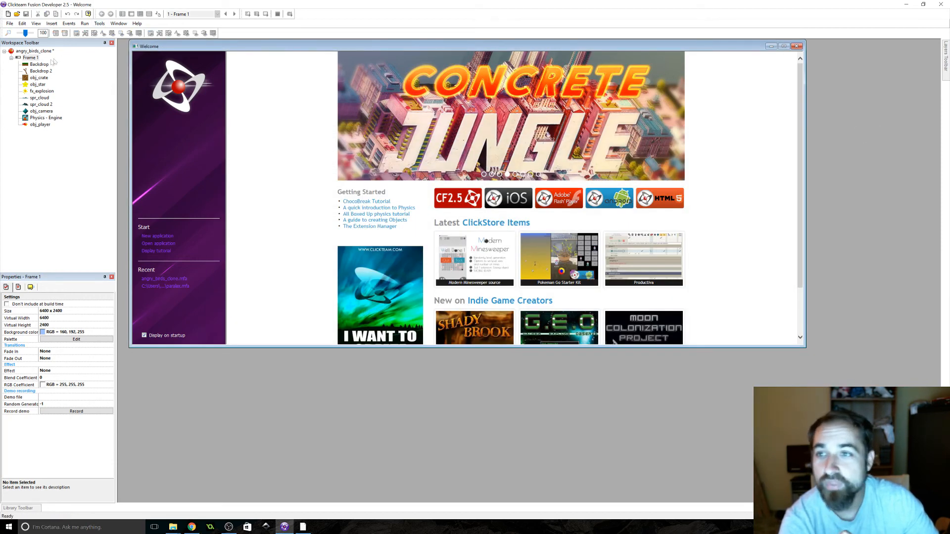
pyautogui.click(30, 57)
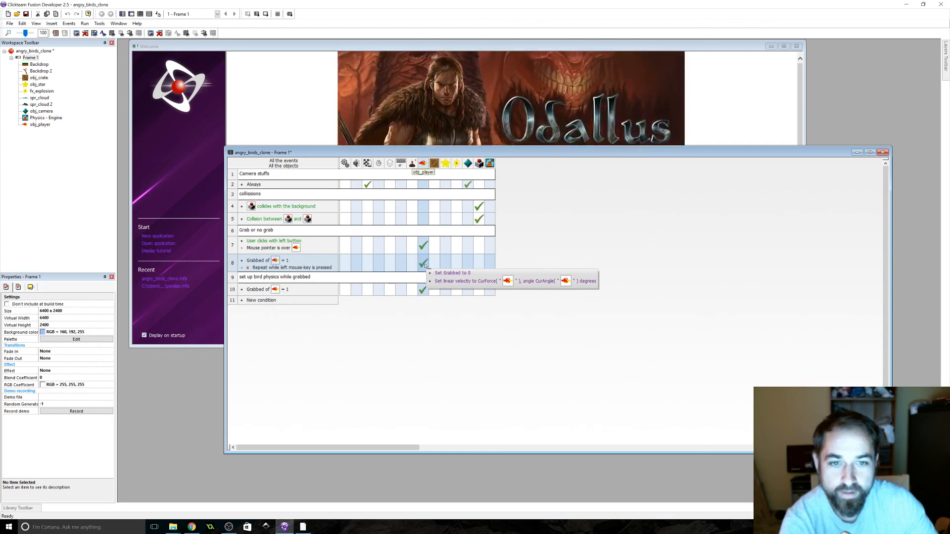
pyautogui.click(449, 269)
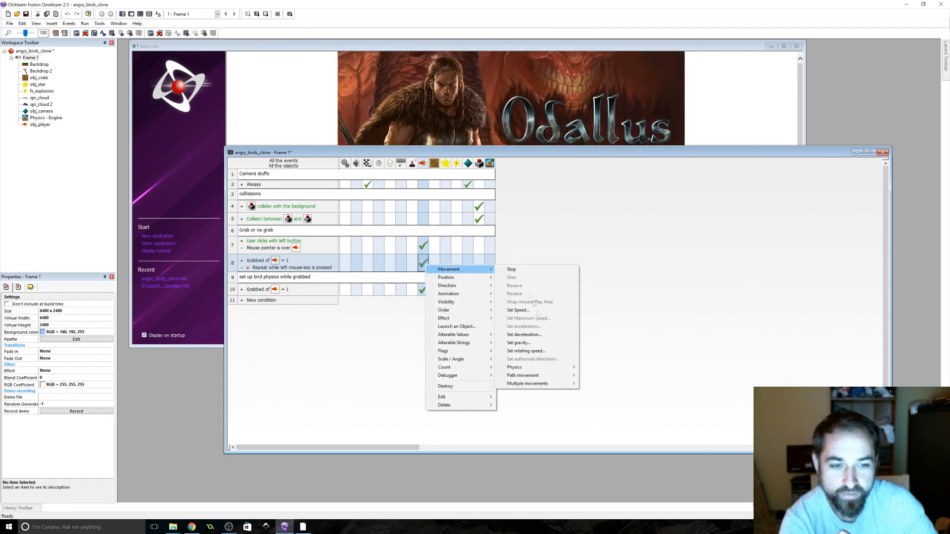
pyautogui.moveTo(514, 367)
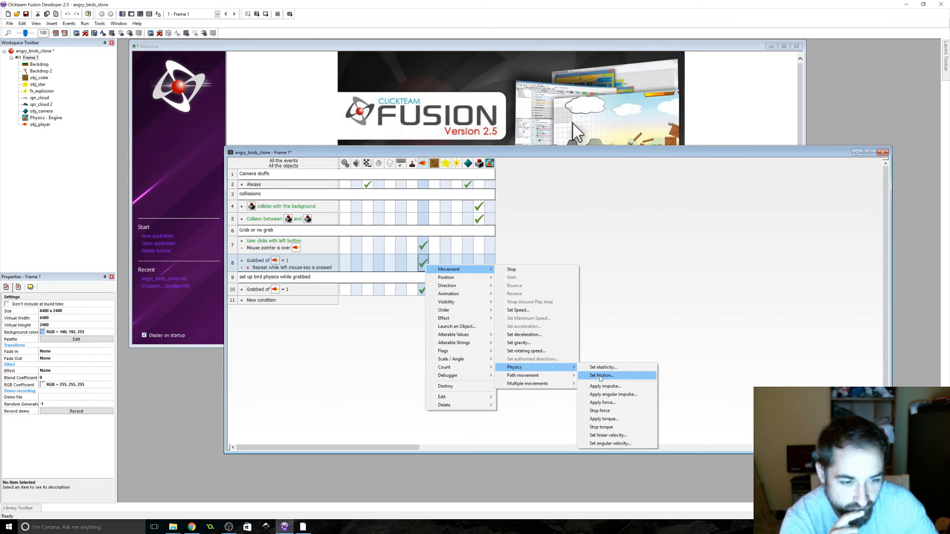
pyautogui.moveTo(611, 402)
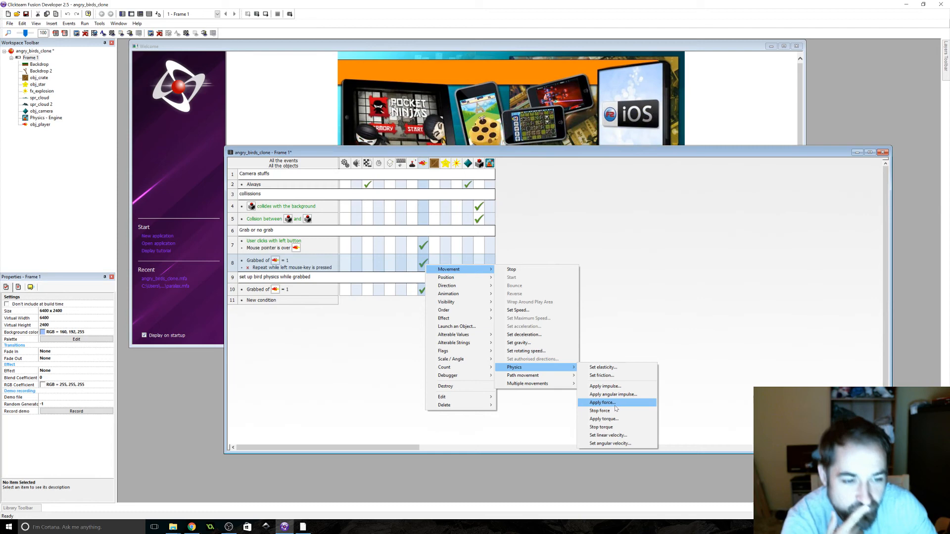
pyautogui.moveTo(598, 410)
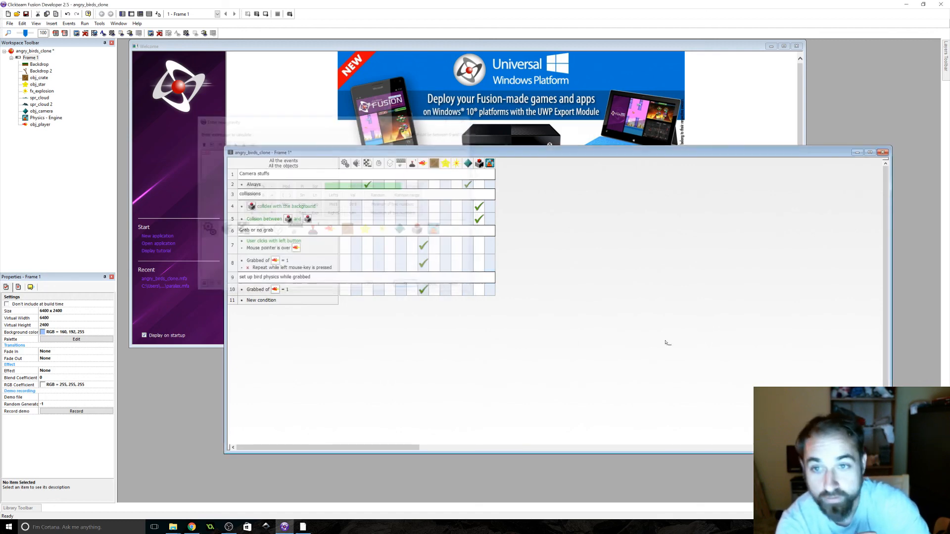
pyautogui.click(422, 262)
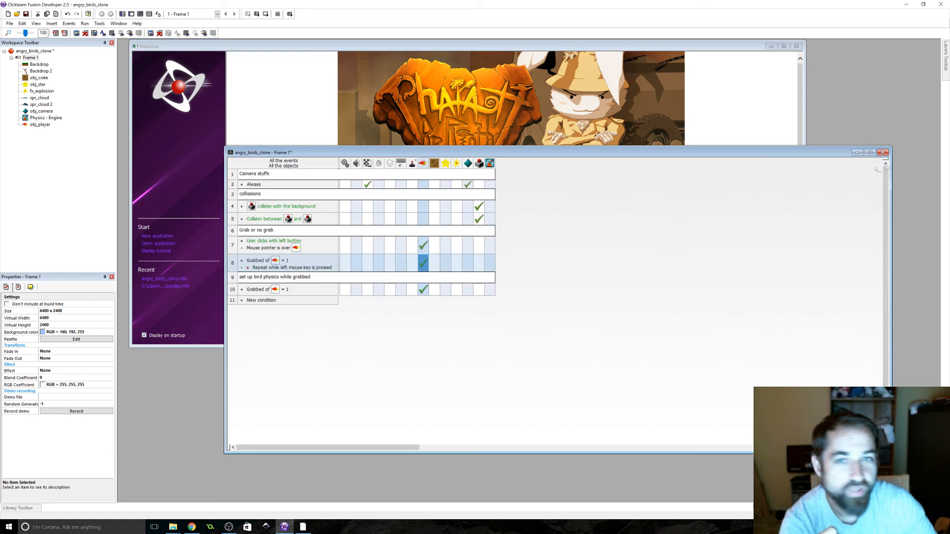
# Test-run the frame to try the launch, then close the game
pyautogui.click(84, 23)
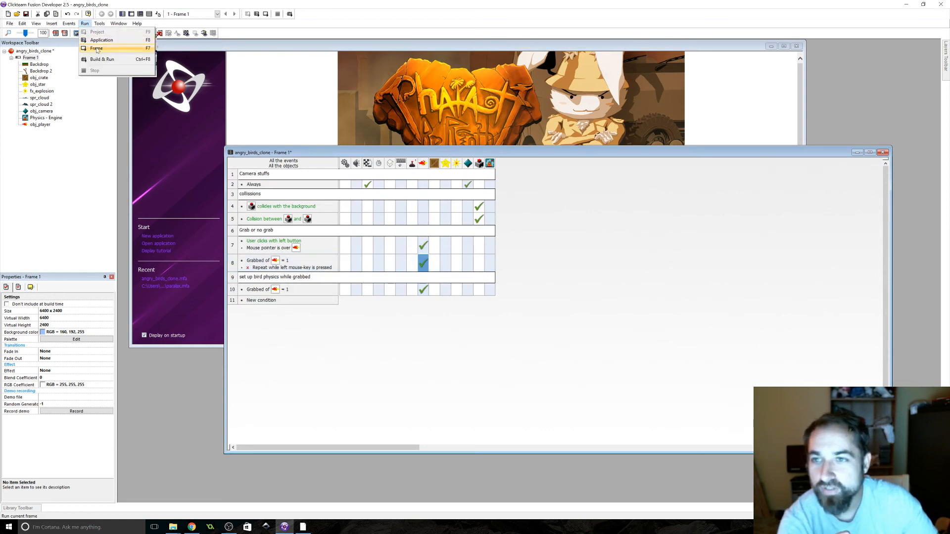
pyautogui.click(95, 48)
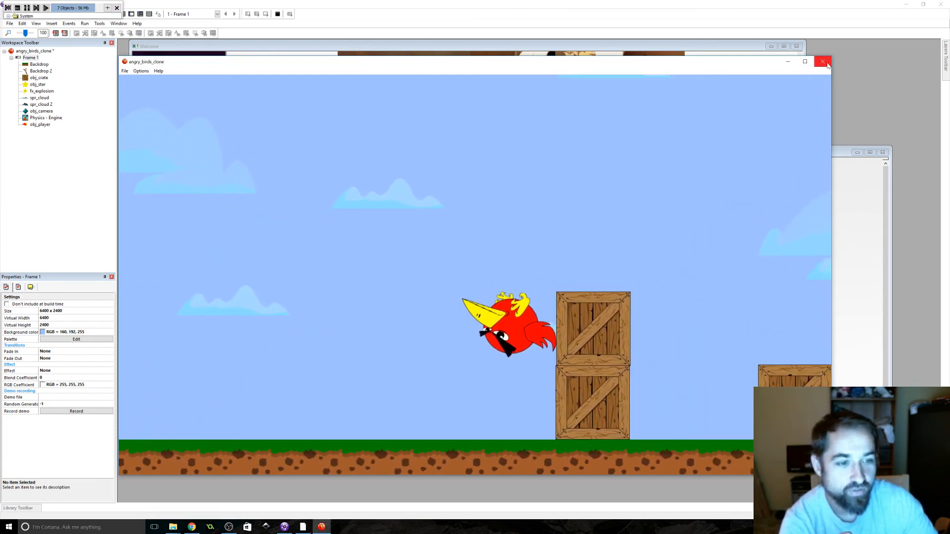
pyautogui.click(823, 61)
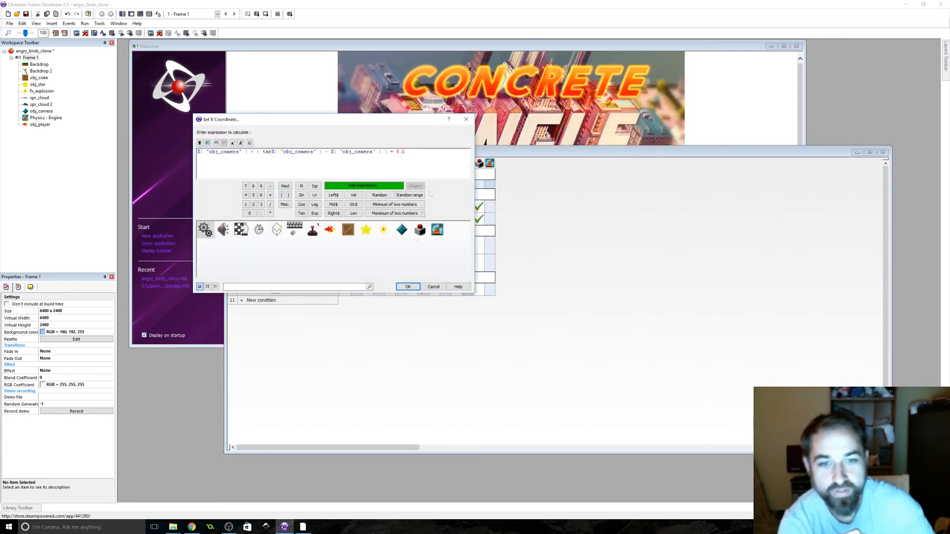
# Confirm the camera's Set X and Set Y expressions with a 0.1 easing factor
pyautogui.click(408, 287)
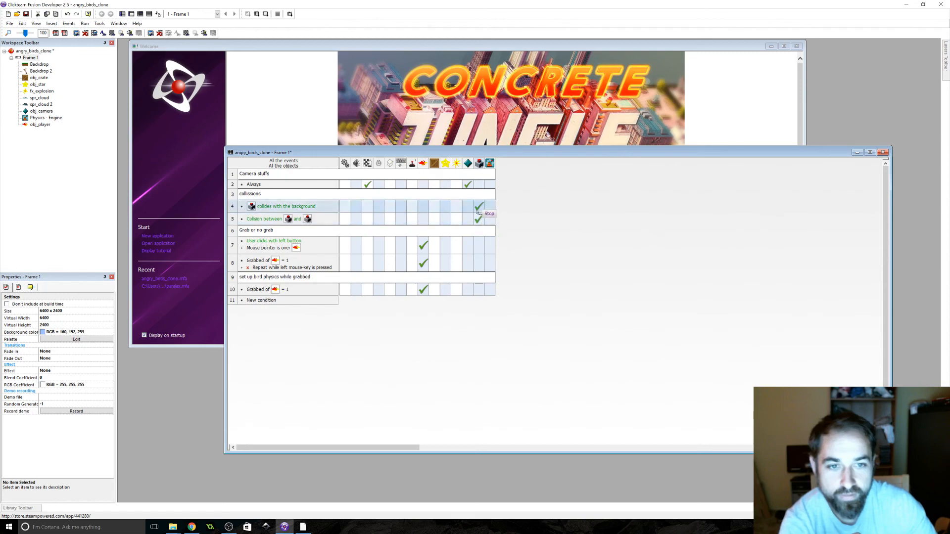
pyautogui.rightClick(470, 184)
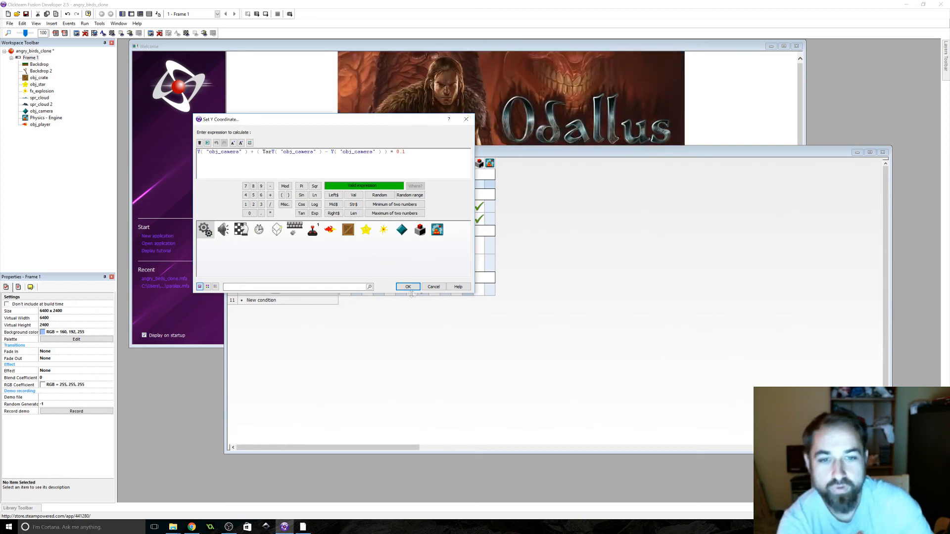
pyautogui.click(407, 287)
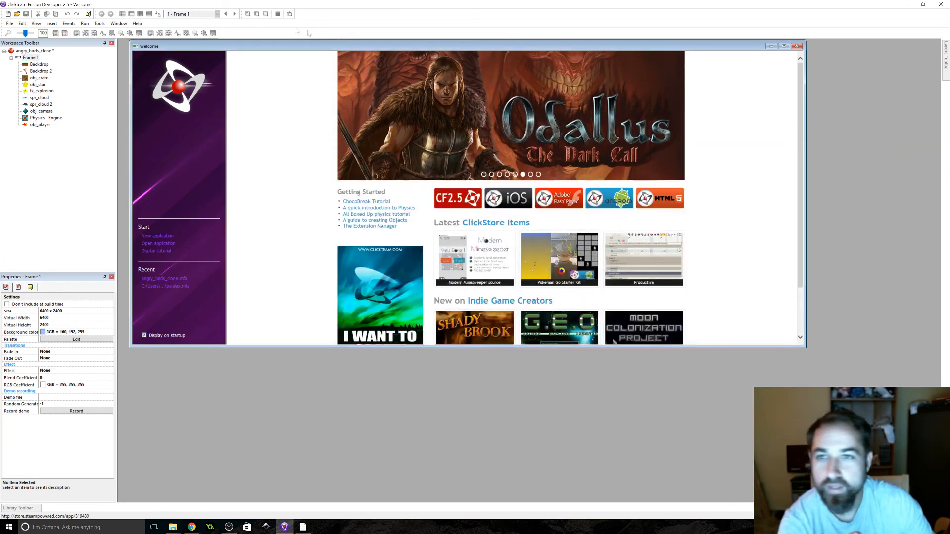
pyautogui.click(52, 23)
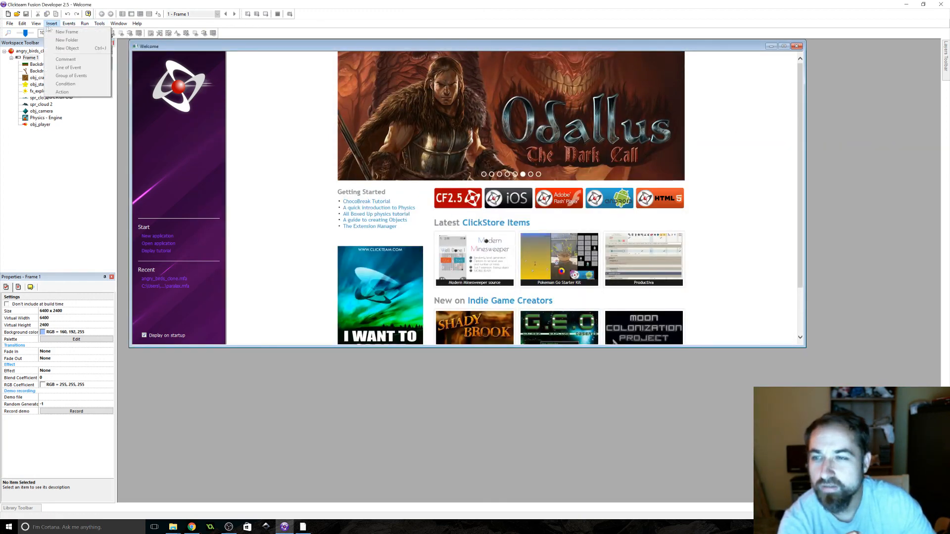
# Test-run the frame to fling the red bird at the crates
pyautogui.click(84, 23)
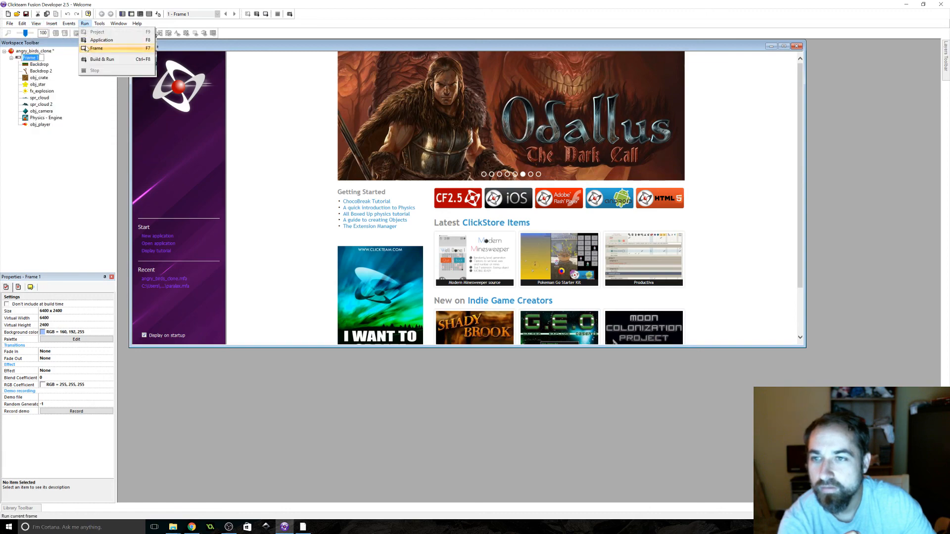
pyautogui.click(97, 48)
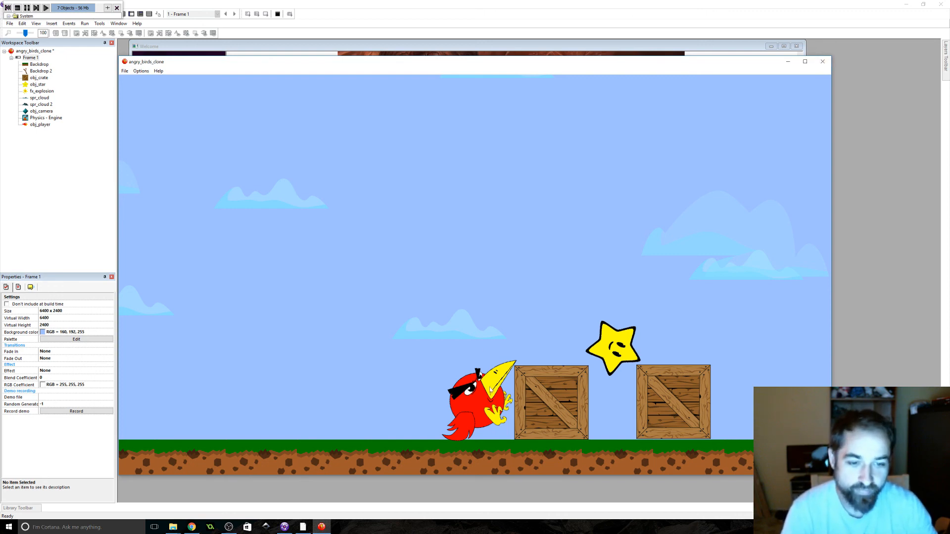
pyautogui.moveTo(580, 391)
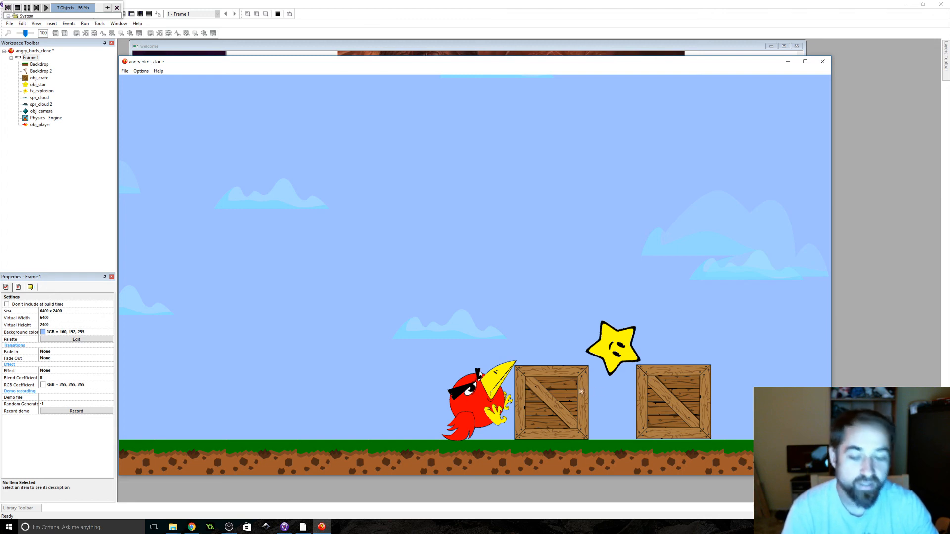